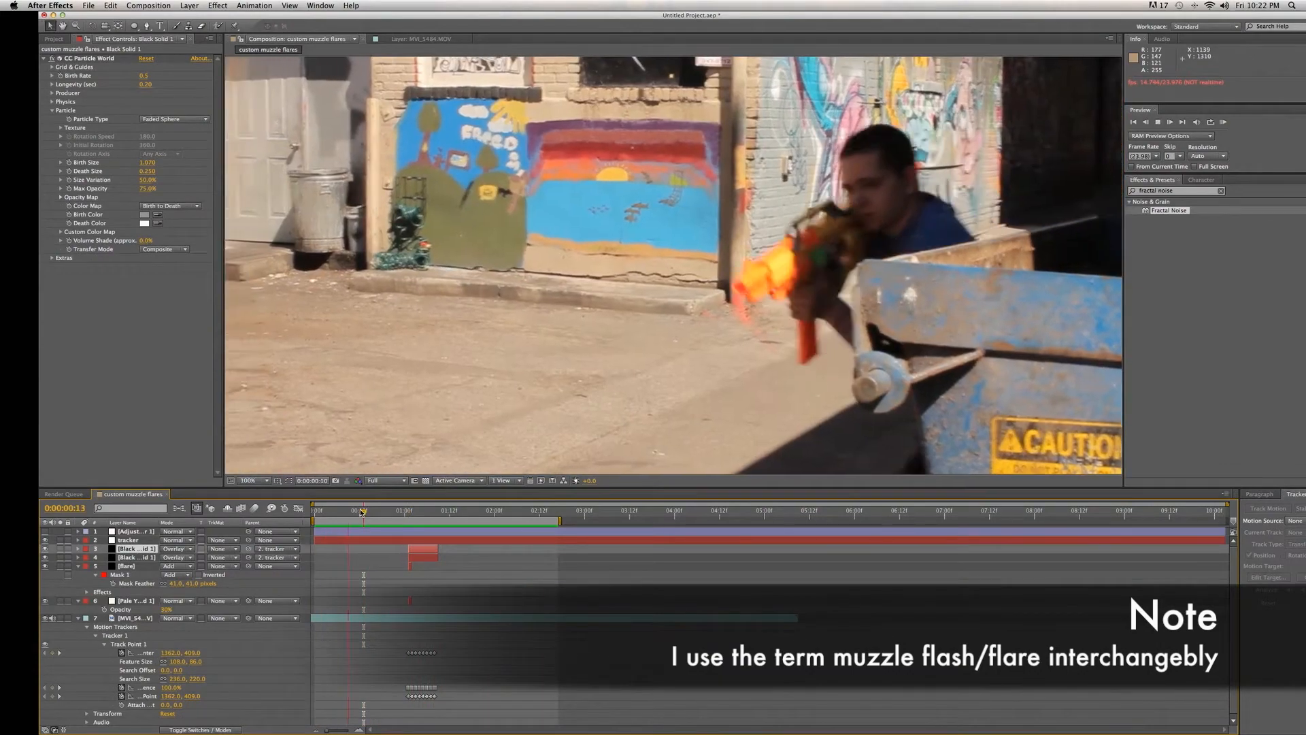
# Preview the finished flare shot, then bring MVI_5484.MOV into the project for a new composition.
pyautogui.click(360, 510)
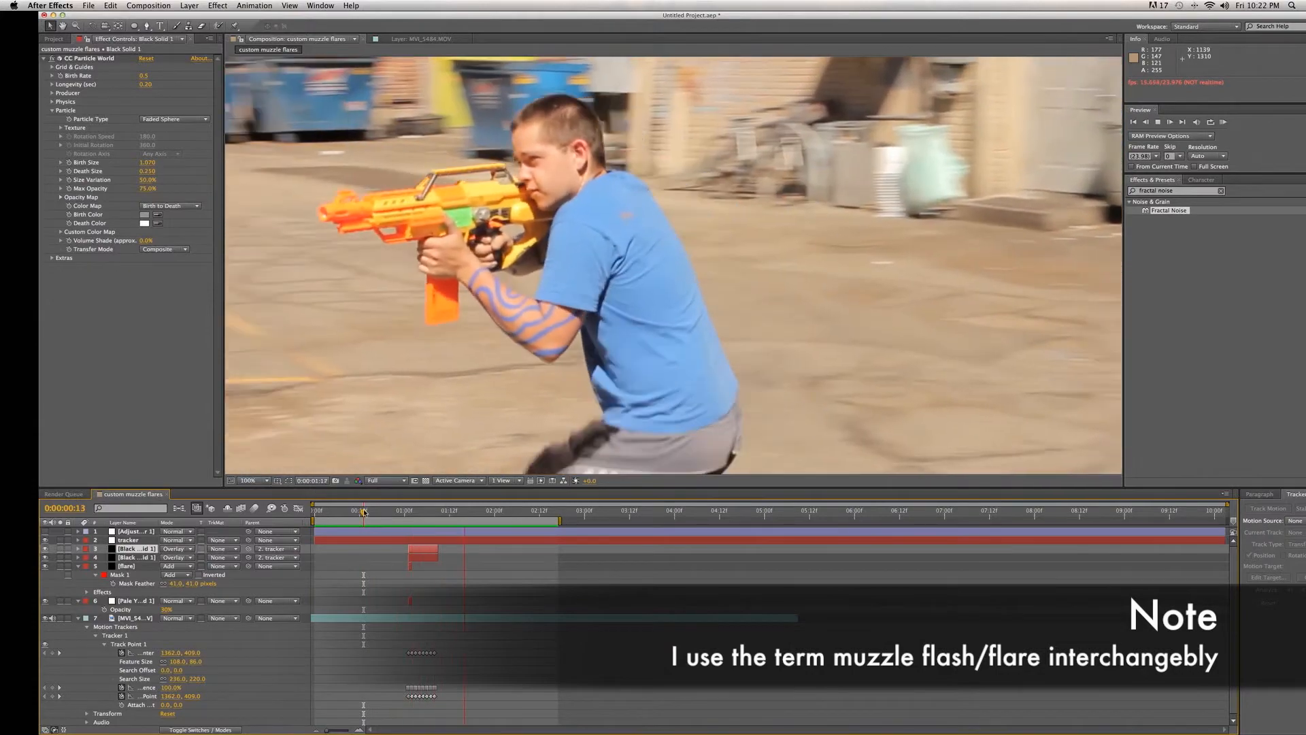
pyautogui.click(358, 510)
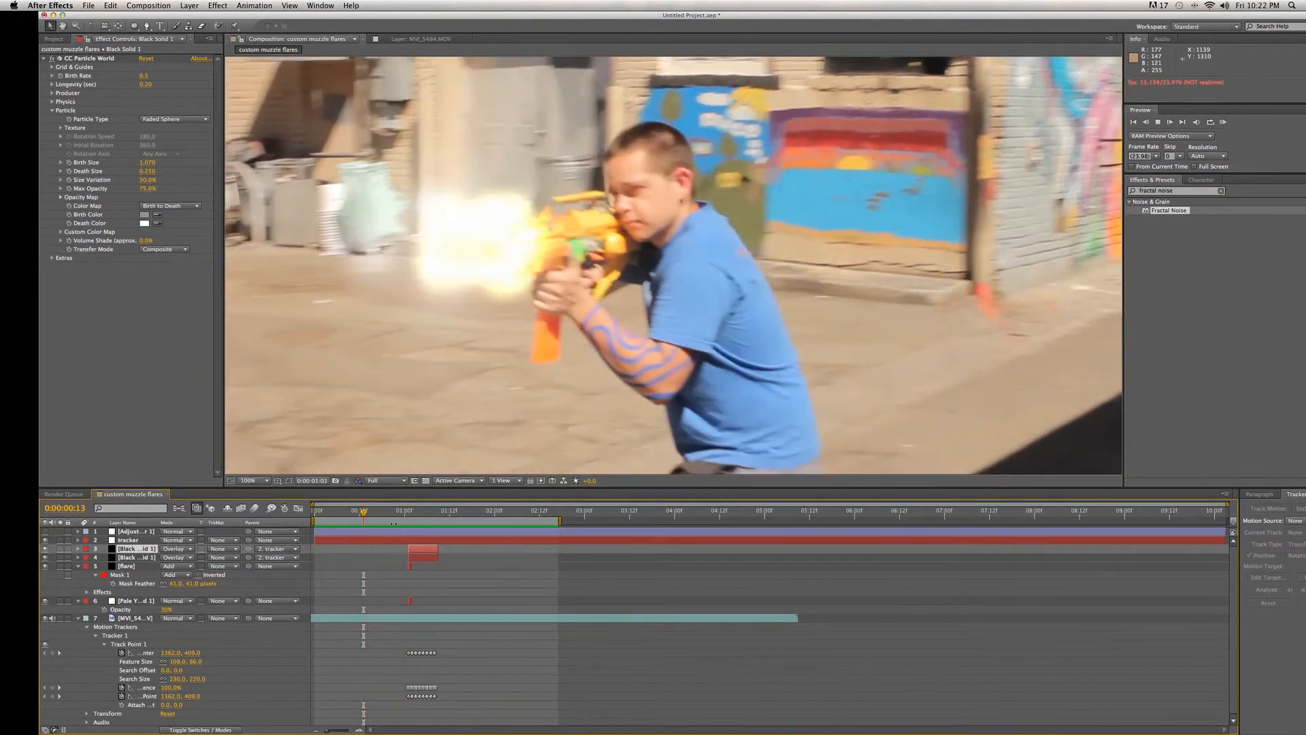
pyautogui.moveTo(362, 510); pyautogui.dragTo(408, 510)
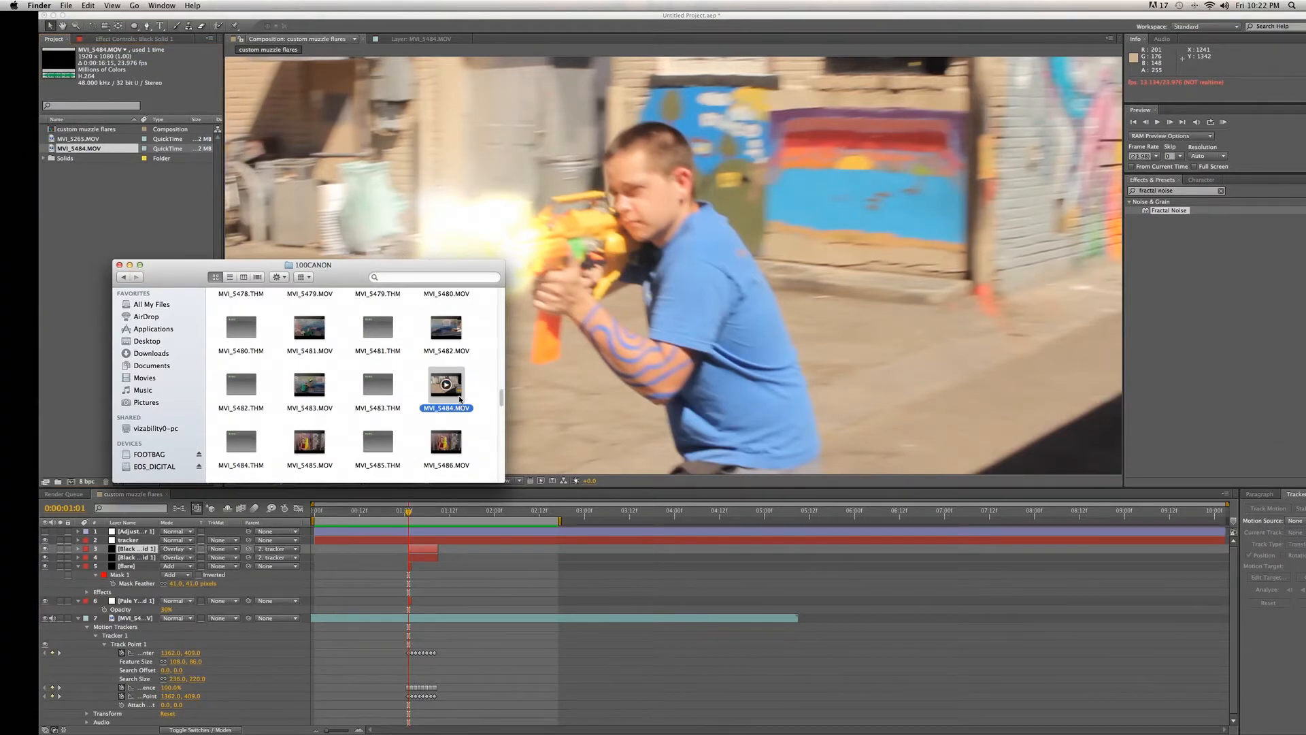
pyautogui.moveTo(447, 385); pyautogui.dragTo(80, 189)
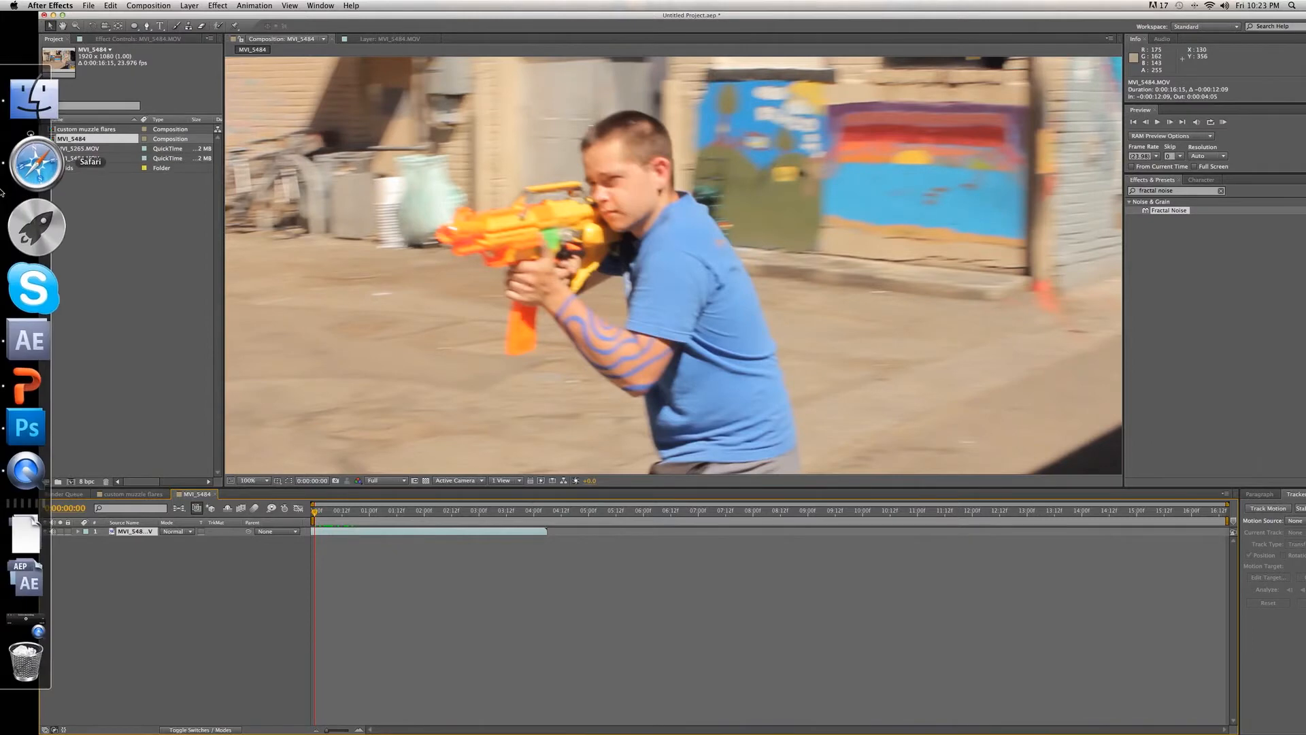
# Create a comp-size black solid above the footage and reveal its opacity setting.
pyautogui.click(189, 5)
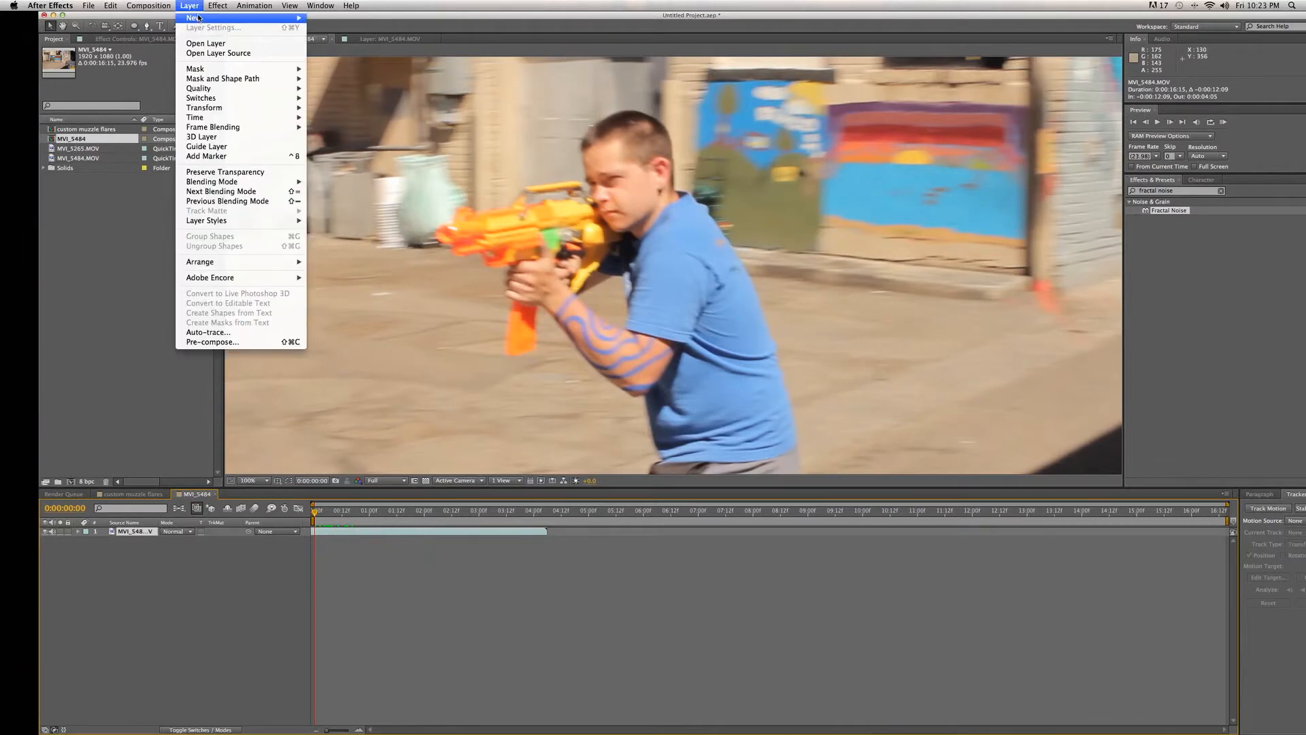
pyautogui.click(218, 5)
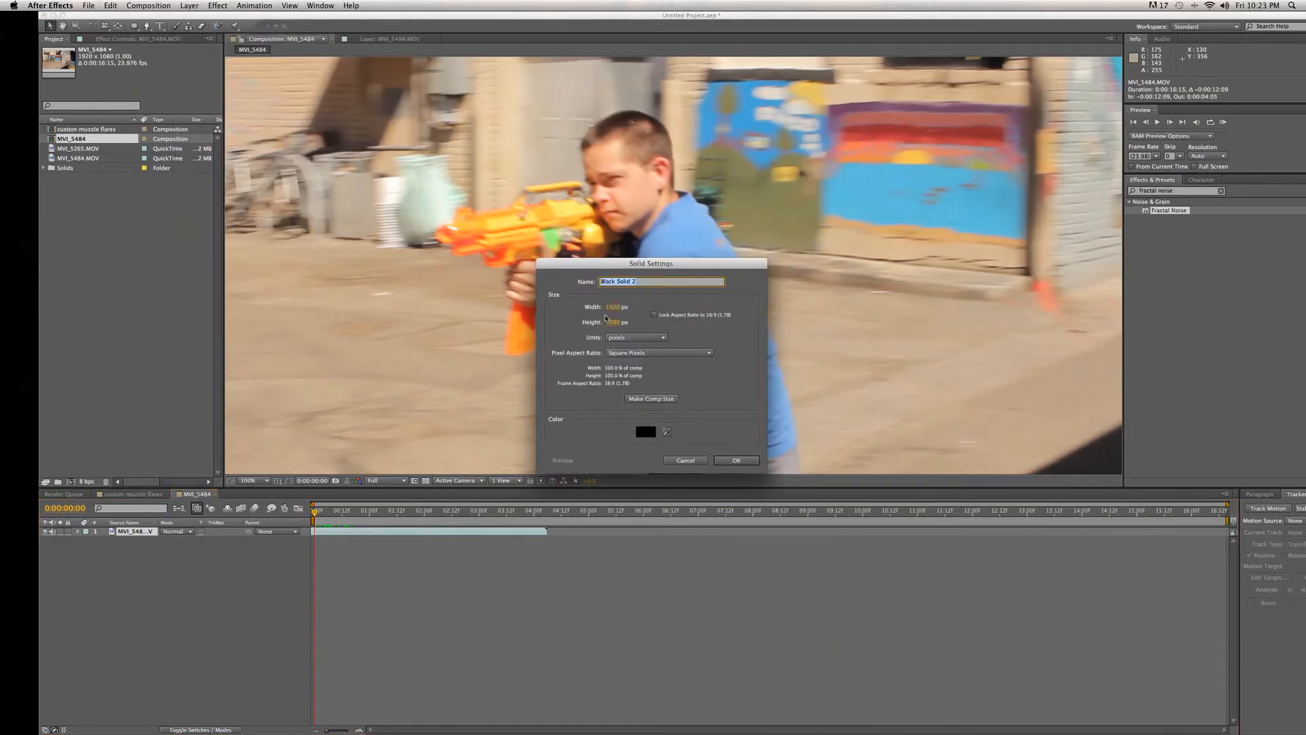
pyautogui.click(685, 460)
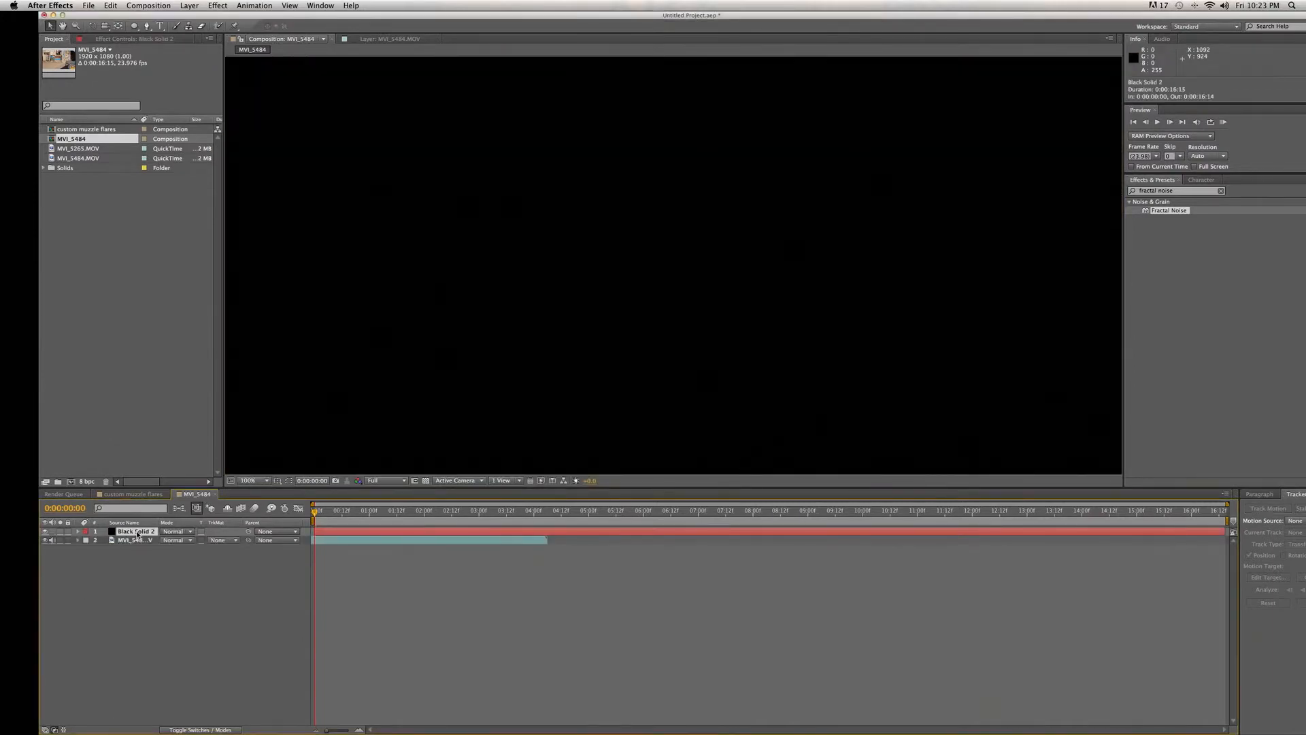
pyautogui.click(78, 532)
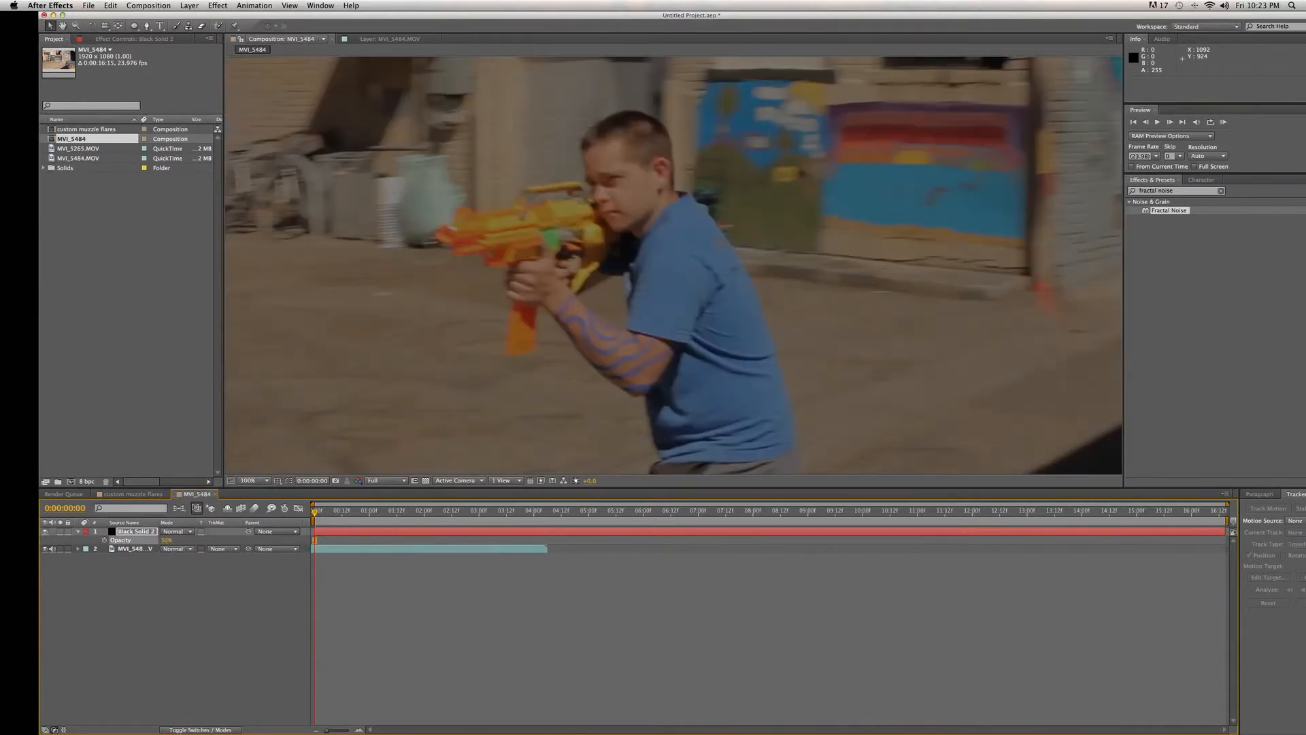
pyautogui.moveTo(150, 26)
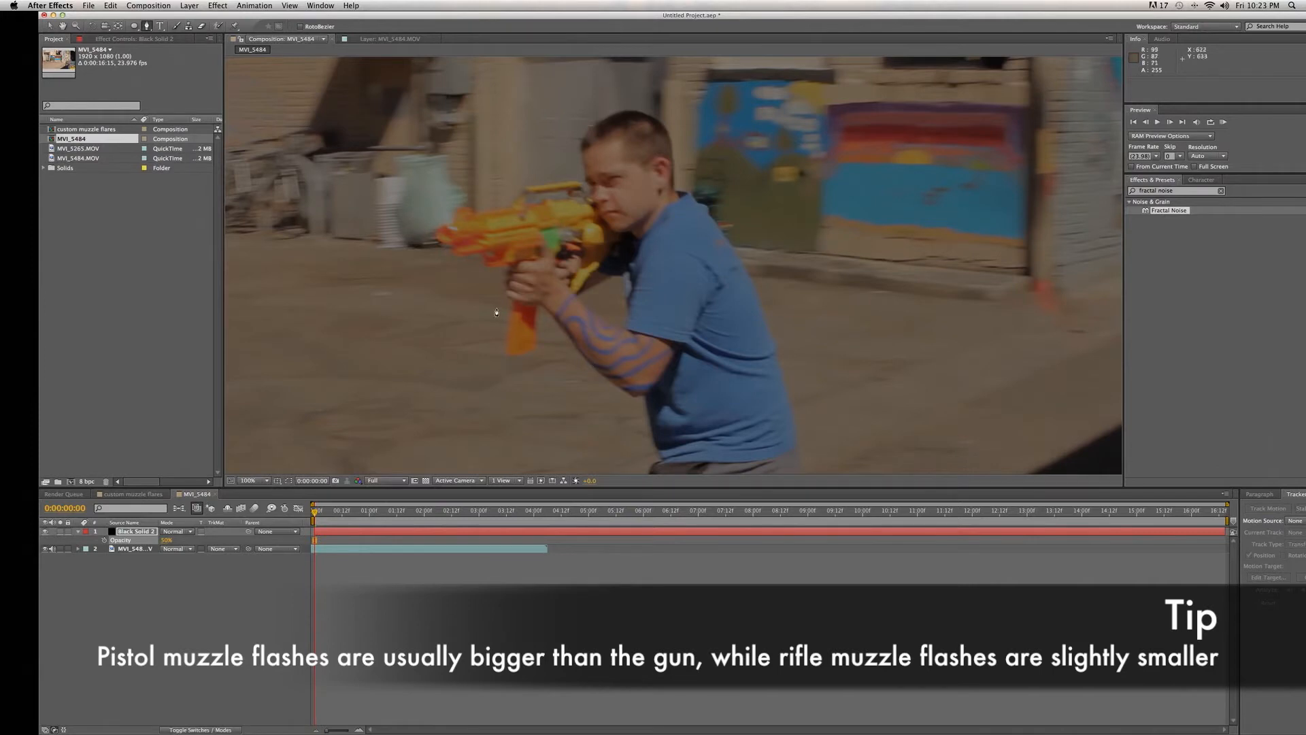
pyautogui.moveTo(474, 295)
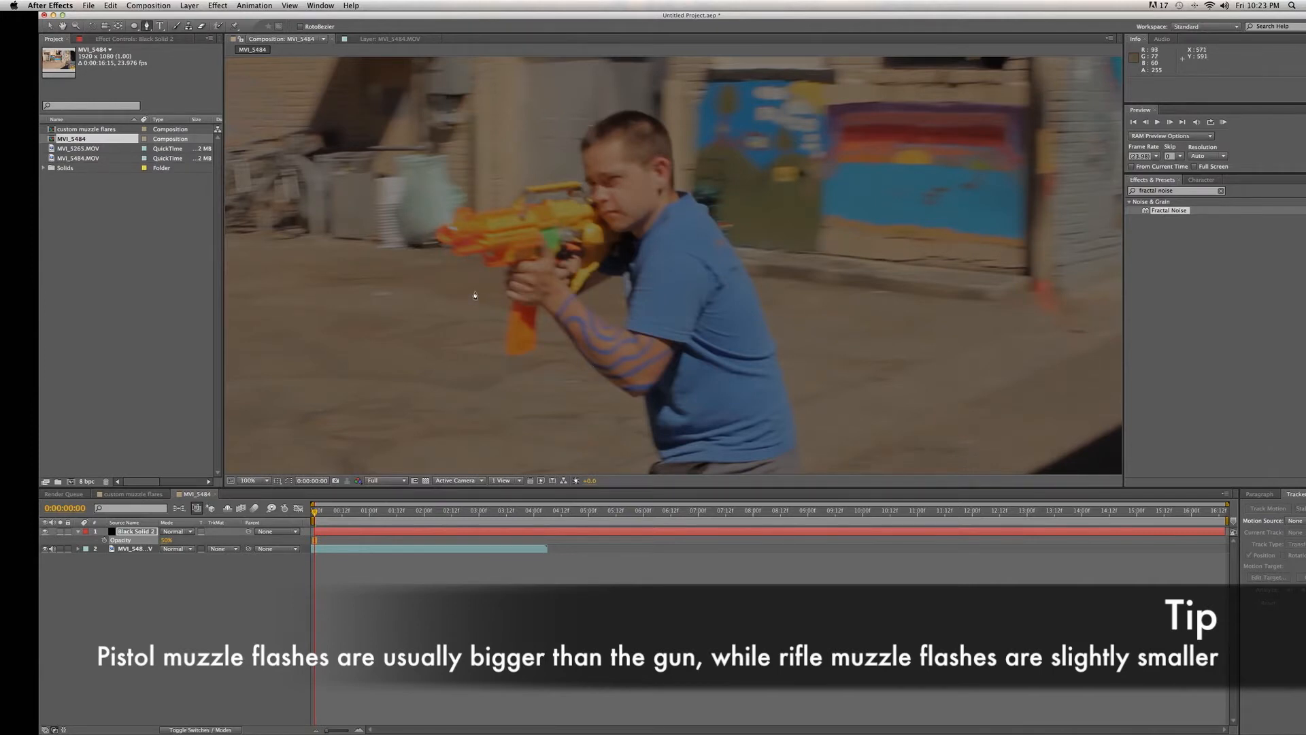
pyautogui.moveTo(411, 260)
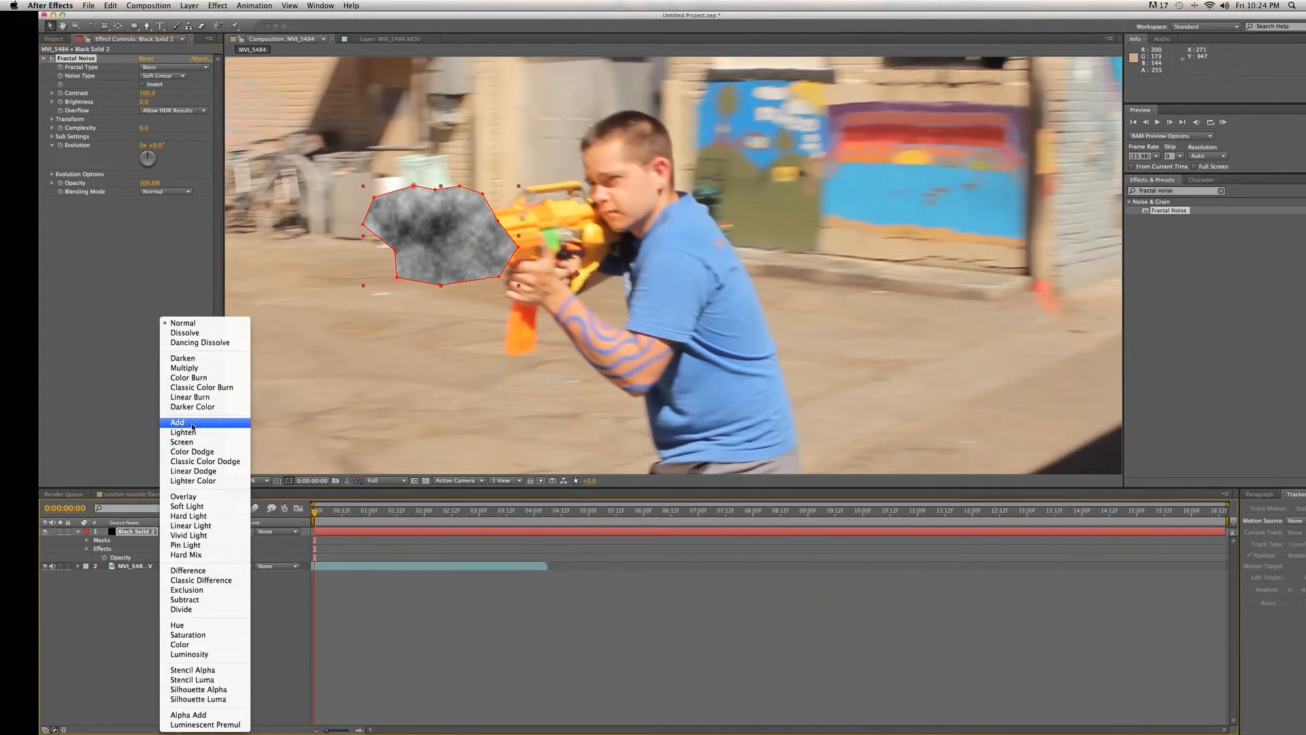
# Set the masked noise solid's blending mode to Add so it glows over the footage.
pyautogui.click(177, 422)
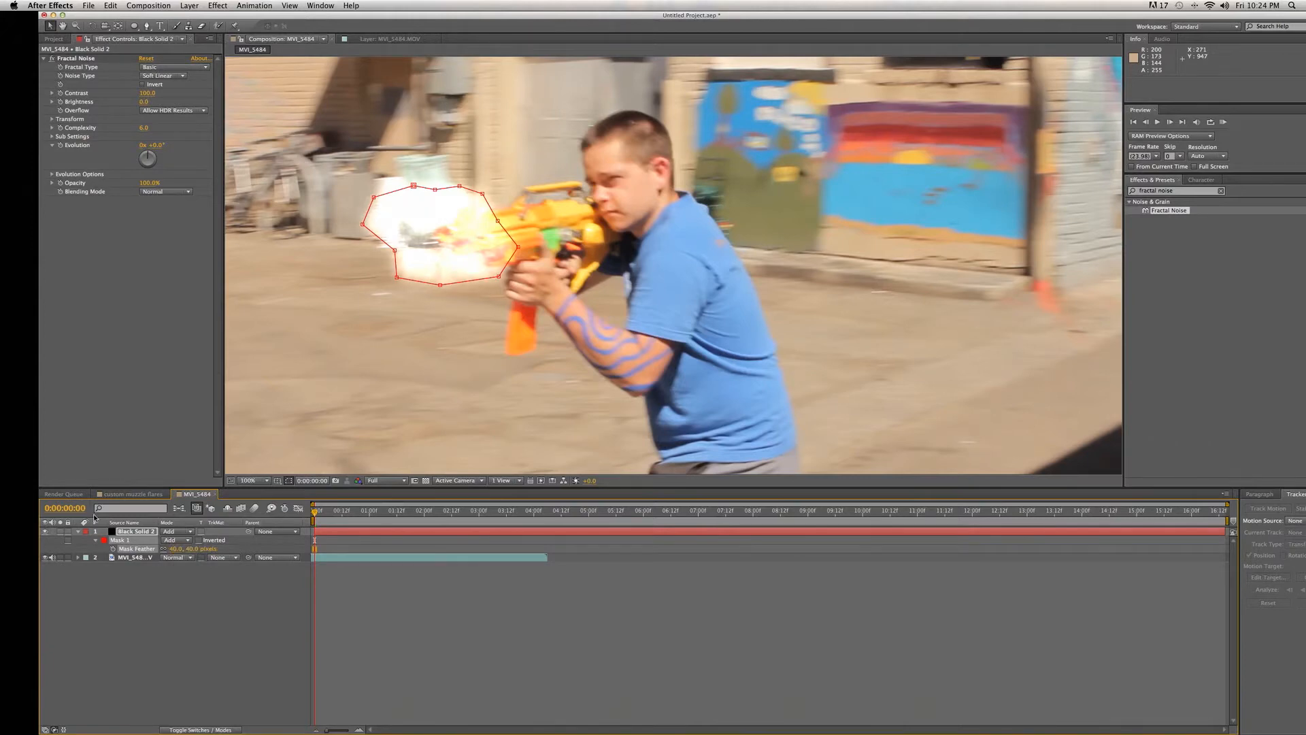
# Apply a Curves effect and bend the Red and Green channel curves toward a warm tint.
pyautogui.click(216, 6)
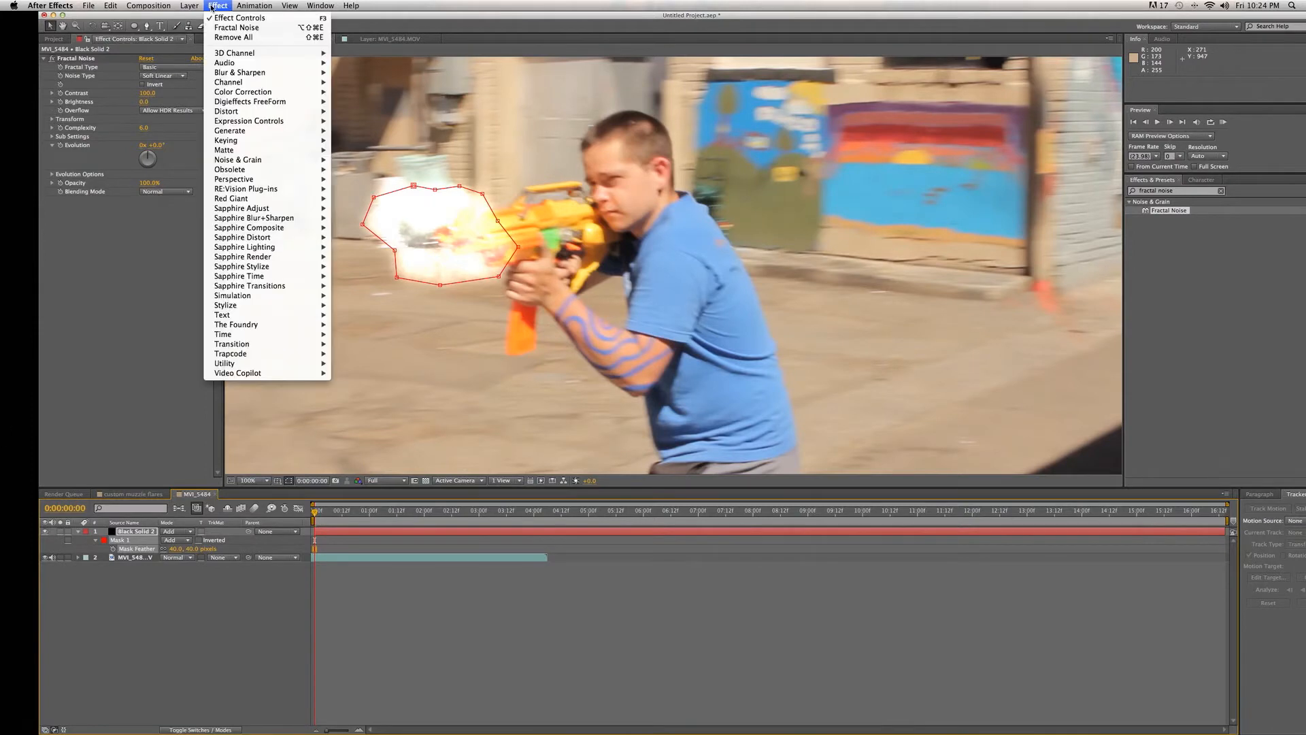
pyautogui.moveTo(243, 91)
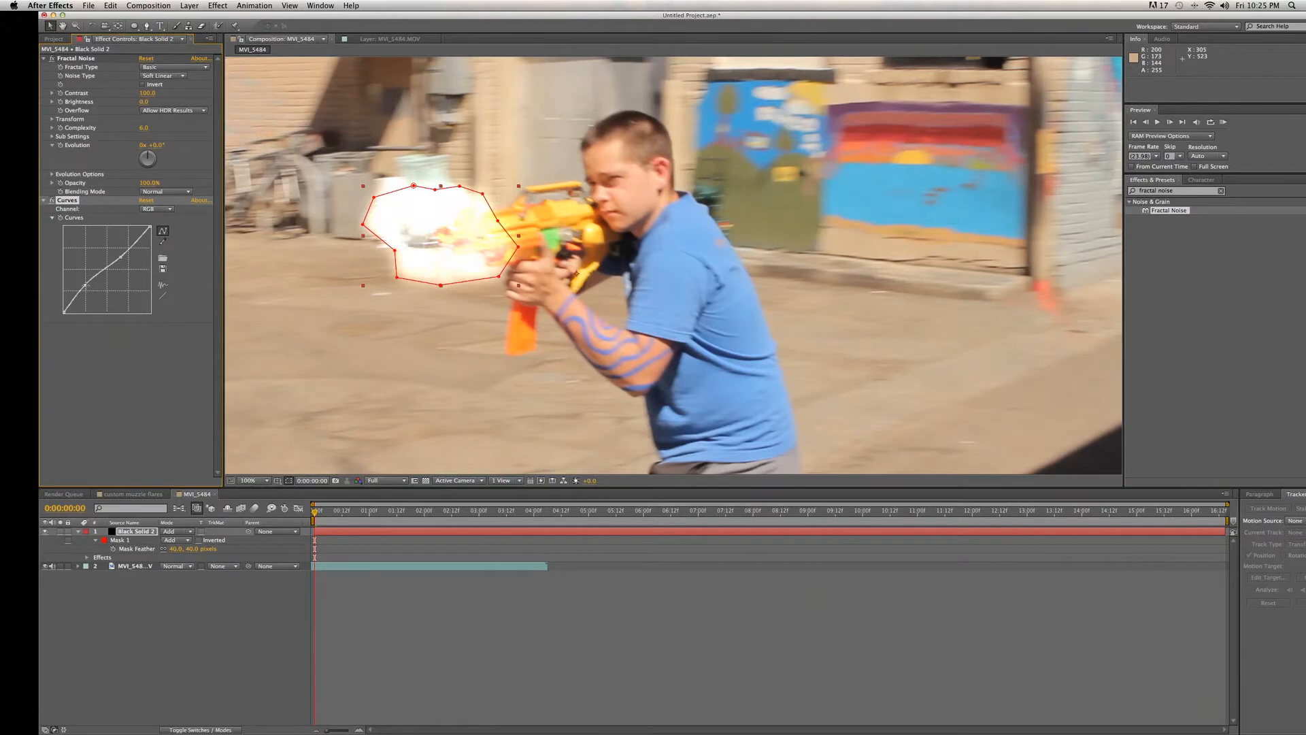
pyautogui.click(156, 208)
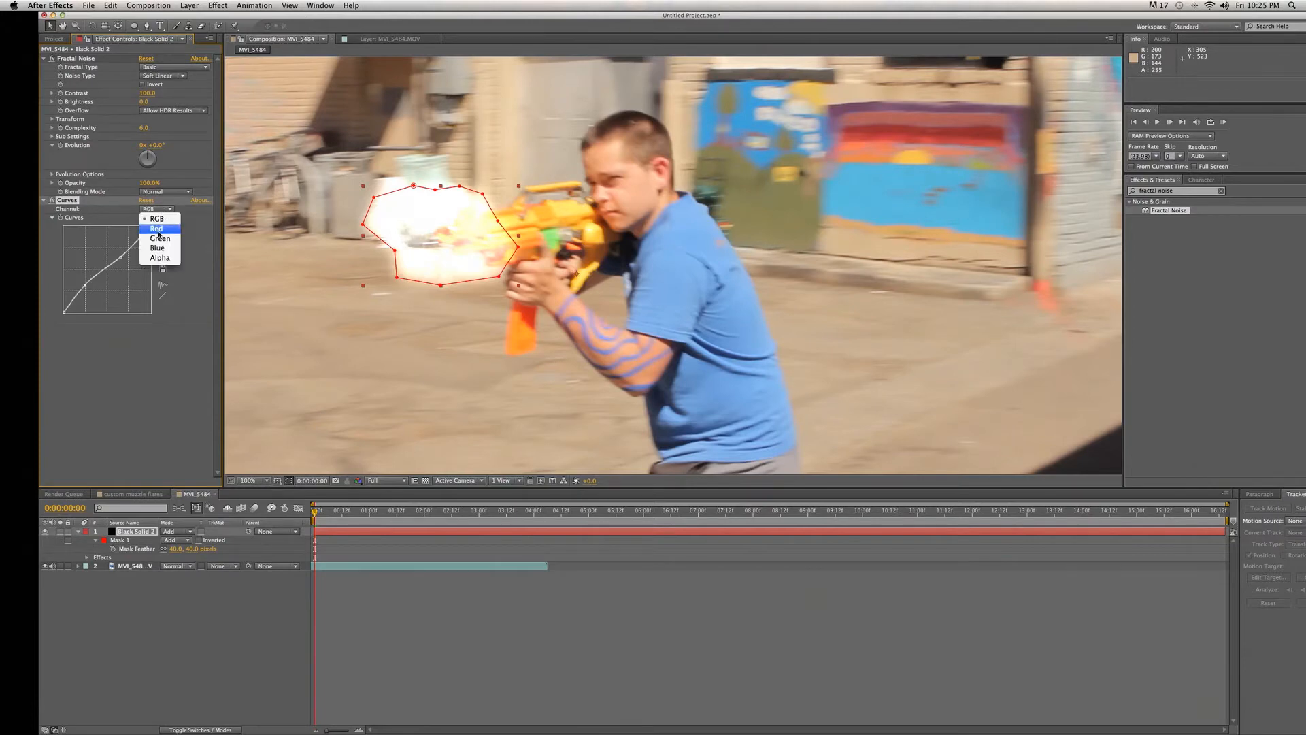
pyautogui.click(156, 229)
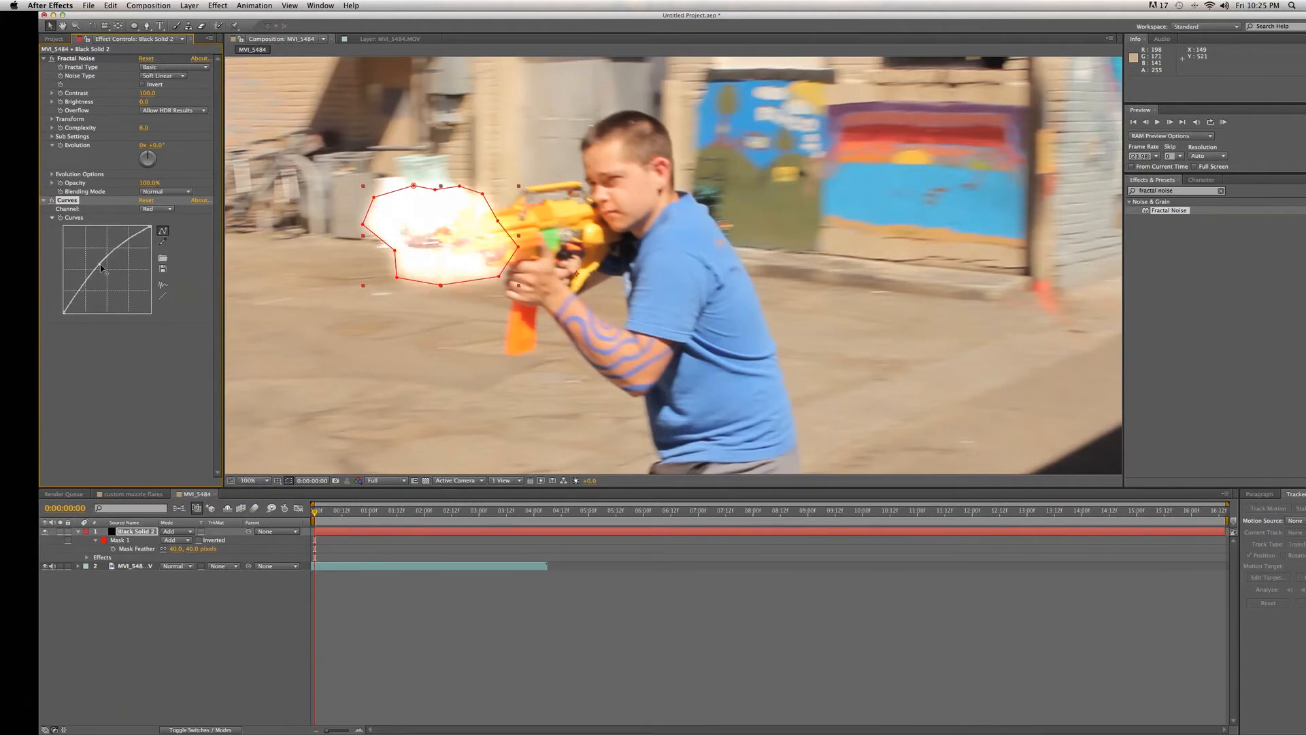
pyautogui.click(155, 210)
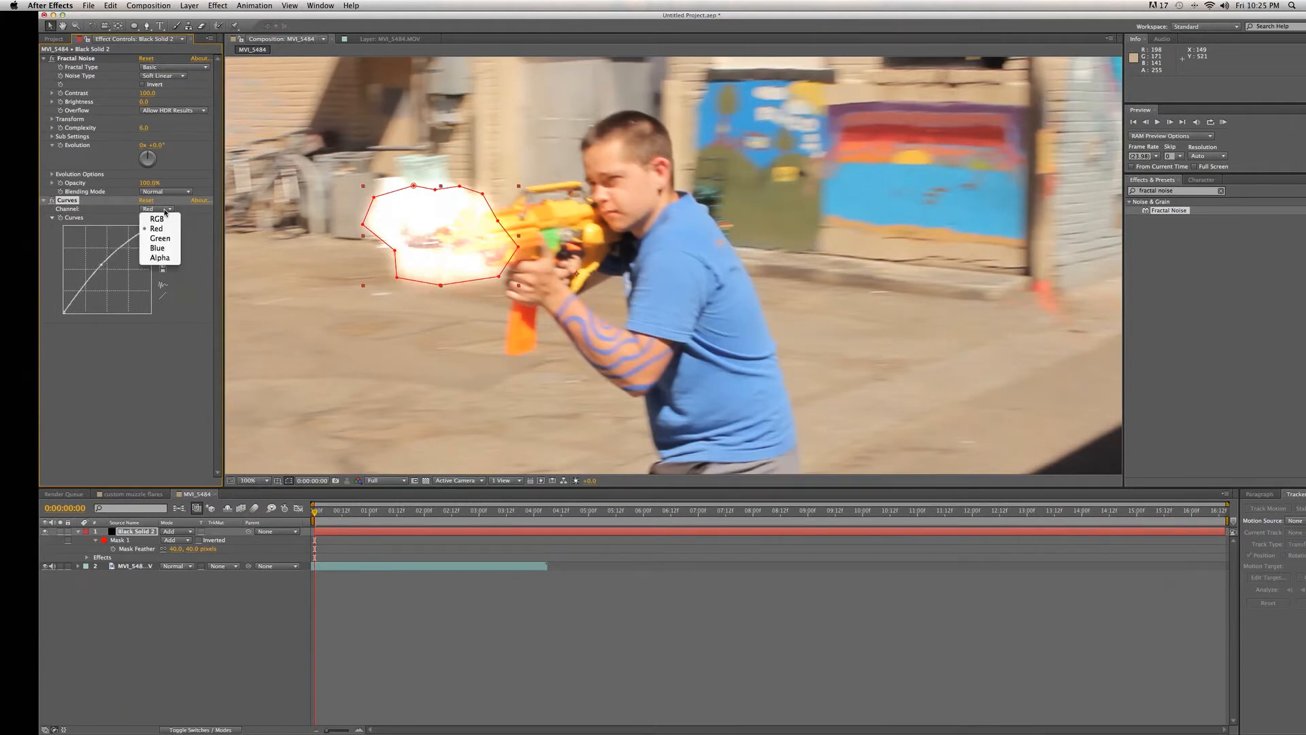
pyautogui.click(159, 237)
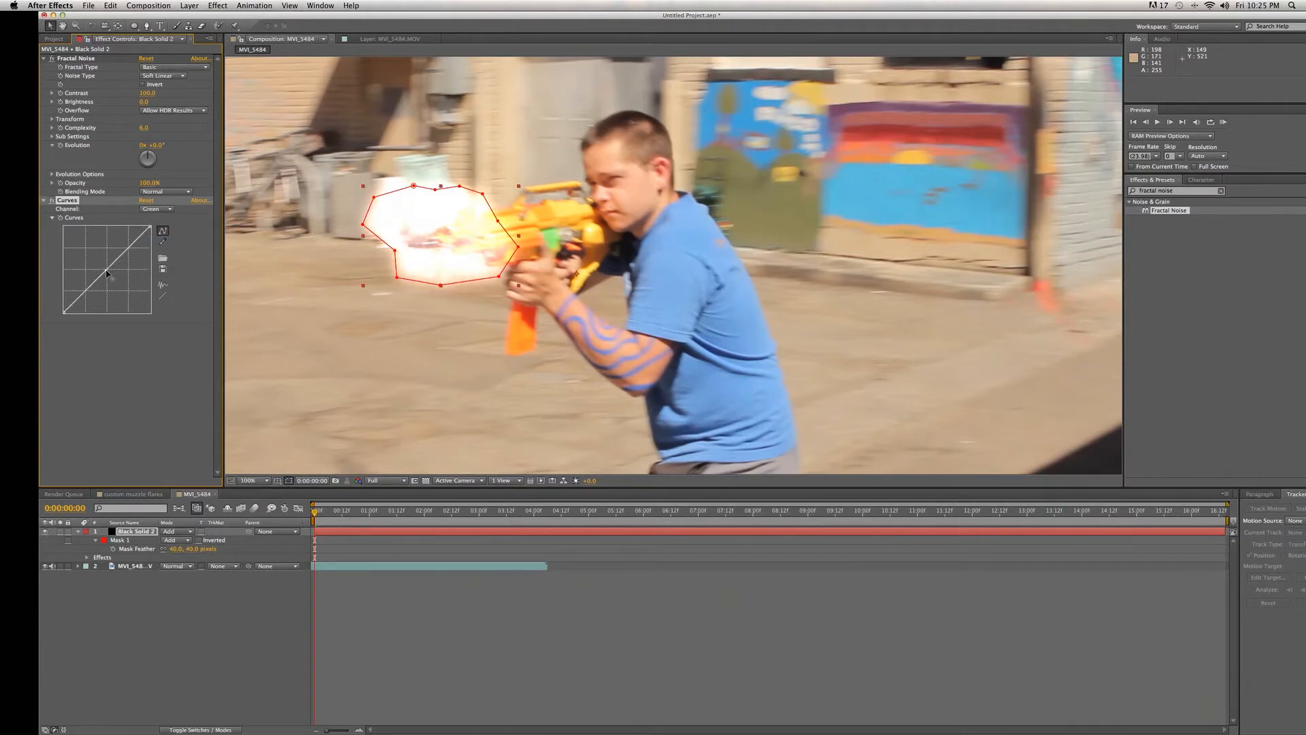
# Bend the Blue channel curve to finish the orange tint on the flash.
pyautogui.click(156, 208)
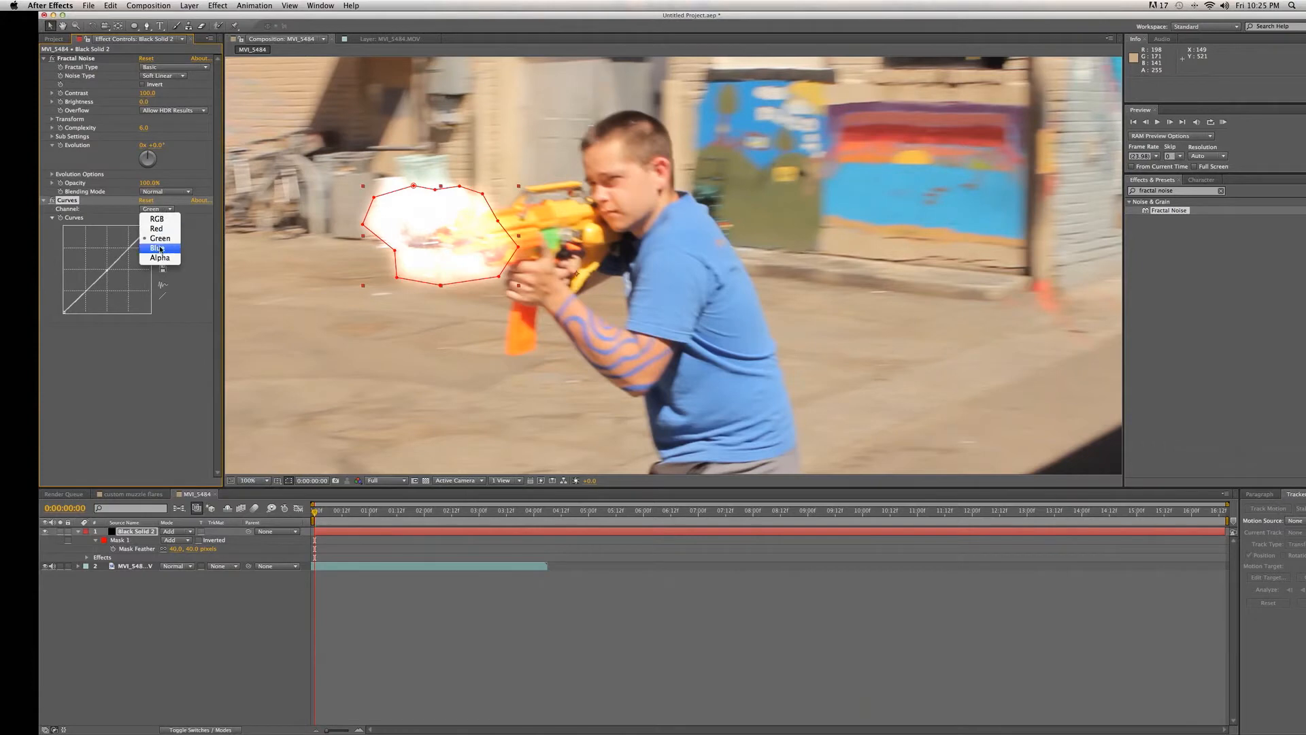
pyautogui.click(157, 248)
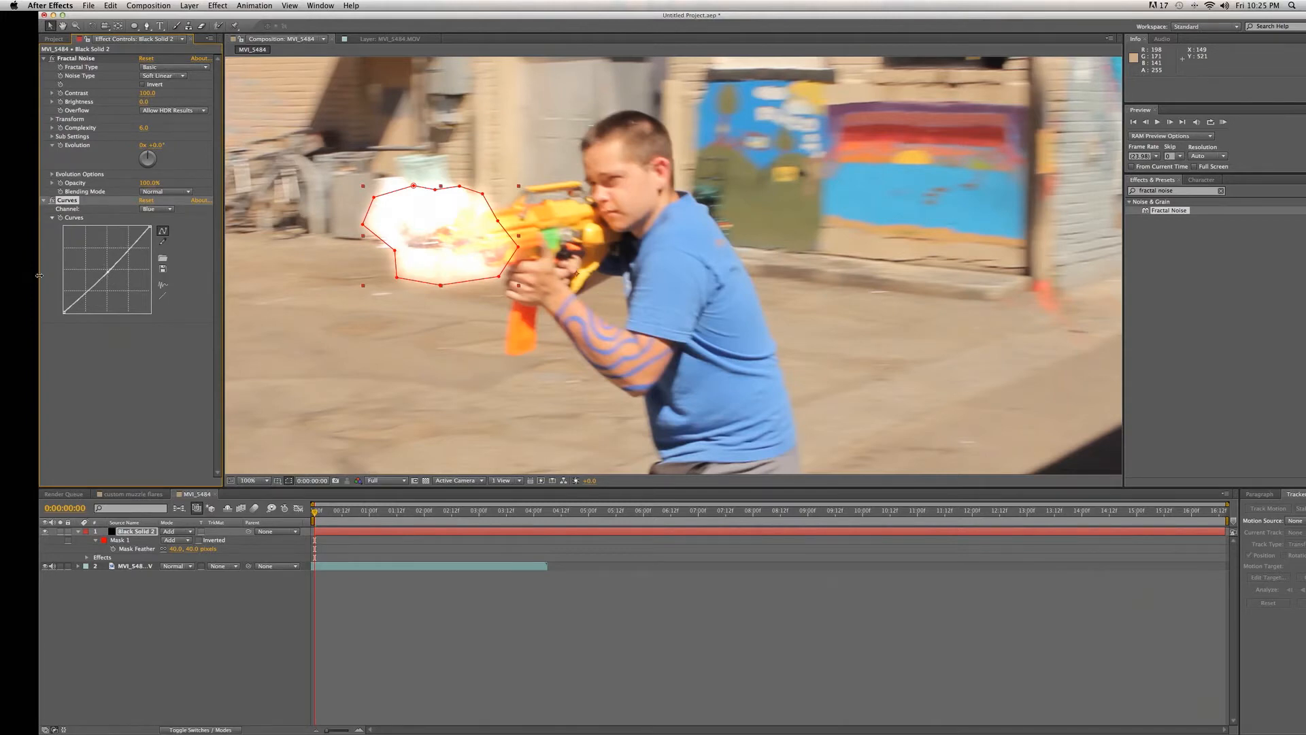
pyautogui.click(188, 5)
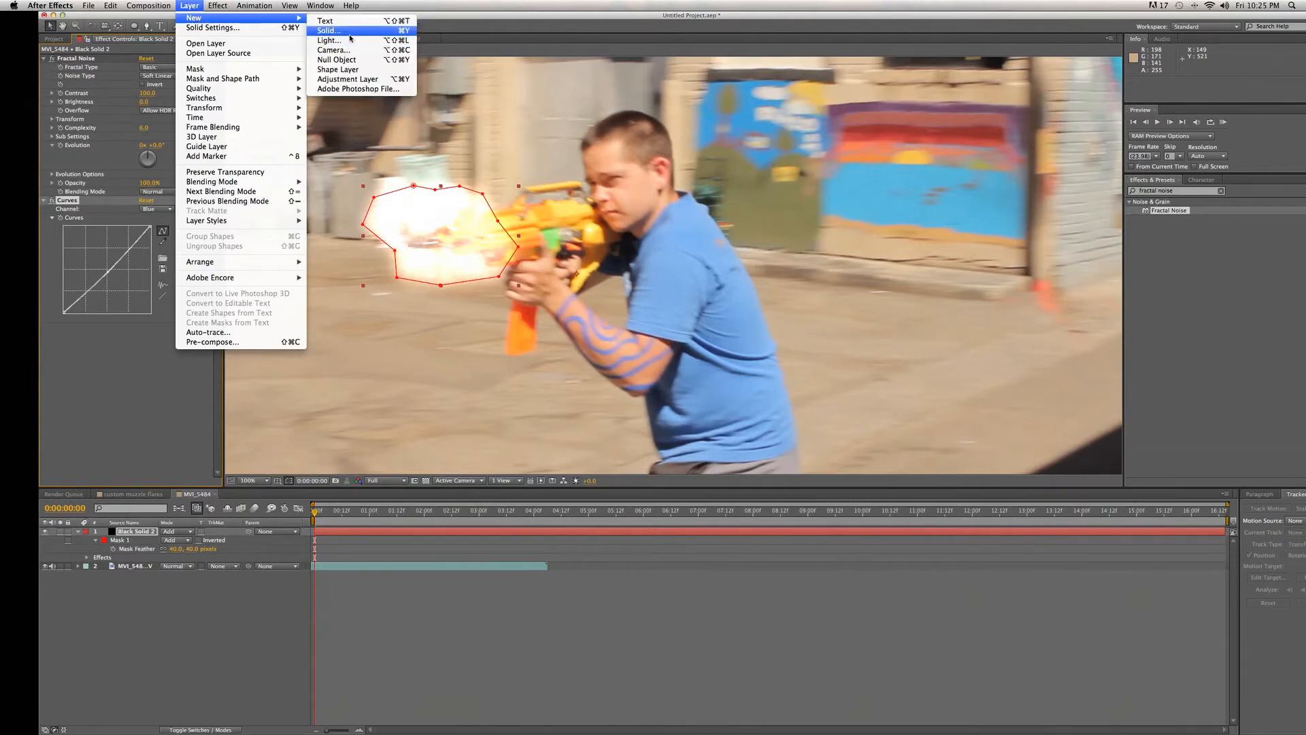
# Create a pale yellow comp-size solid and switch to the elliptical mask tool.
pyautogui.click(328, 31)
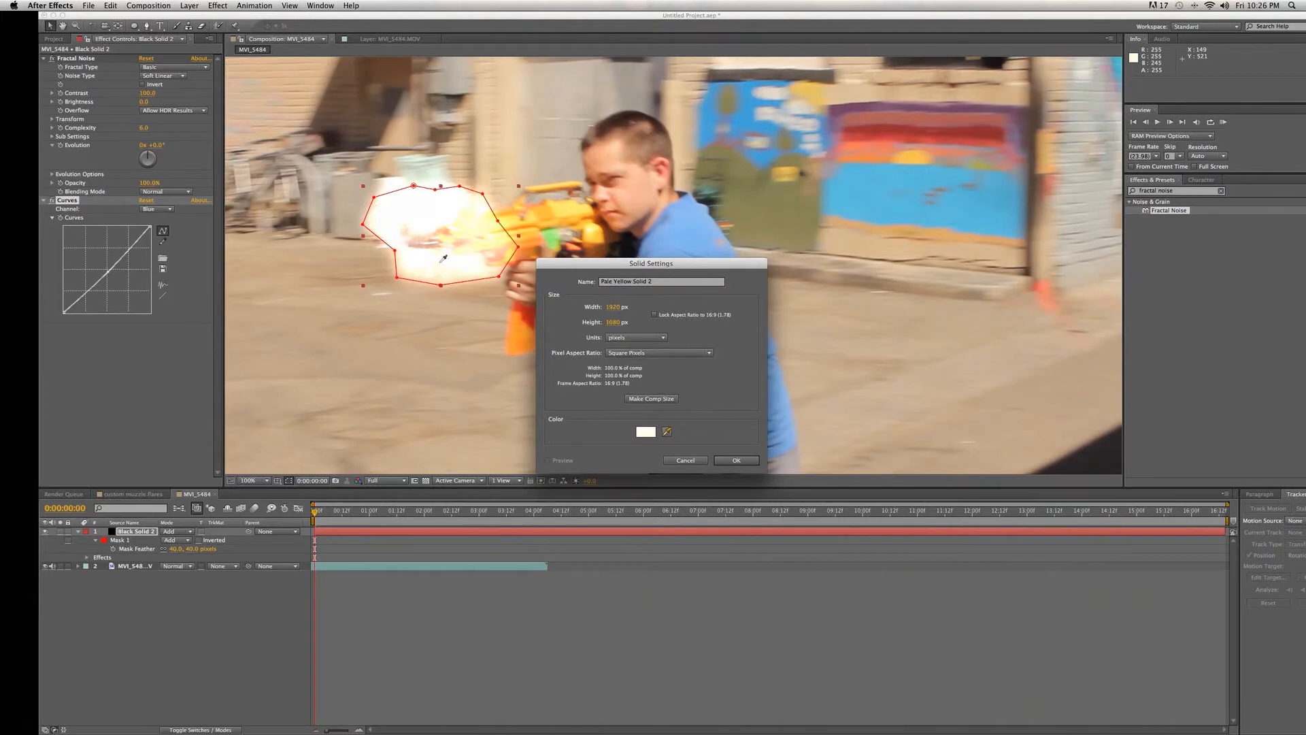
pyautogui.click(735, 460)
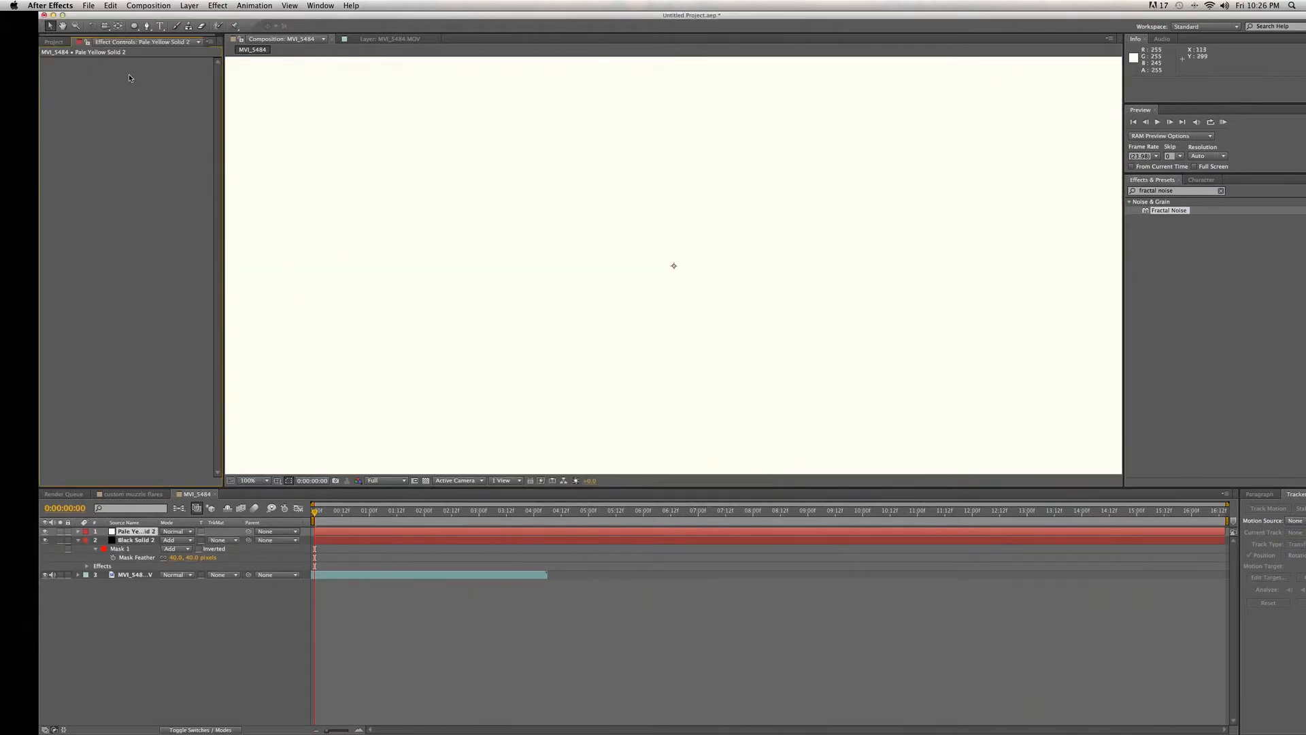
pyautogui.click(133, 26)
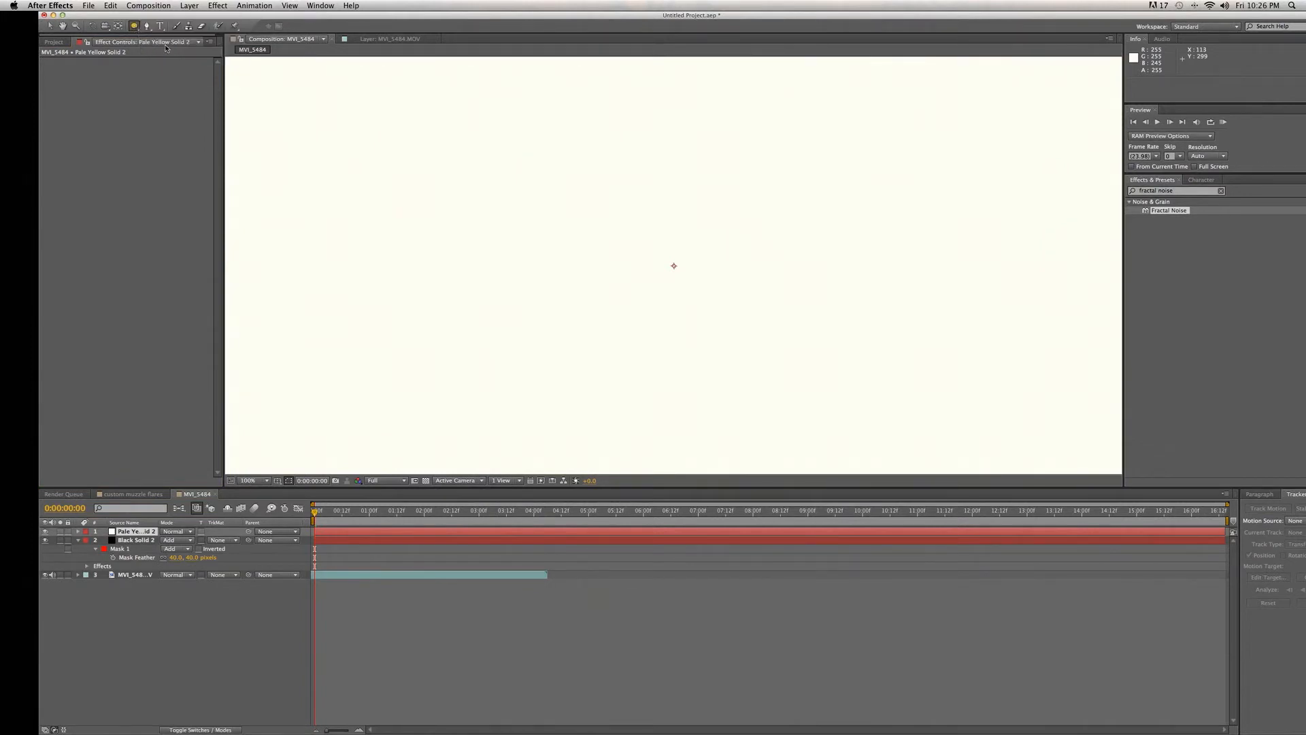
pyautogui.click(77, 532)
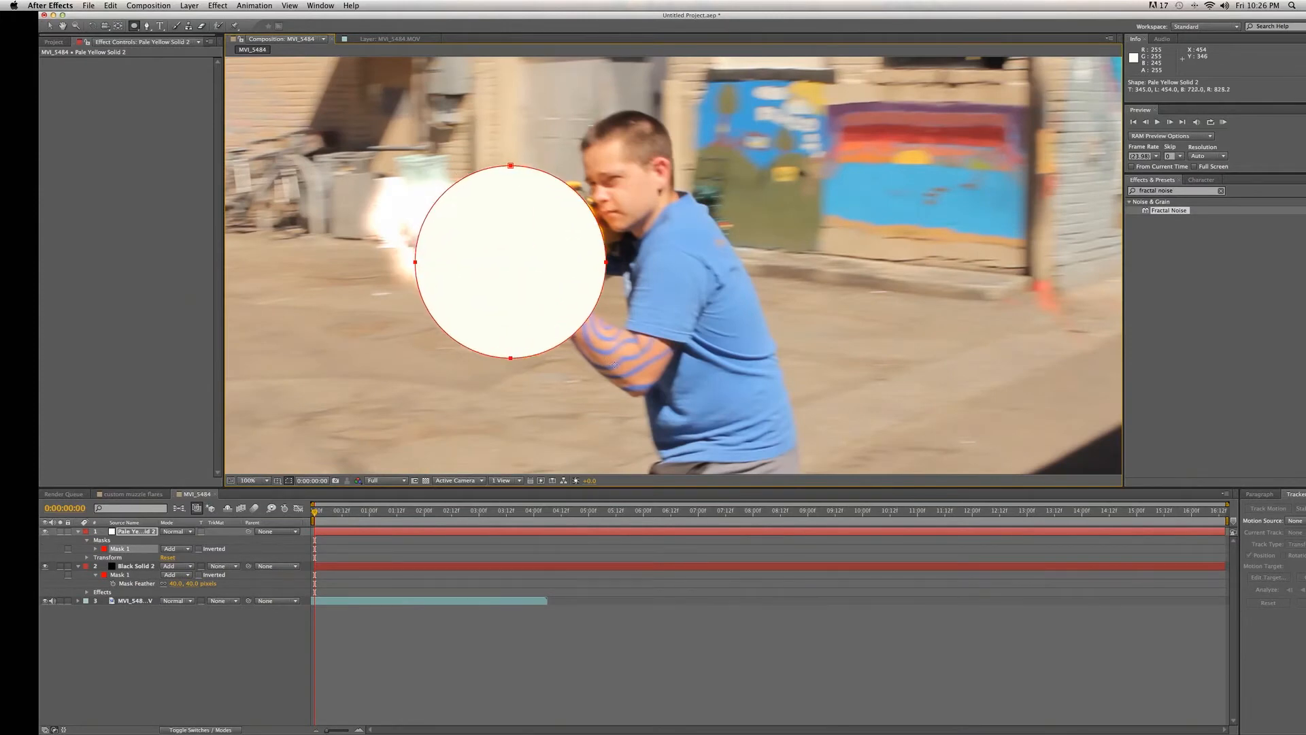
# Position the circular mask over the gun muzzle and soften the pale yellow glow layer.
pyautogui.moveTo(510, 262); pyautogui.dragTo(517, 267)
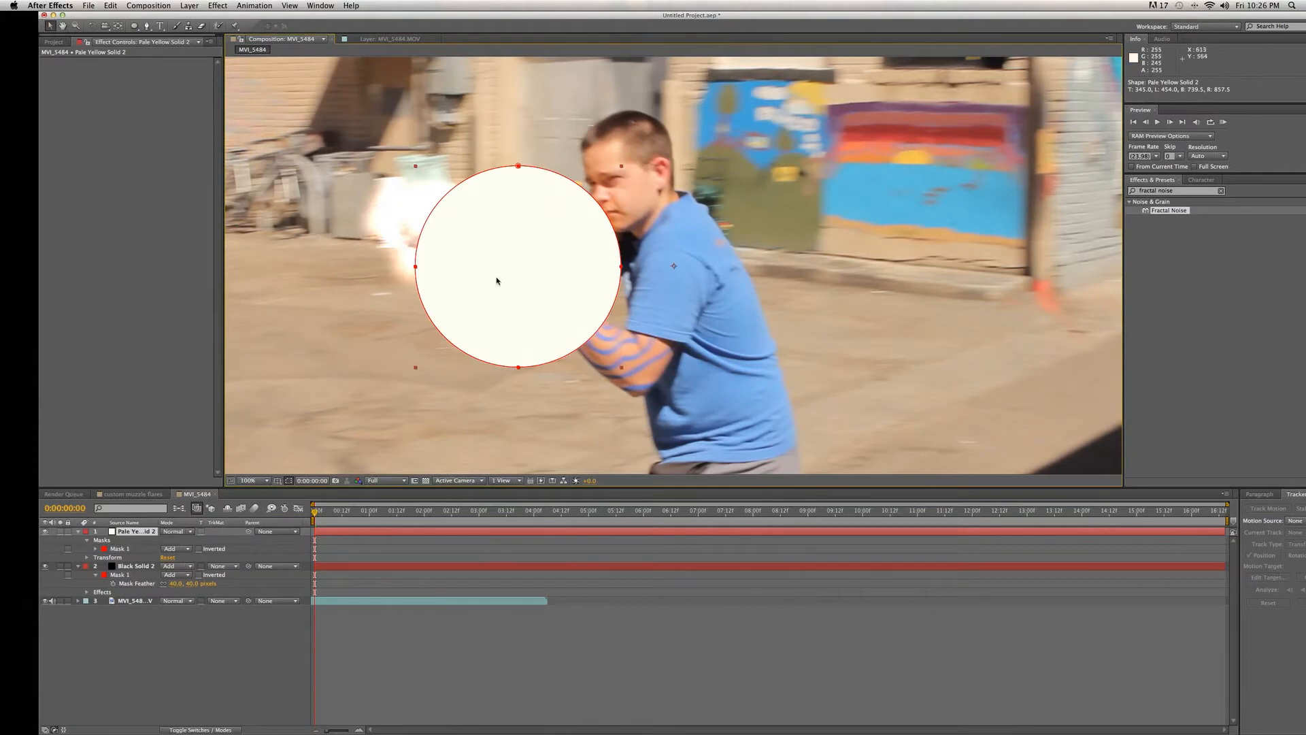
pyautogui.moveTo(517, 267); pyautogui.dragTo(420, 228)
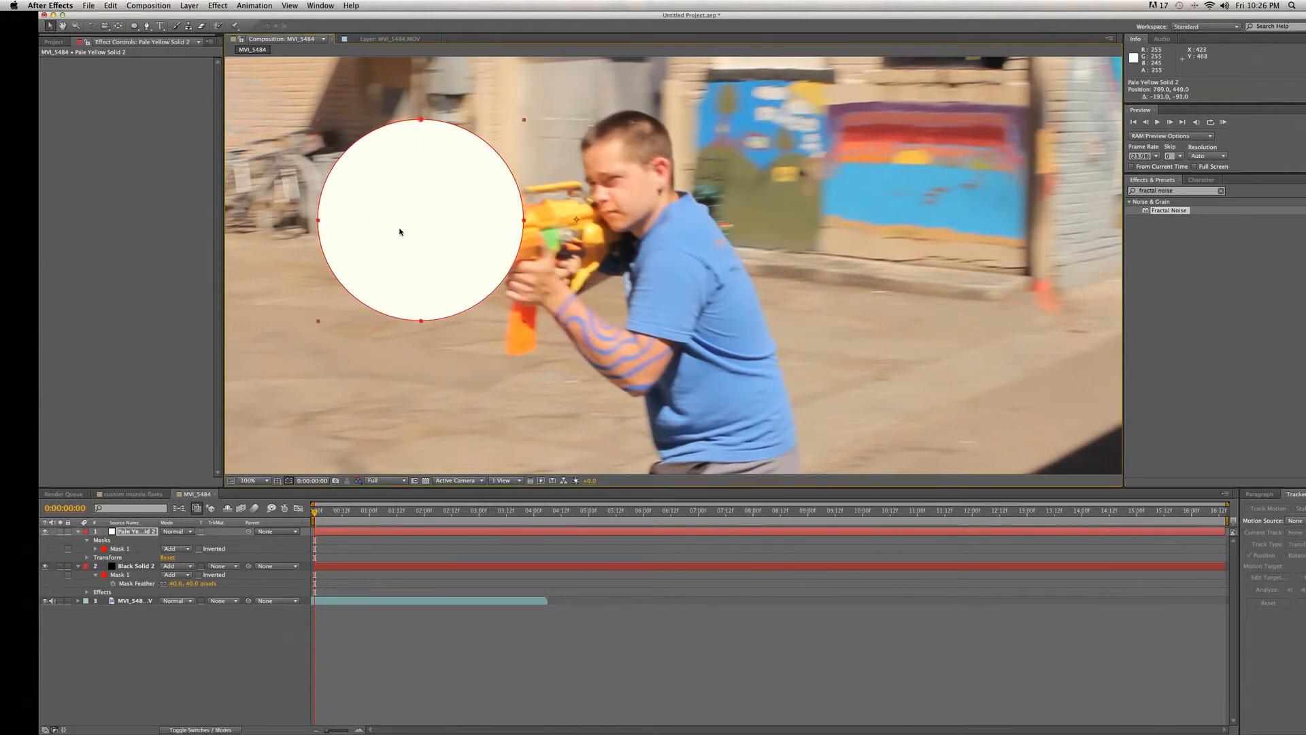
pyautogui.moveTo(291, 363)
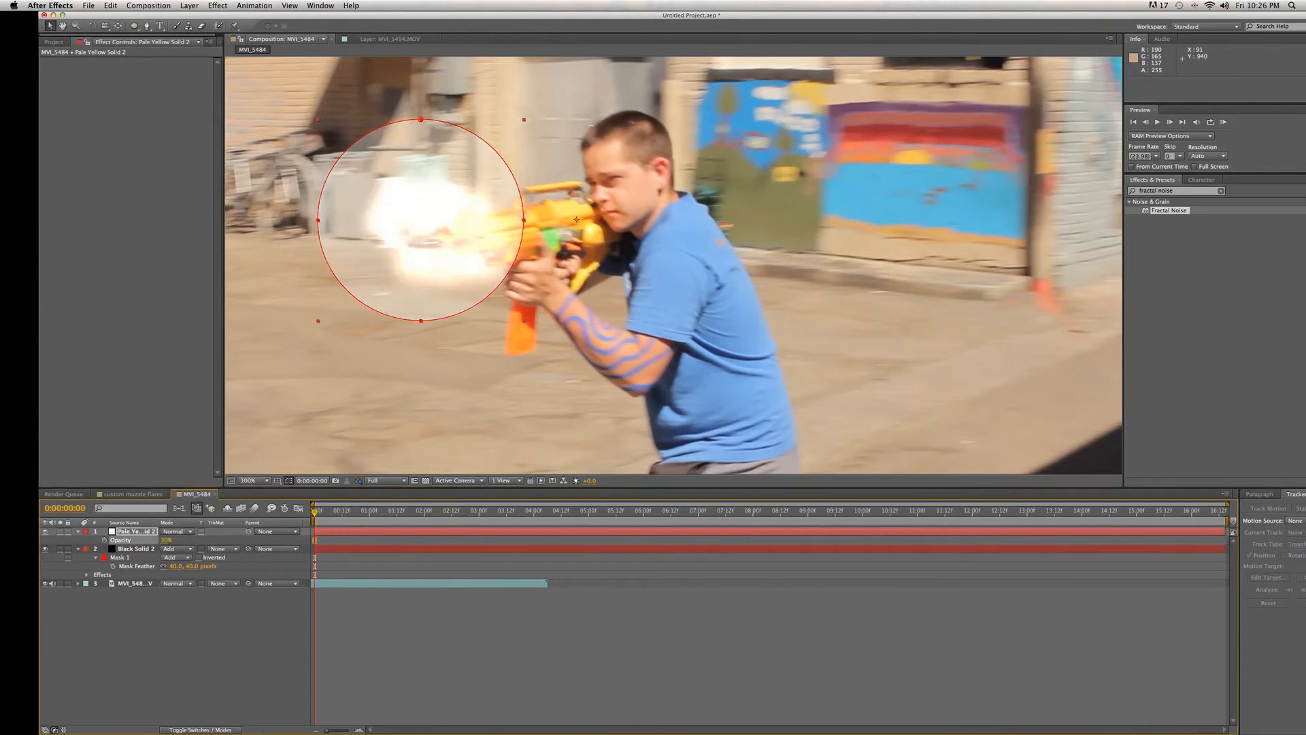
pyautogui.click(87, 532)
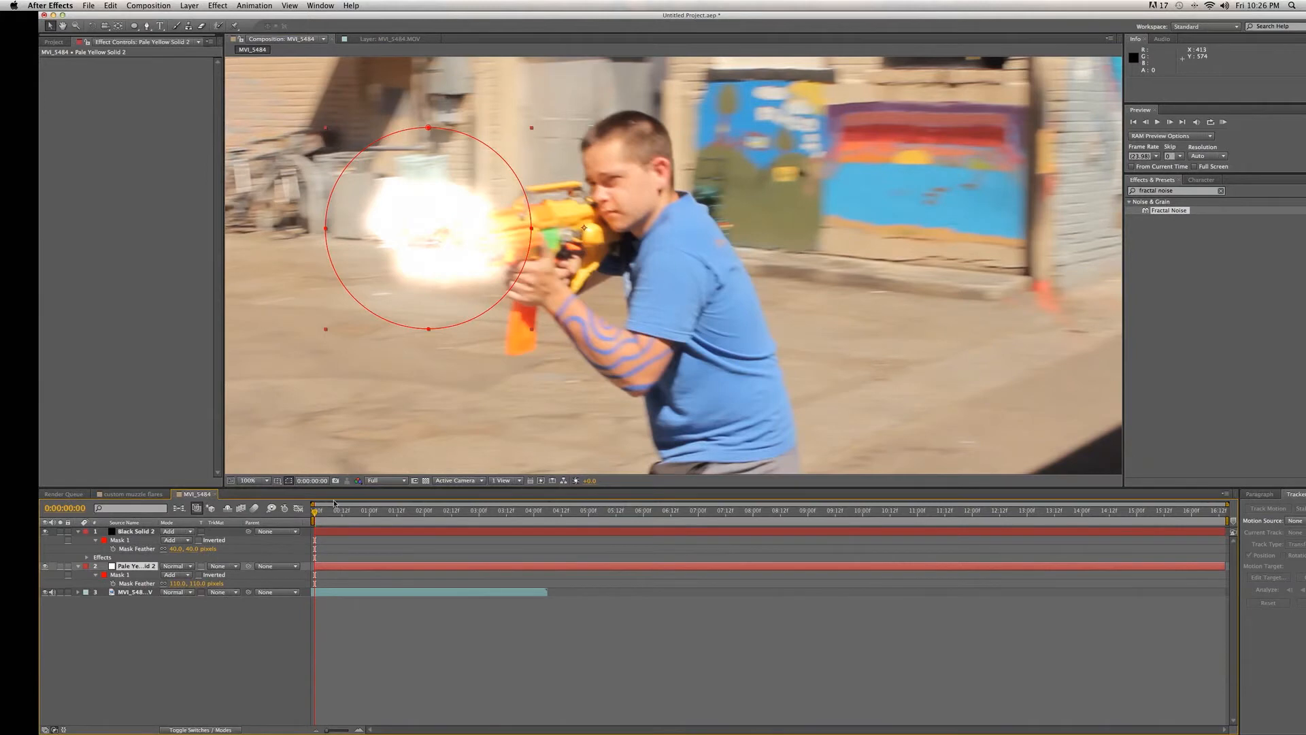
pyautogui.moveTo(322, 518)
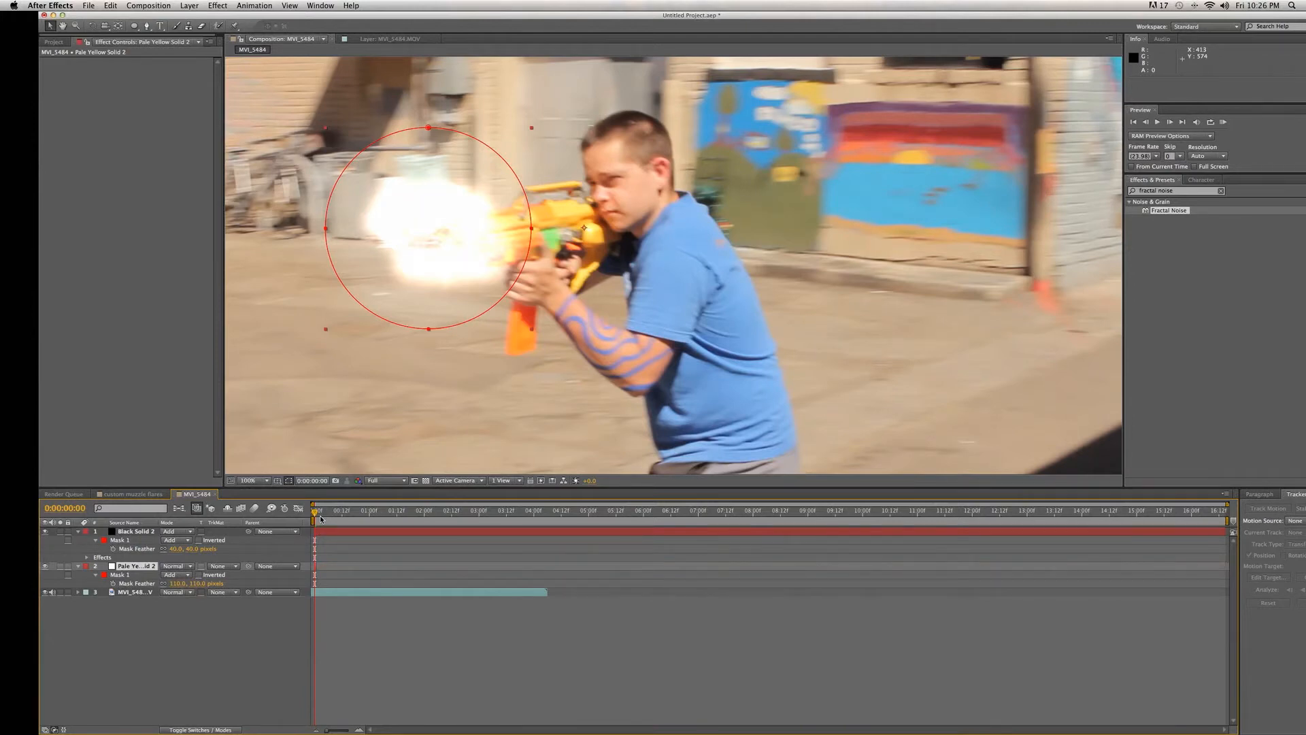
# Limit the glow layer to the flash frame and move the time indicator to frame 20.
pyautogui.click(134, 532)
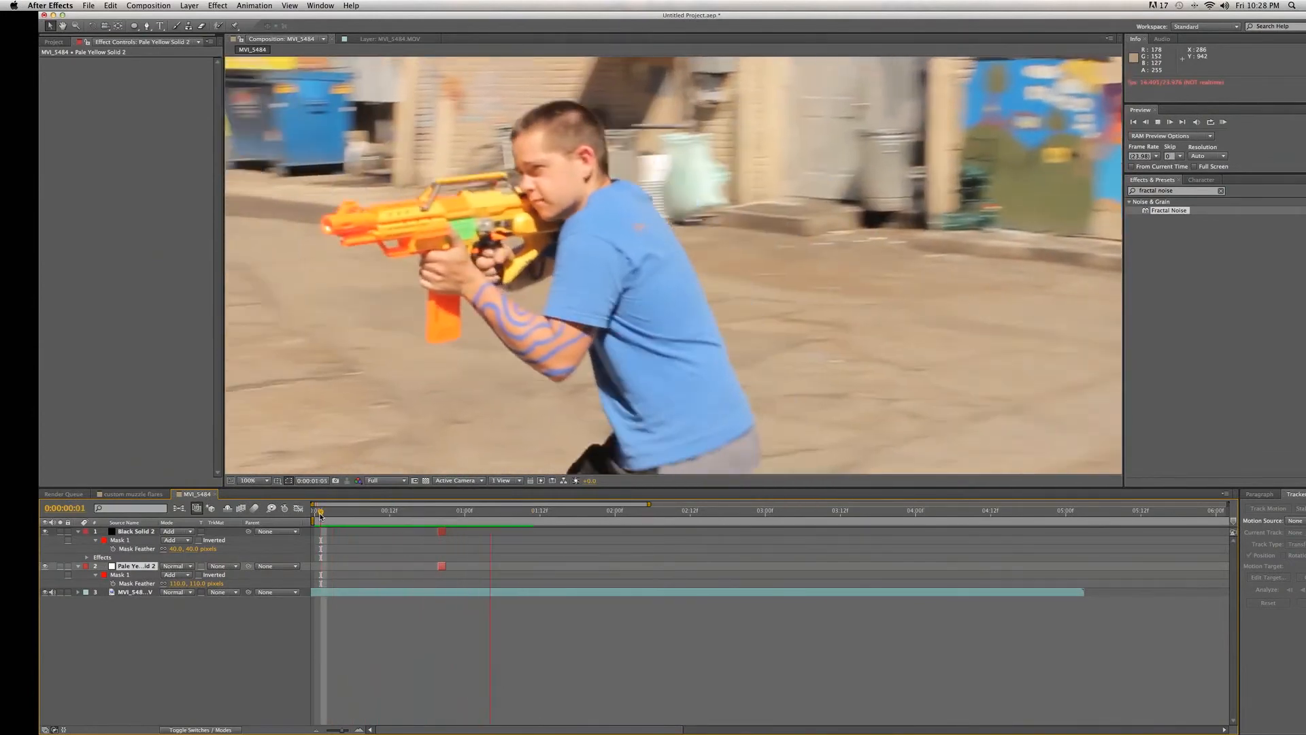
pyautogui.click(437, 510)
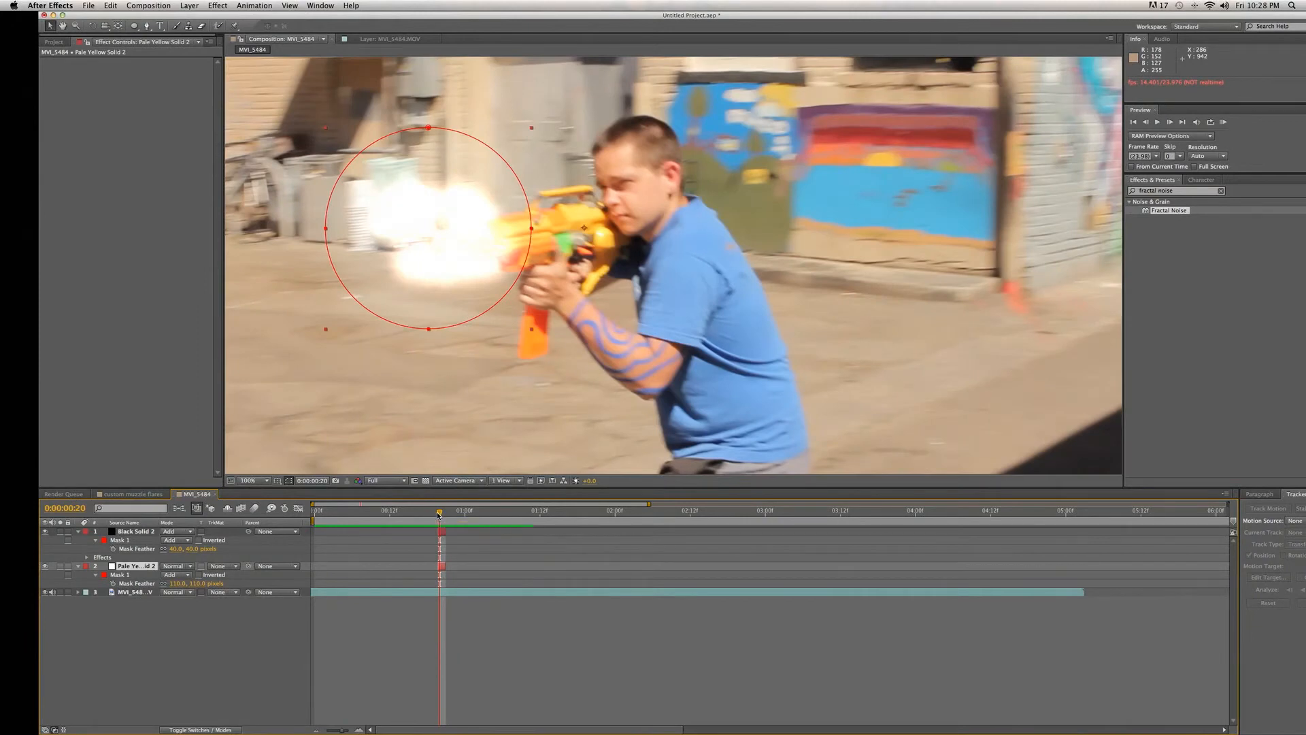
pyautogui.moveTo(436, 512)
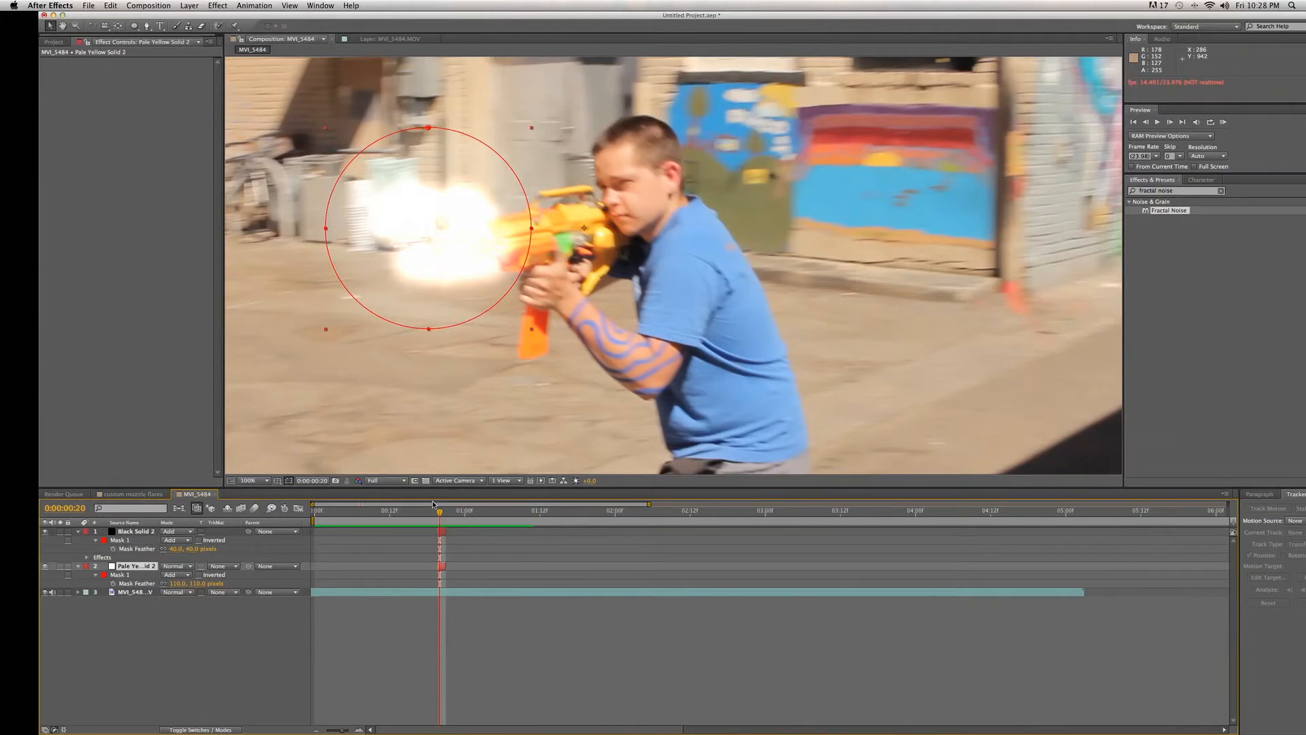
pyautogui.click(189, 6)
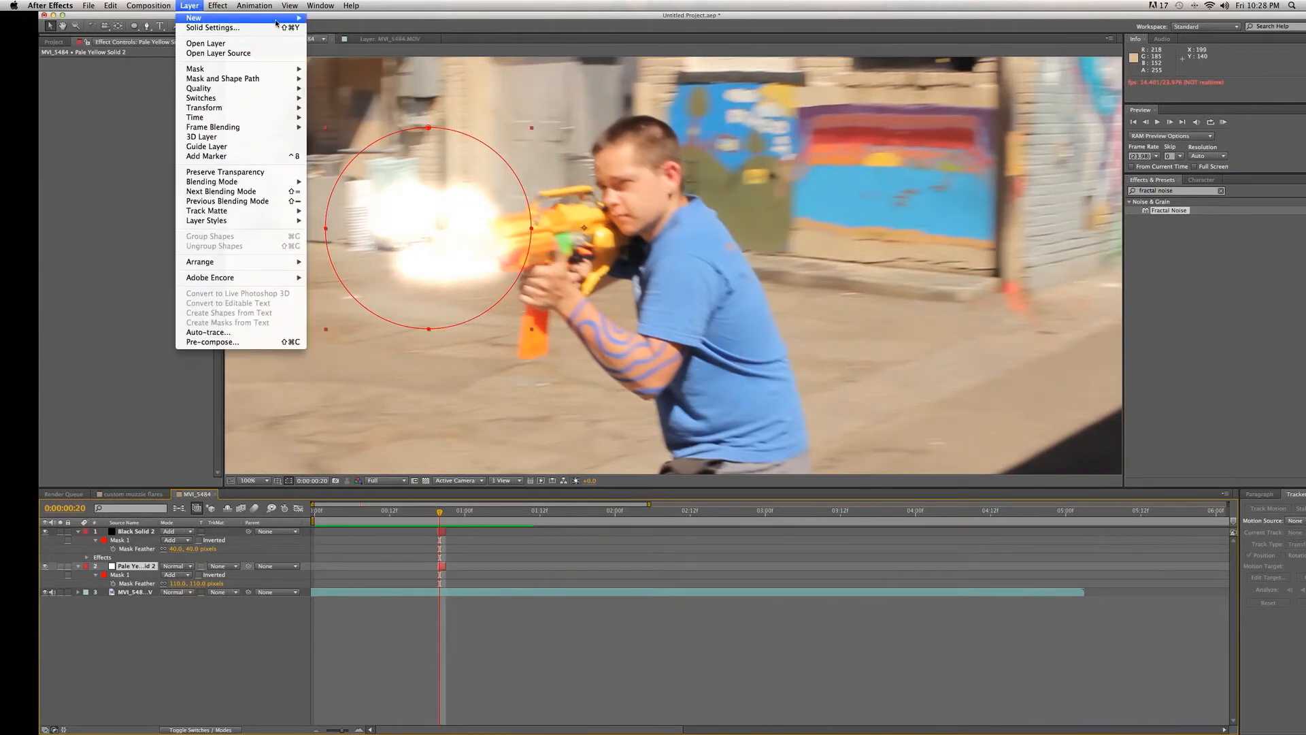
# Create a new pale yellow solid with CC Particle World and turn off its grid display.
pyautogui.click(213, 27)
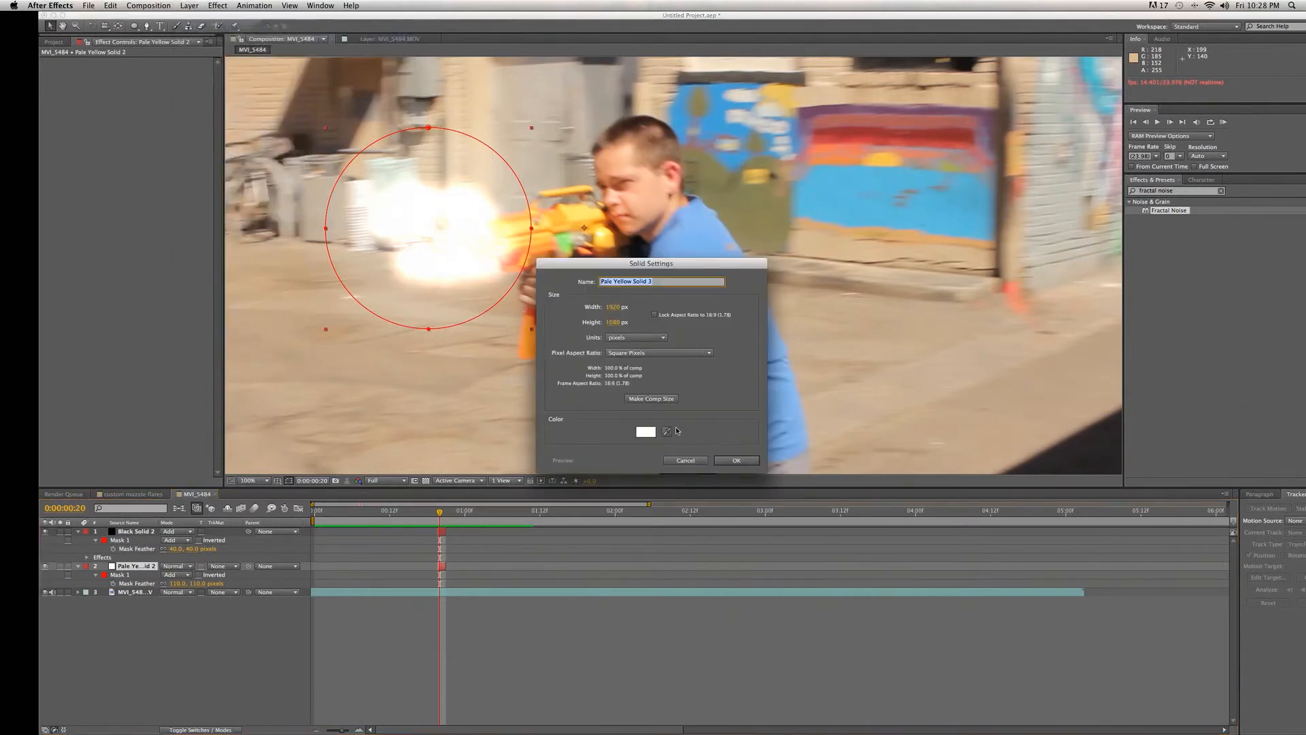
pyautogui.click(736, 460)
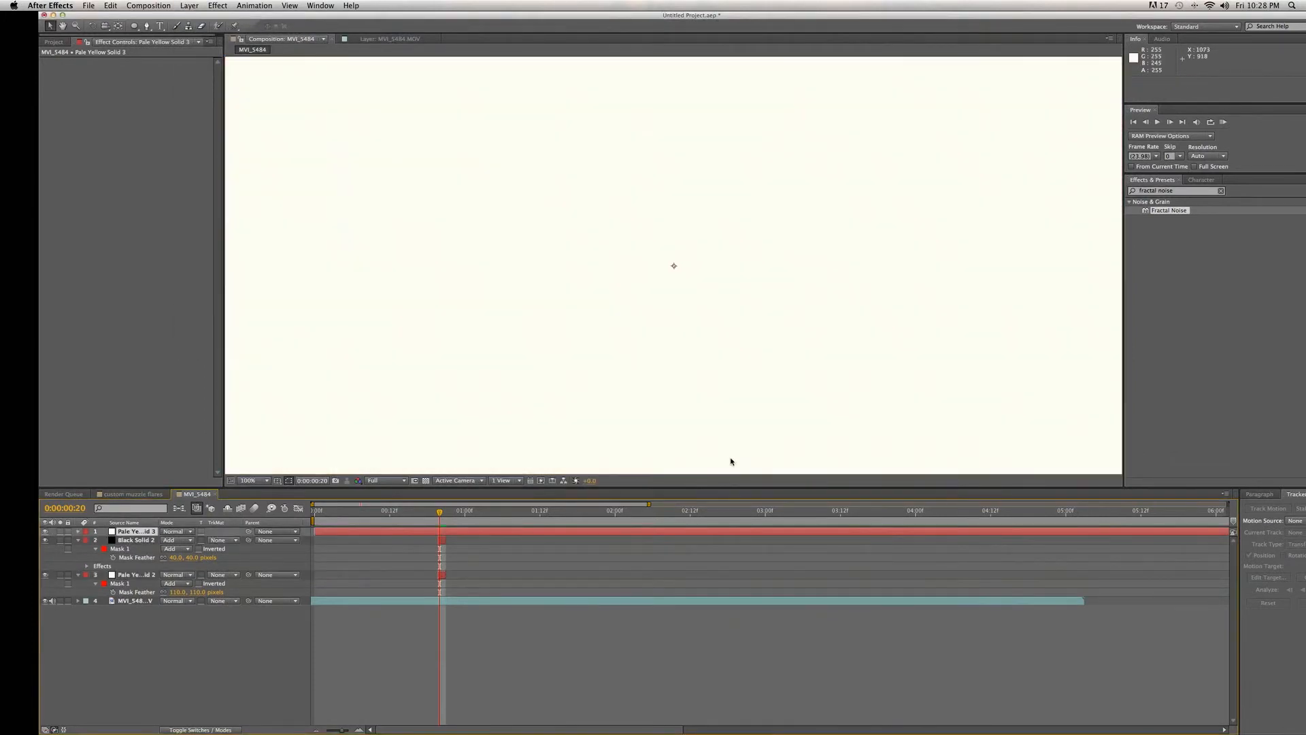
pyautogui.click(216, 5)
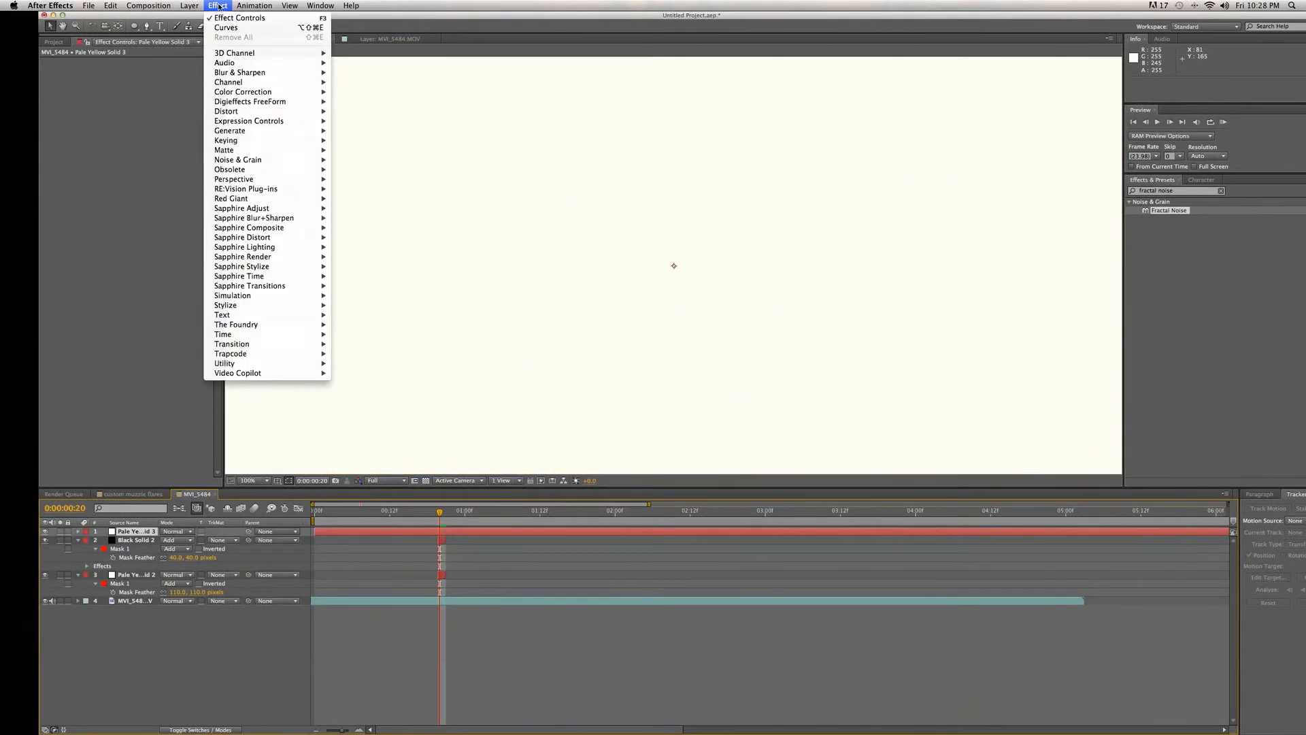
pyautogui.moveTo(230, 131)
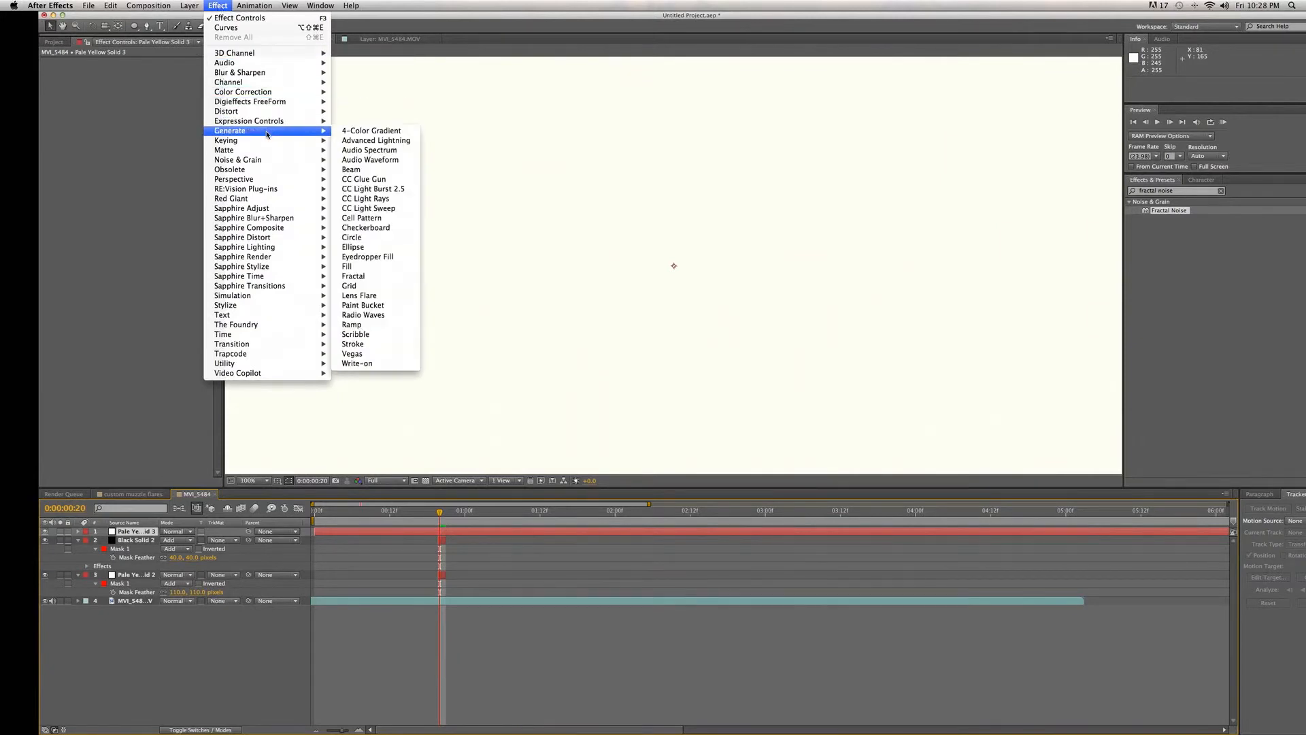
pyautogui.moveTo(231, 295)
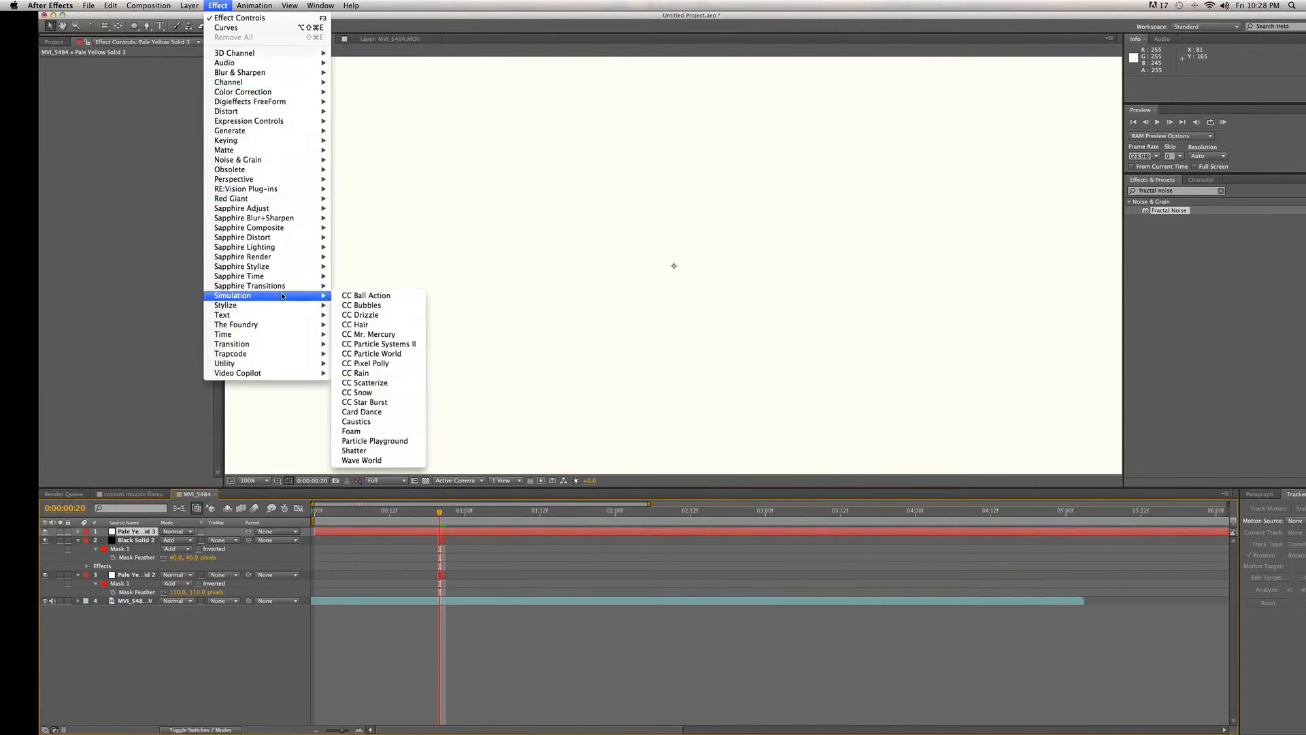
pyautogui.moveTo(371, 354)
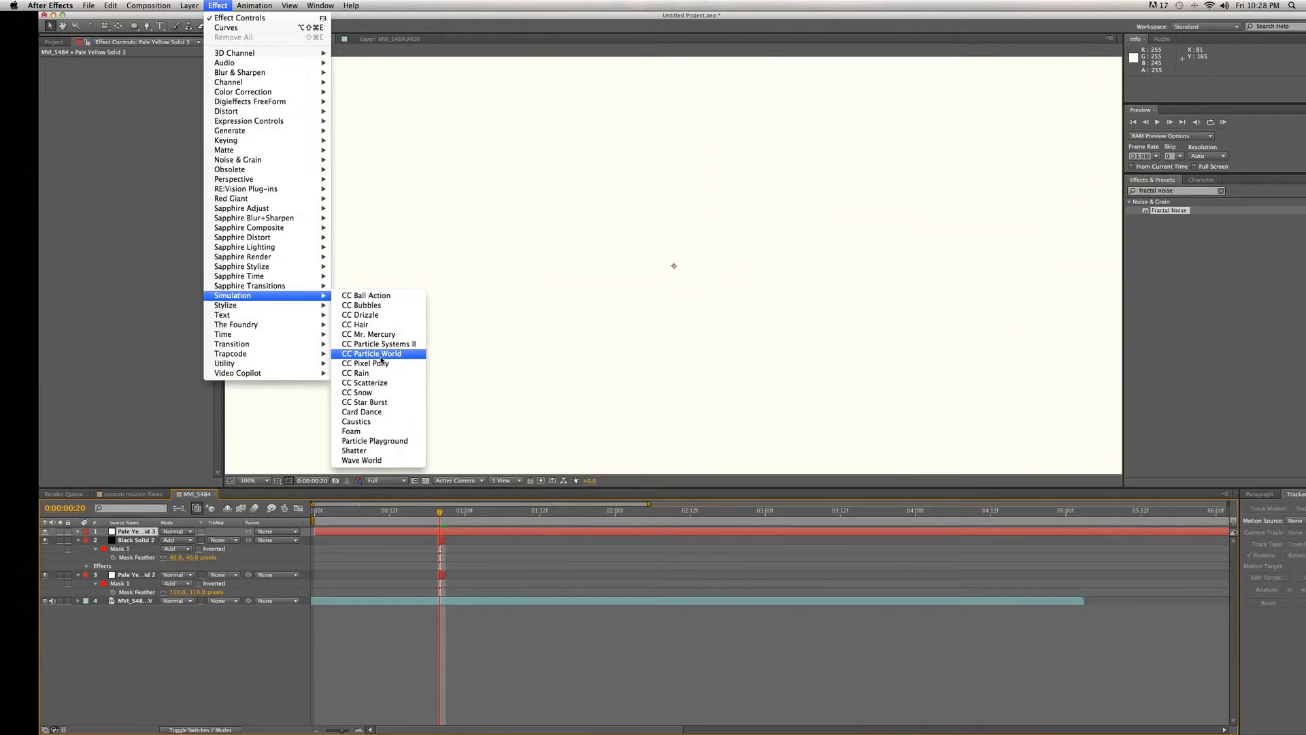
pyautogui.click(373, 354)
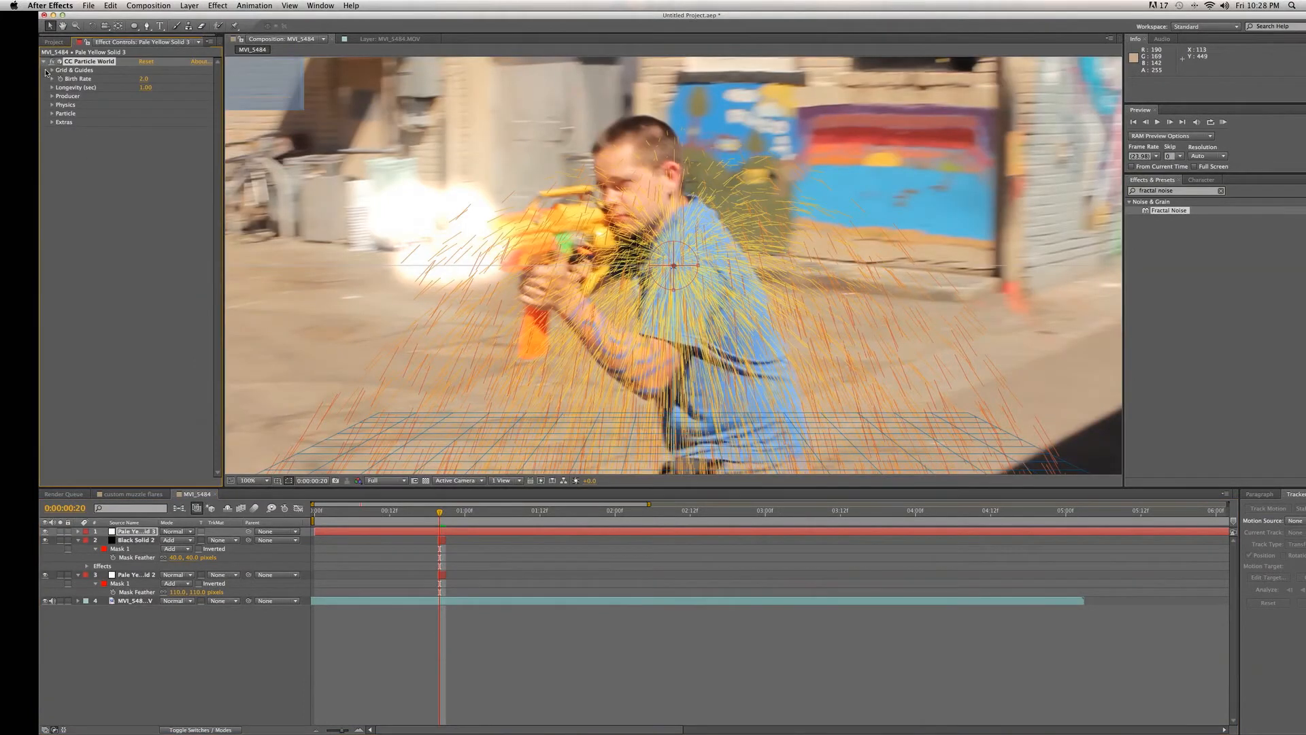
pyautogui.click(52, 69)
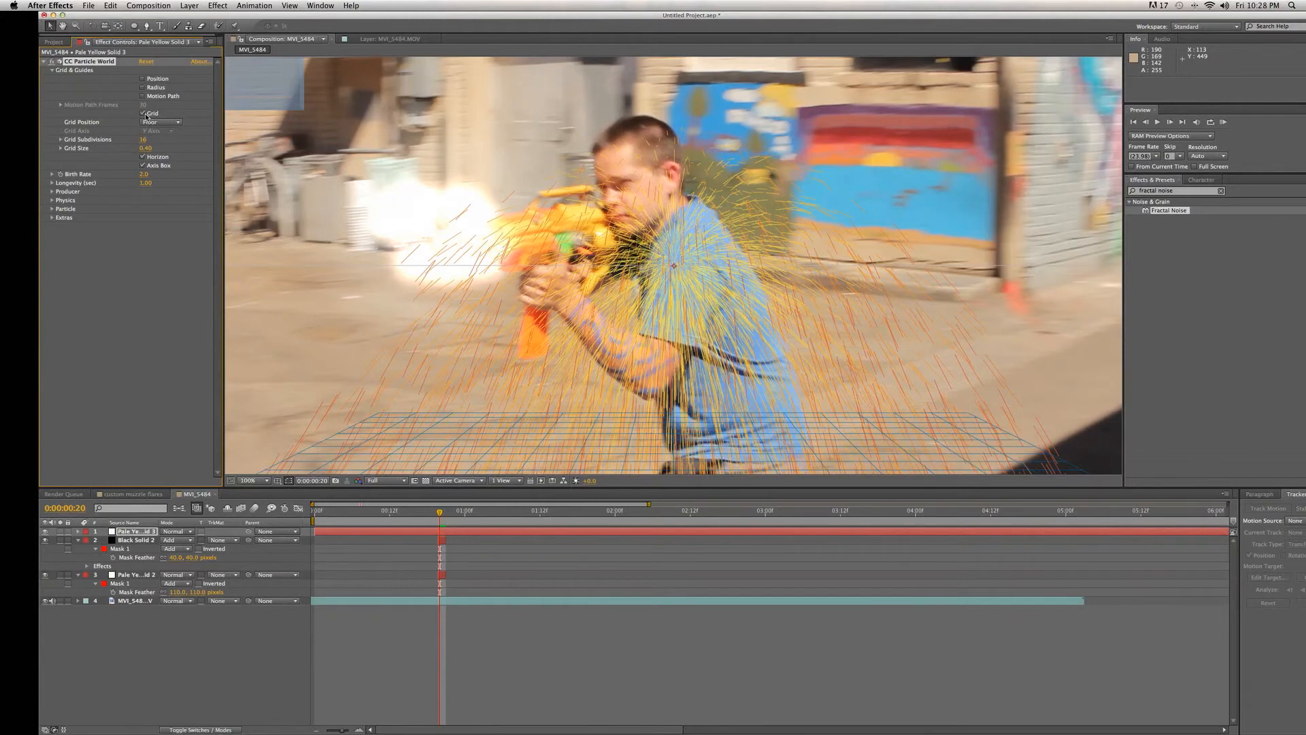
pyautogui.click(141, 113)
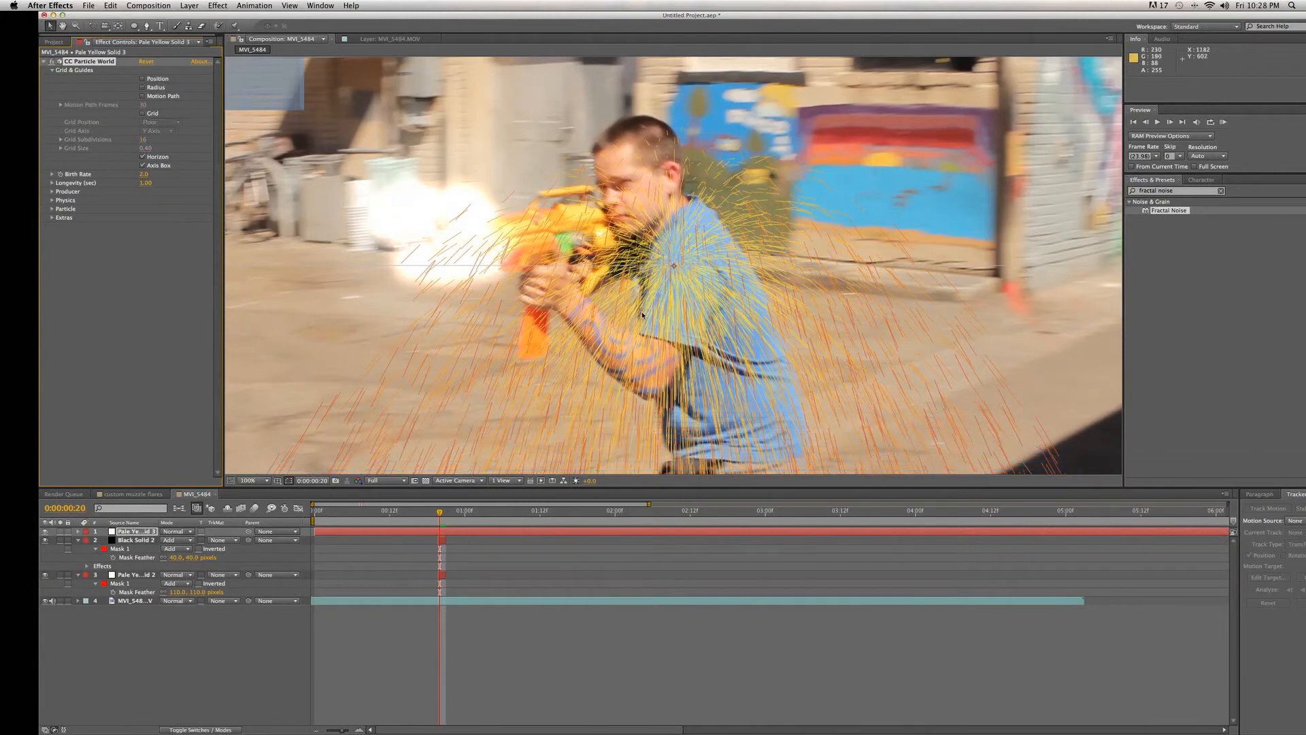
pyautogui.moveTo(487, 276)
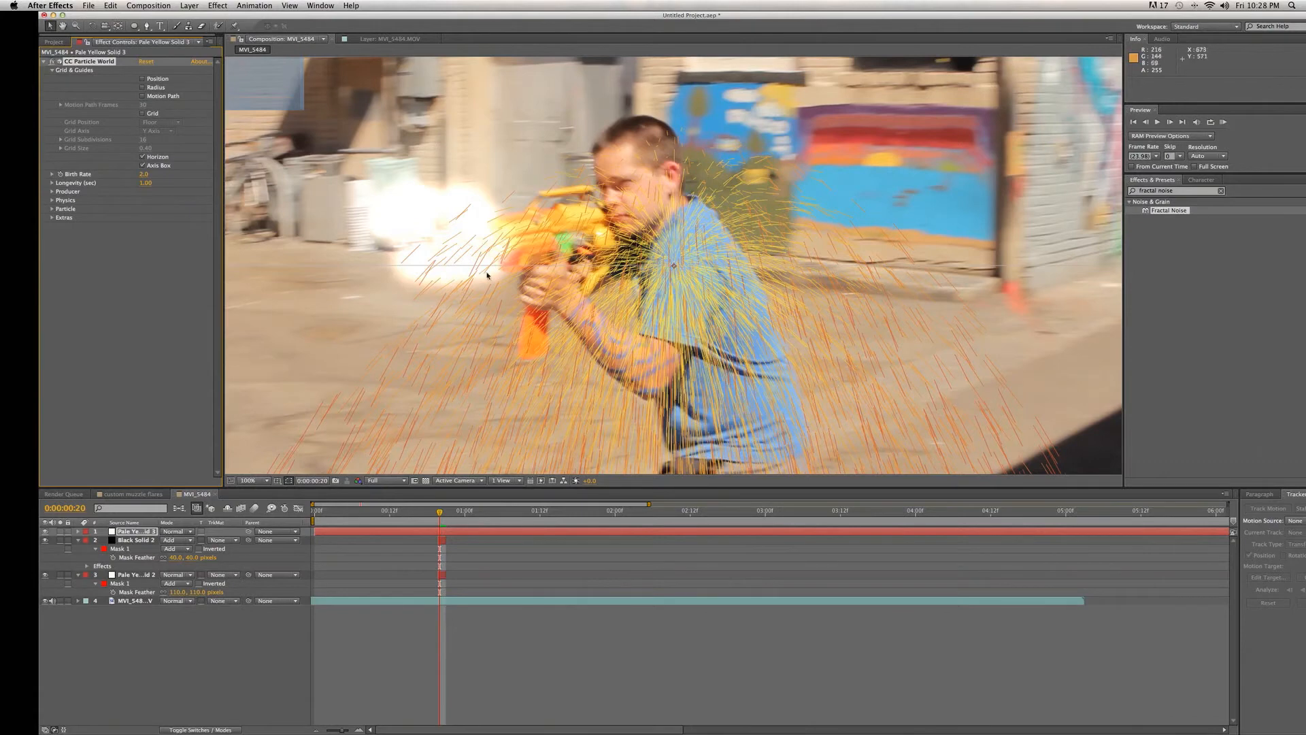
pyautogui.moveTo(295, 248)
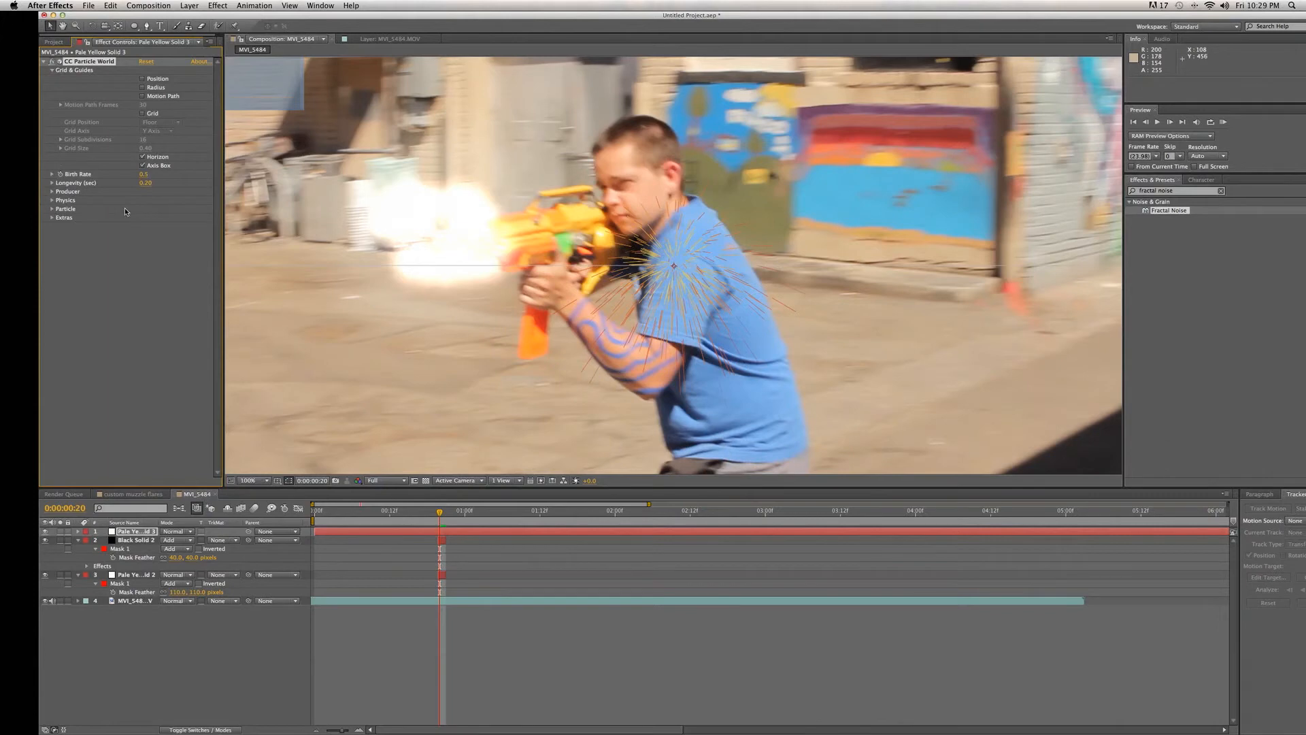
# Expand Producer and Physics, adjust particle velocity, and open the Particle Type list.
pyautogui.click(53, 191)
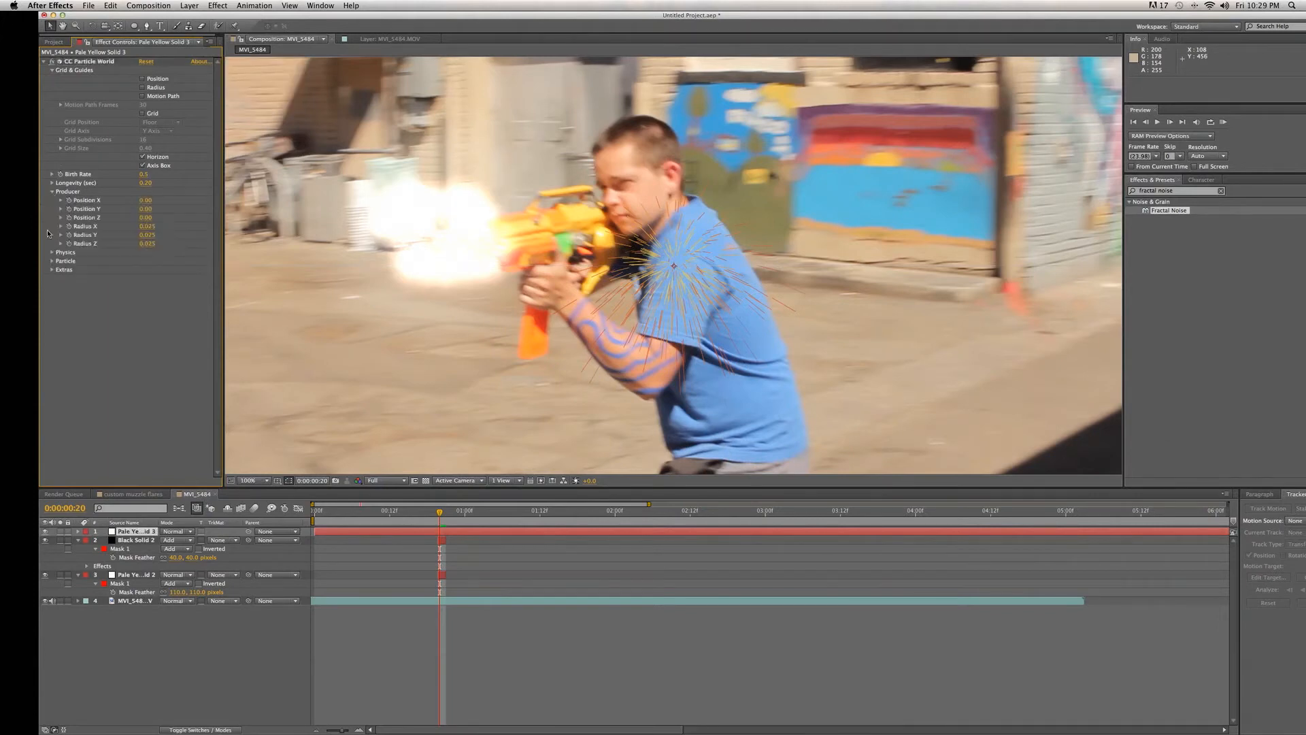
pyautogui.click(53, 253)
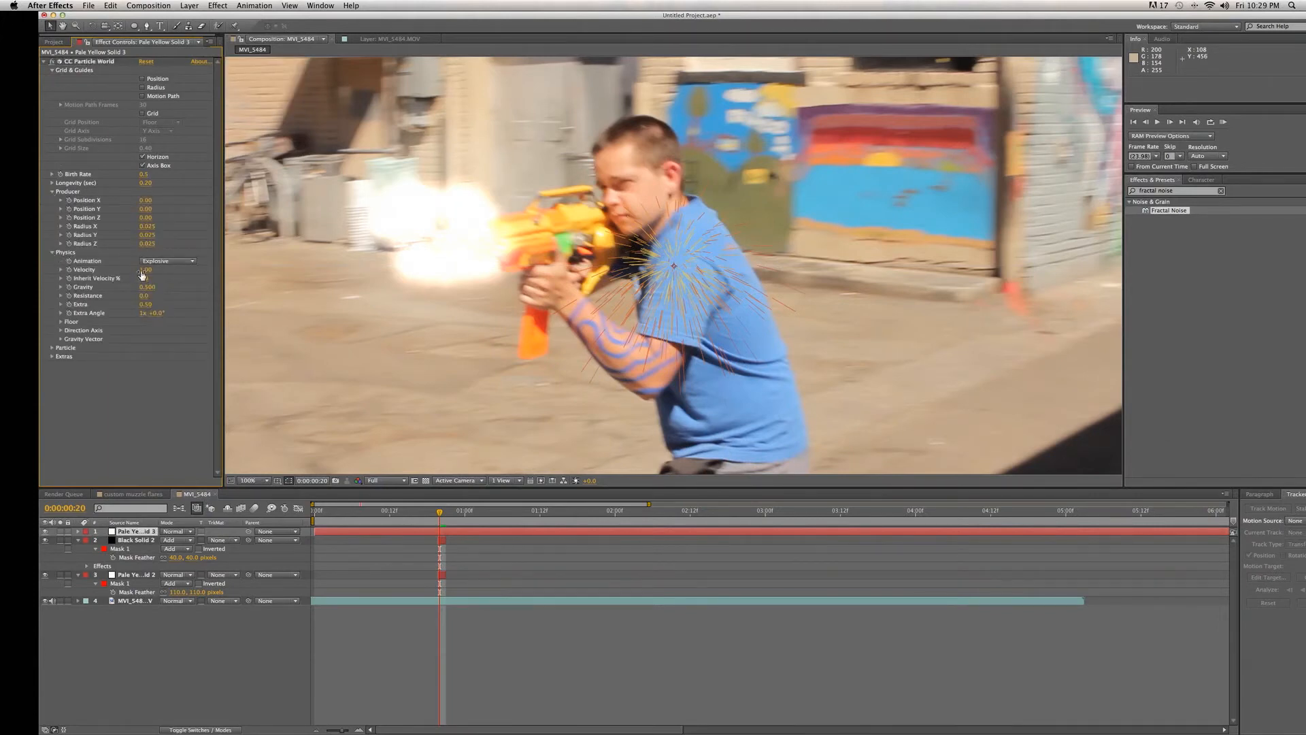
pyautogui.click(148, 270)
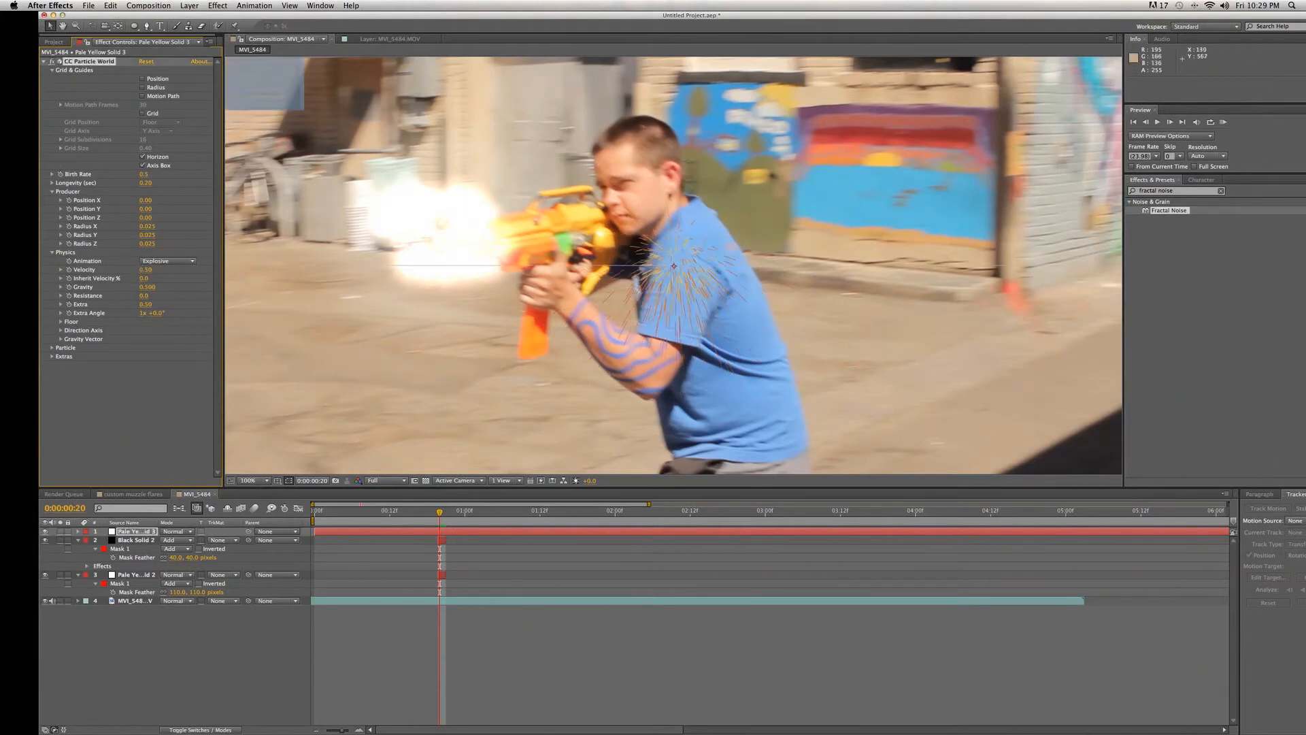
pyautogui.click(173, 355)
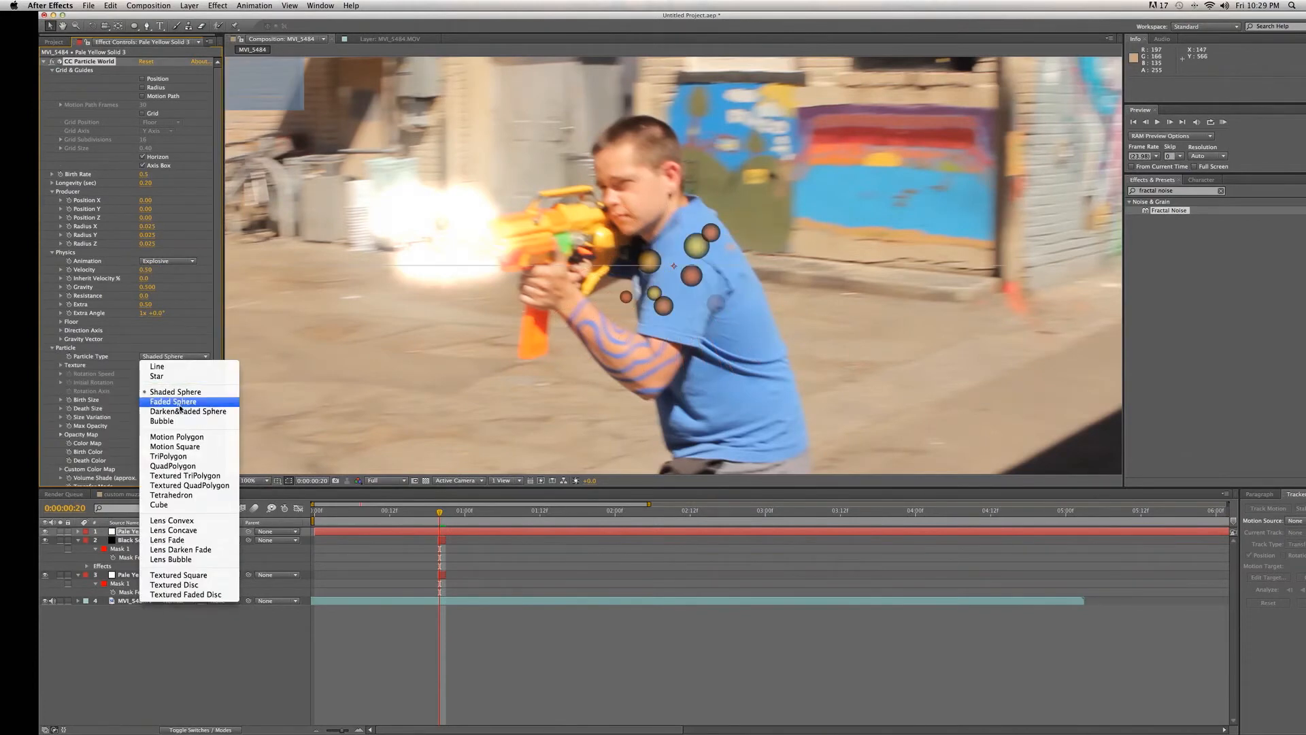
# Set particles to Faded Sphere with Birth Size 1.100 and a white birth colour.
pyautogui.click(173, 401)
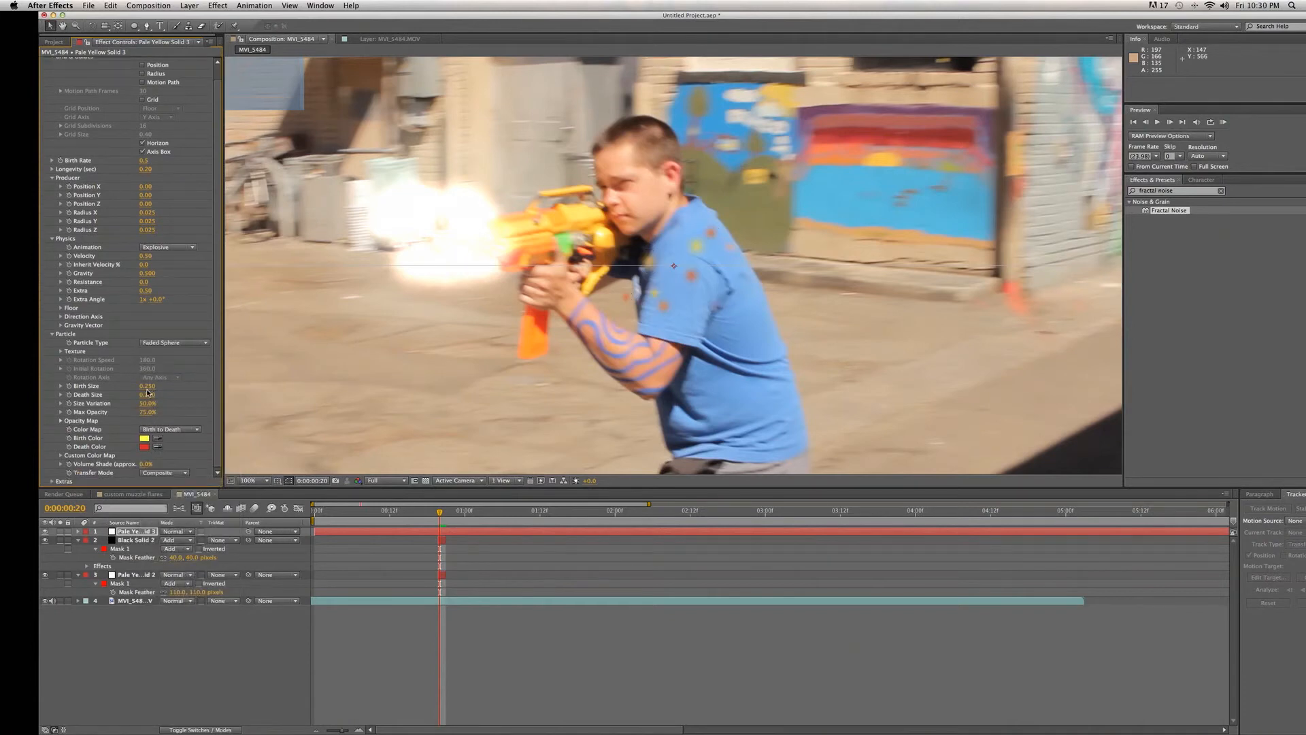
pyautogui.click(148, 385)
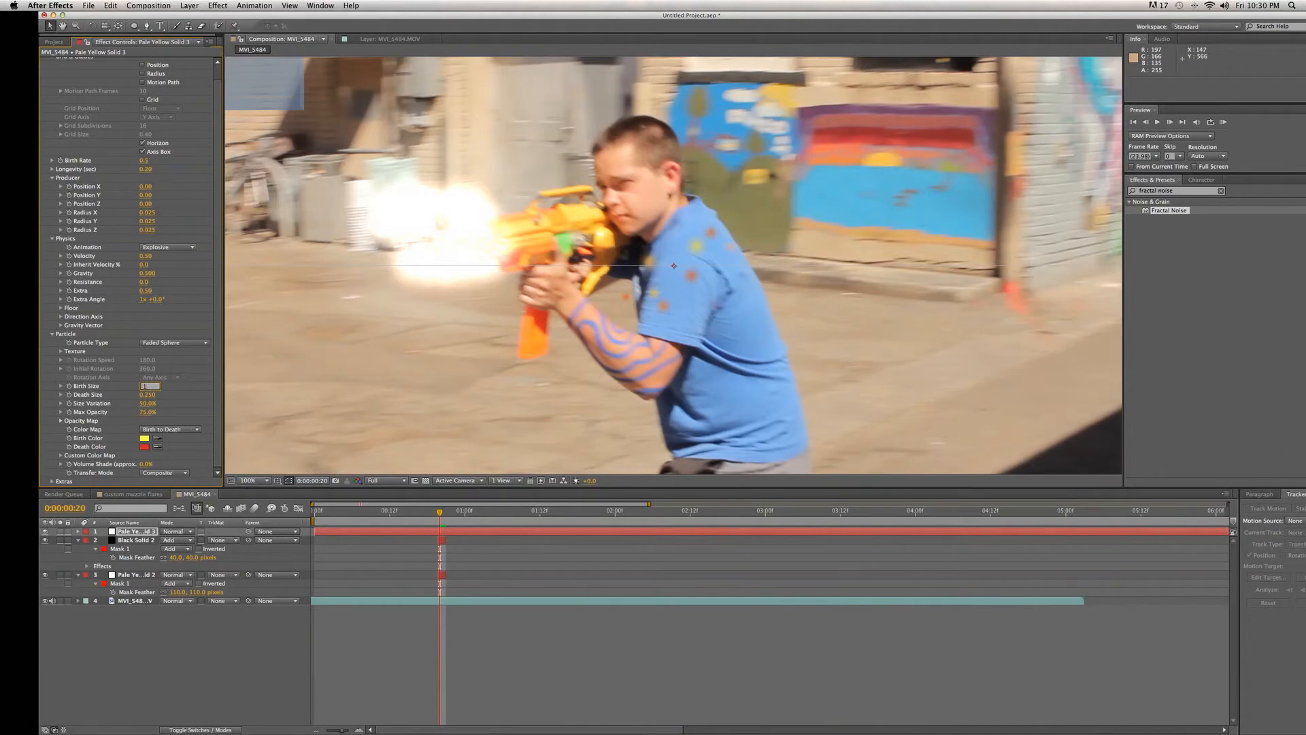
pyautogui.write('1.100')
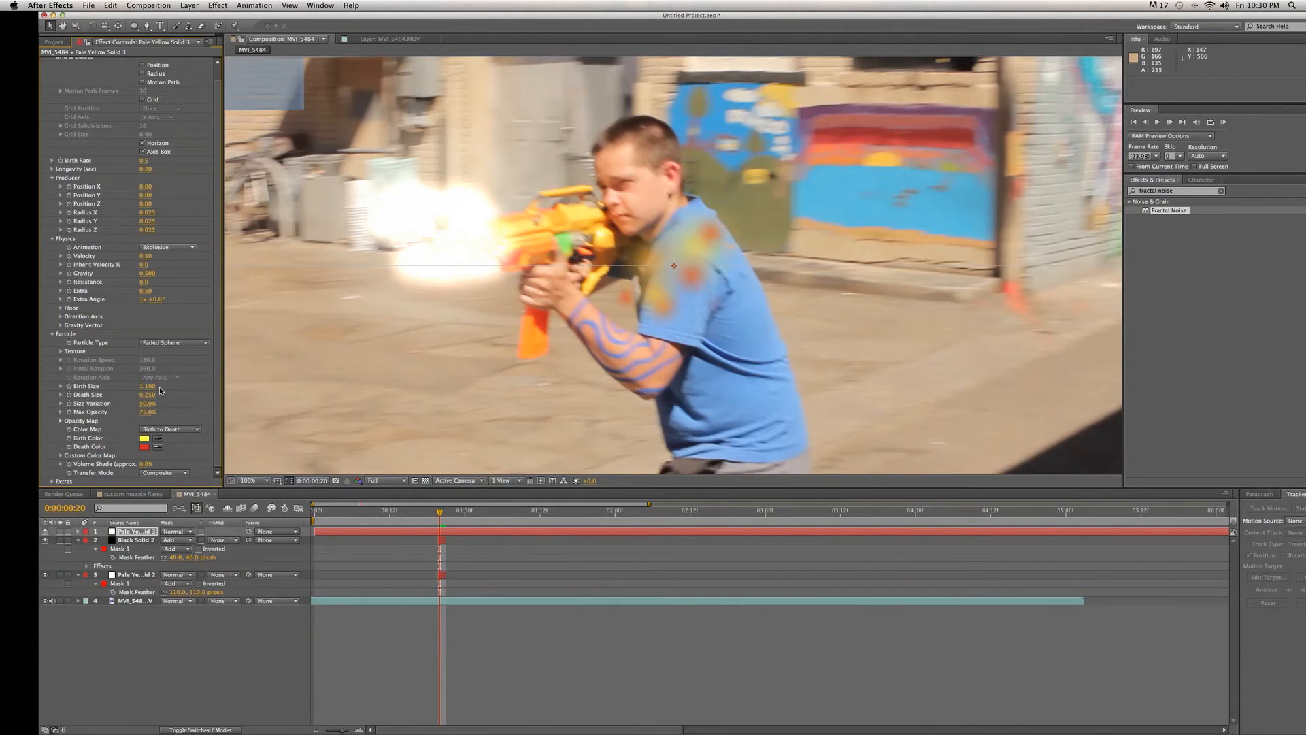
pyautogui.click(144, 438)
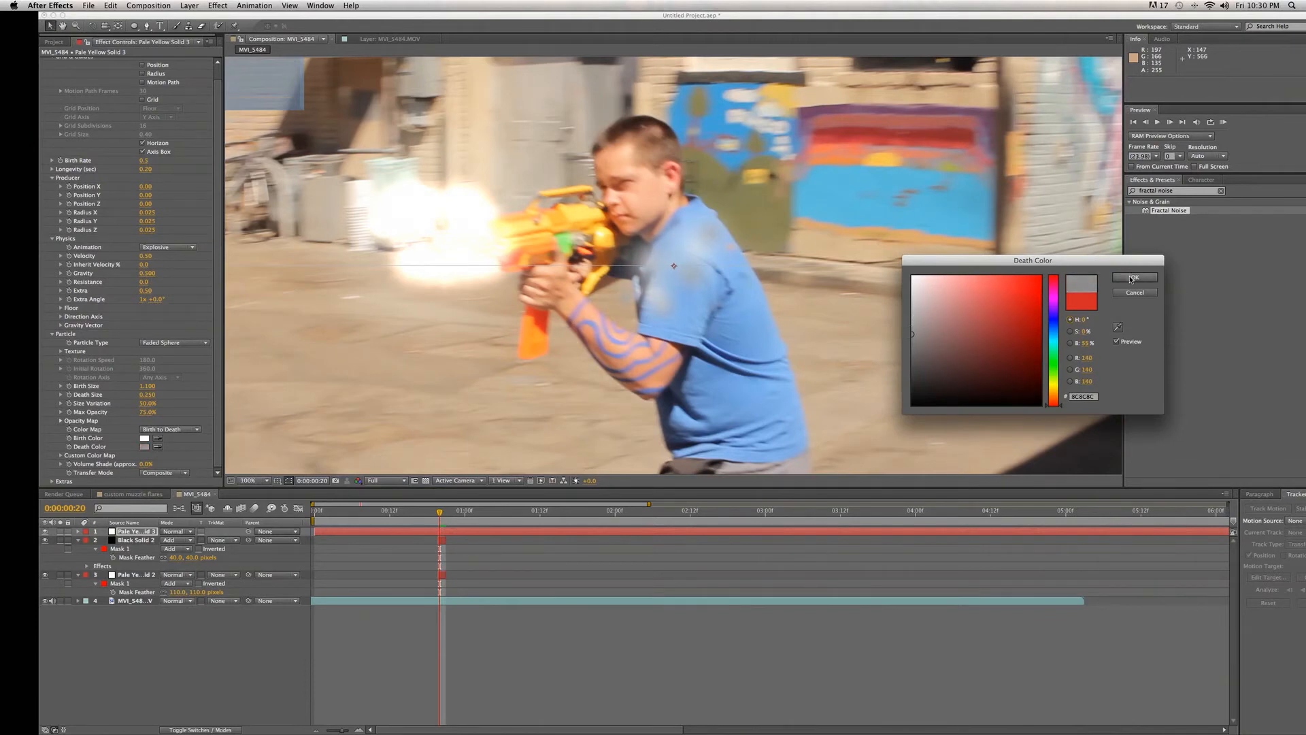
# Confirm the particles' death colour and add a new Null Object layer to the nerf gun composition.
pyautogui.click(1135, 277)
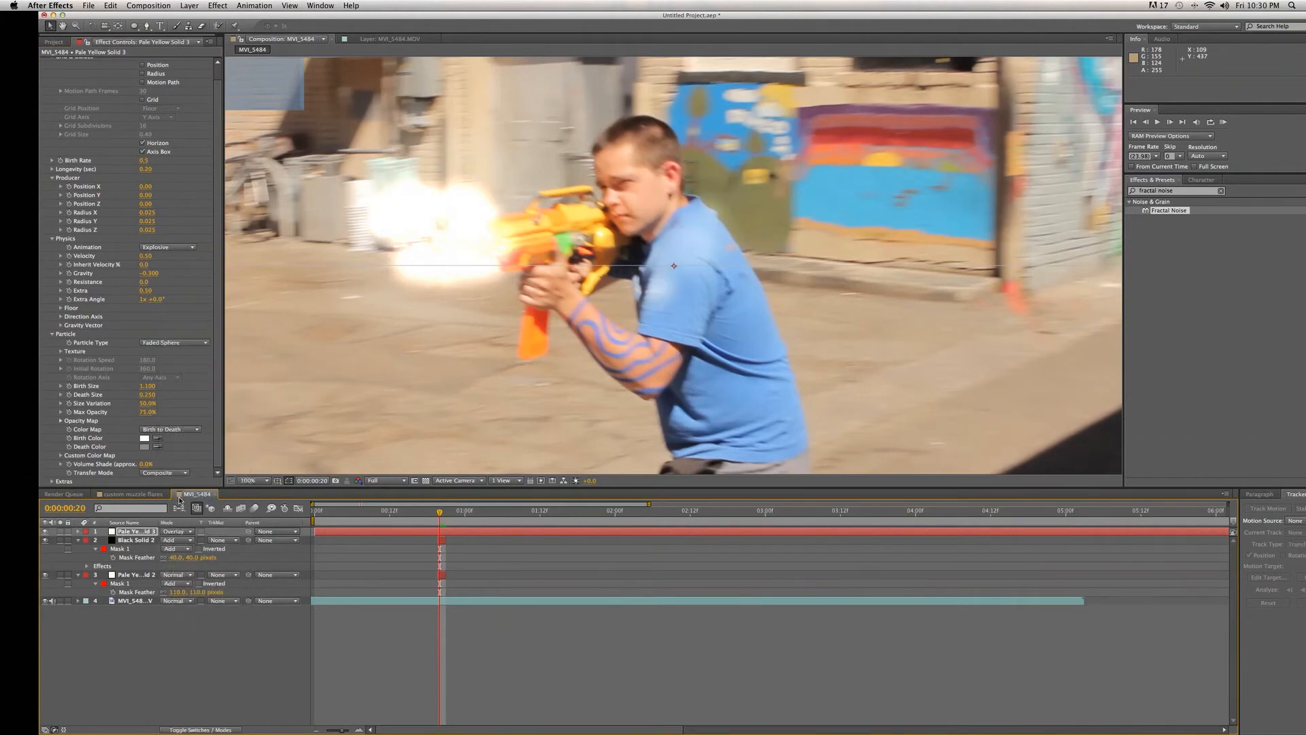
pyautogui.moveTo(333, 418)
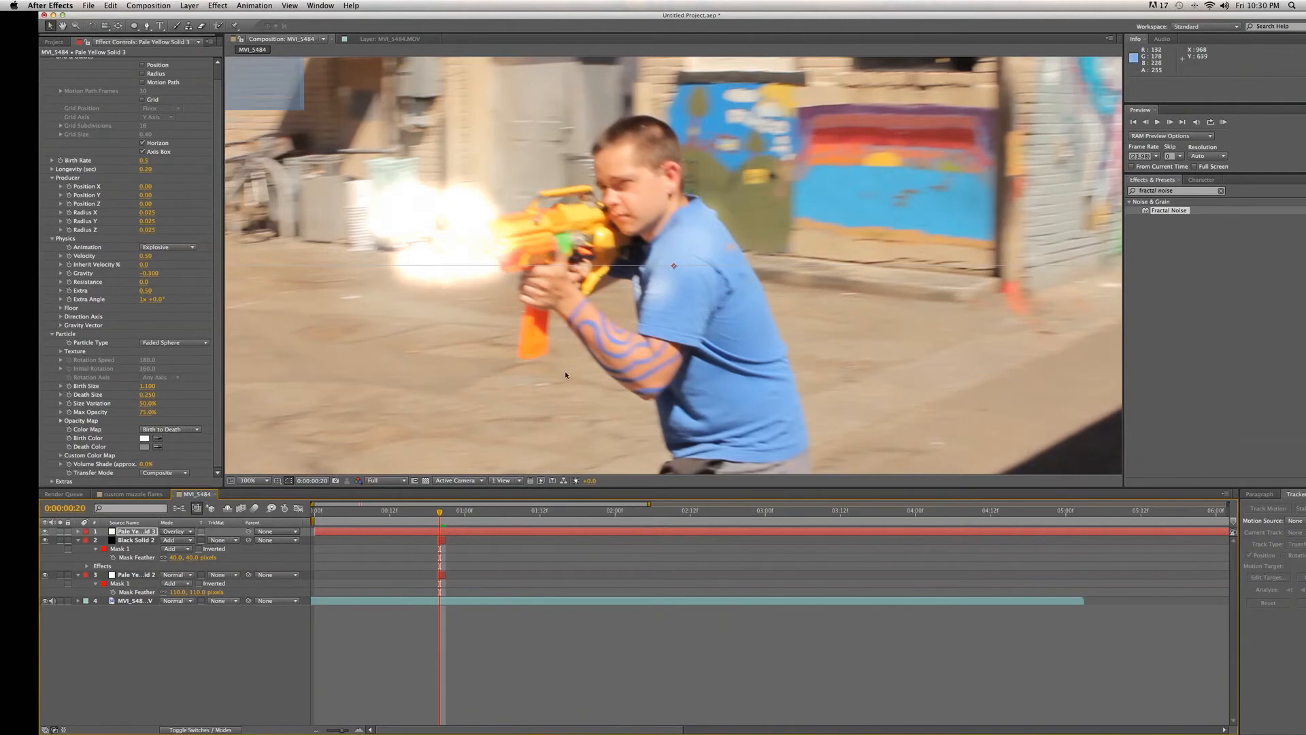
pyautogui.moveTo(547, 265)
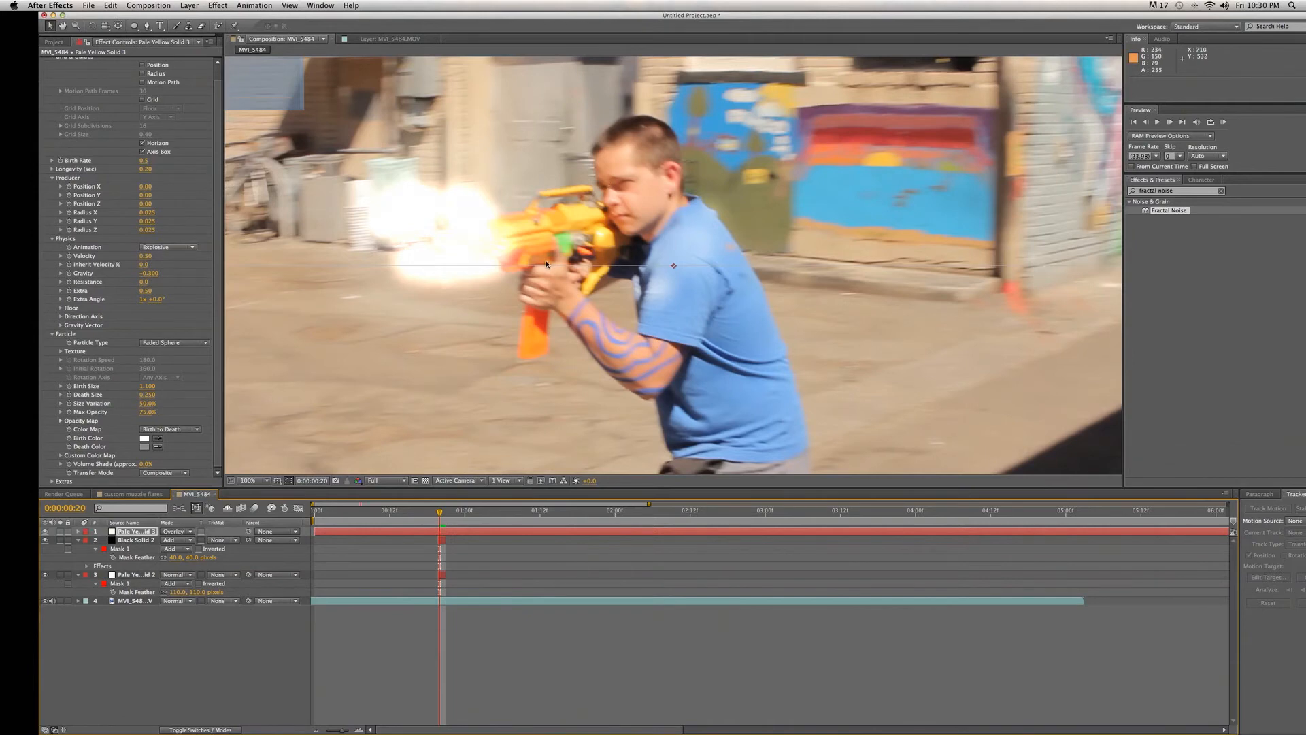
pyautogui.click(190, 6)
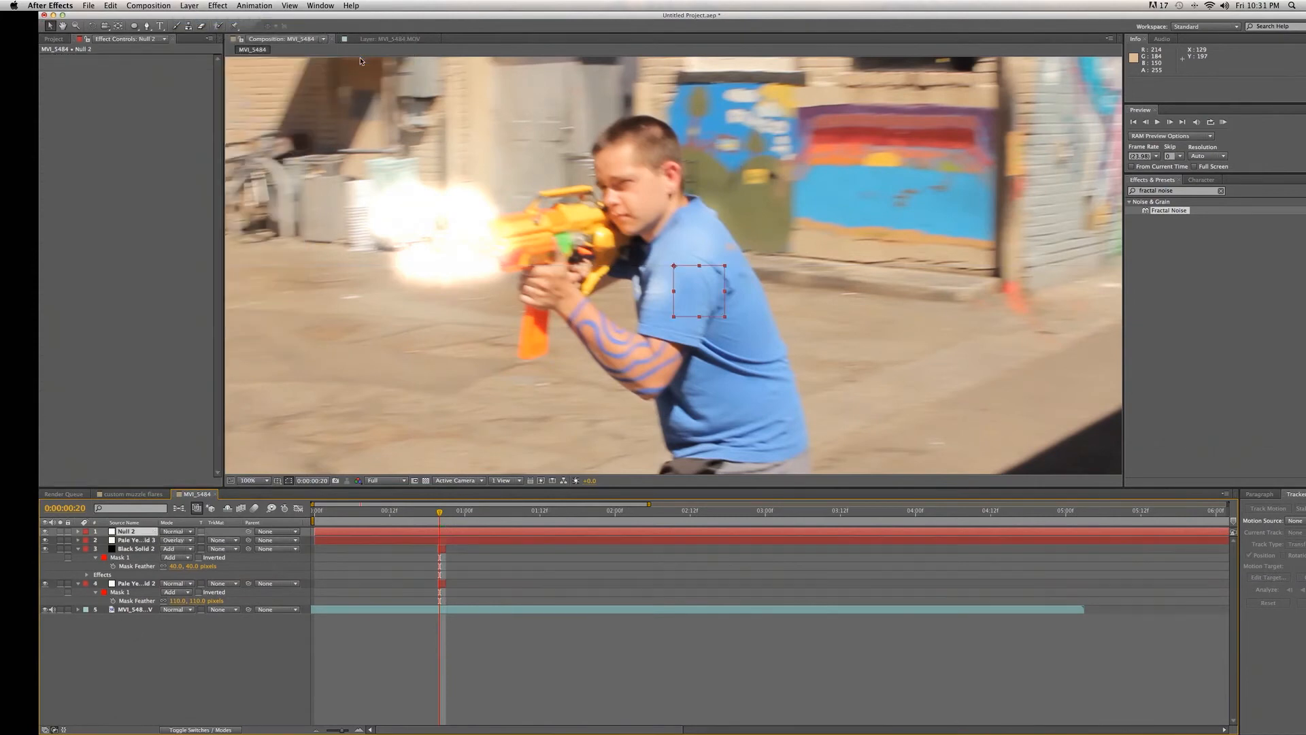
# Rename the new null layer to 'tracker'.
pyautogui.click(125, 531)
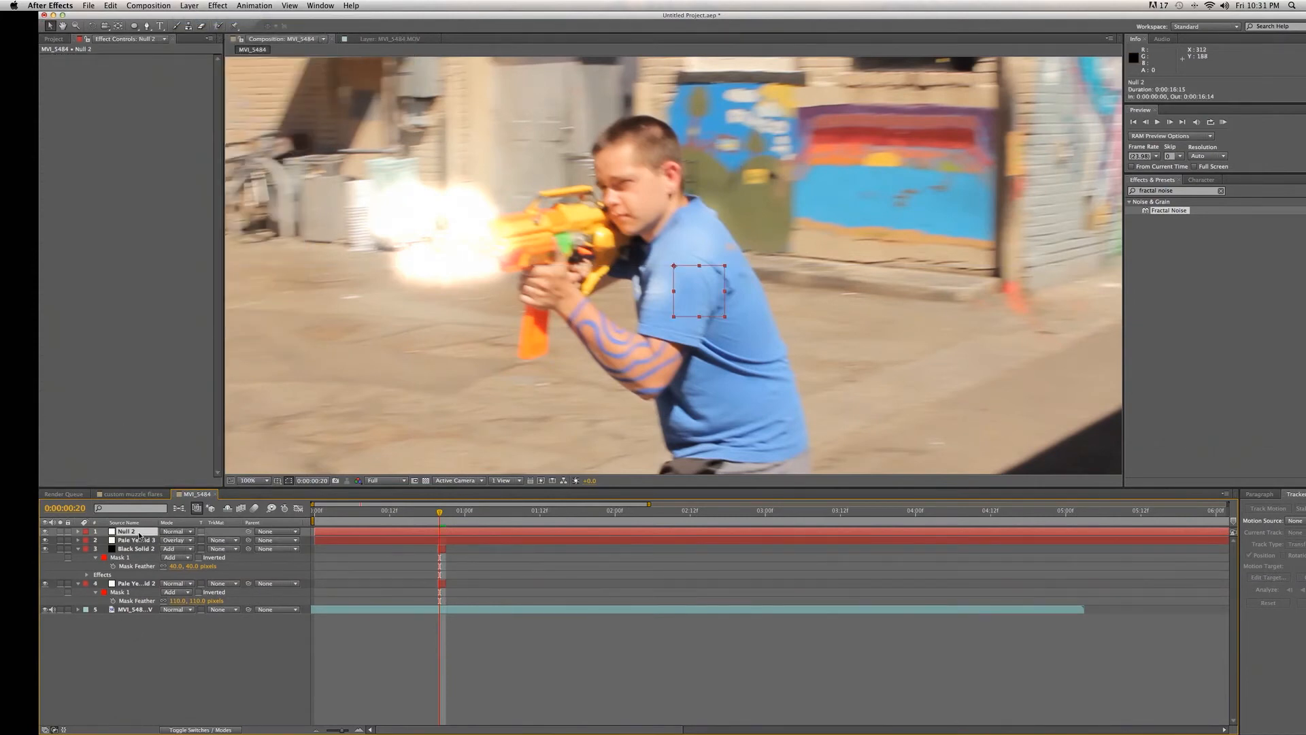
pyautogui.doubleClick(127, 532)
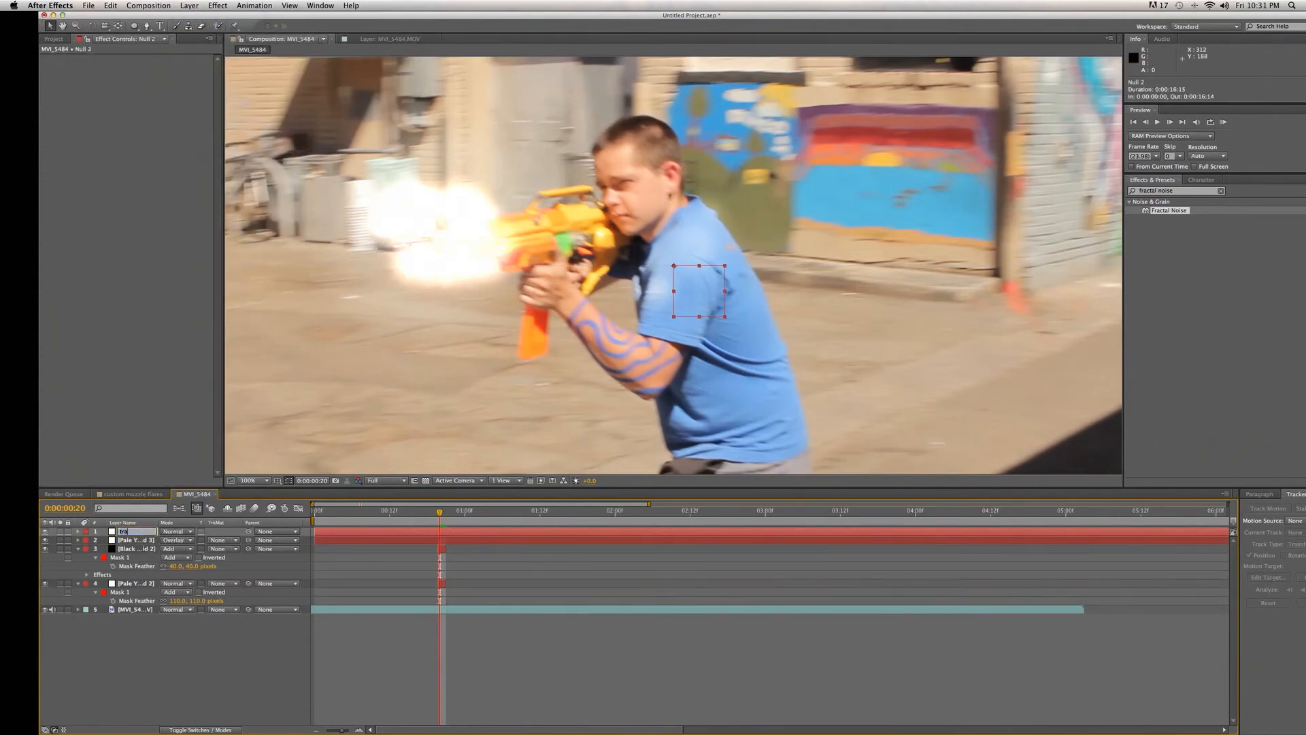
pyautogui.write('tracker')
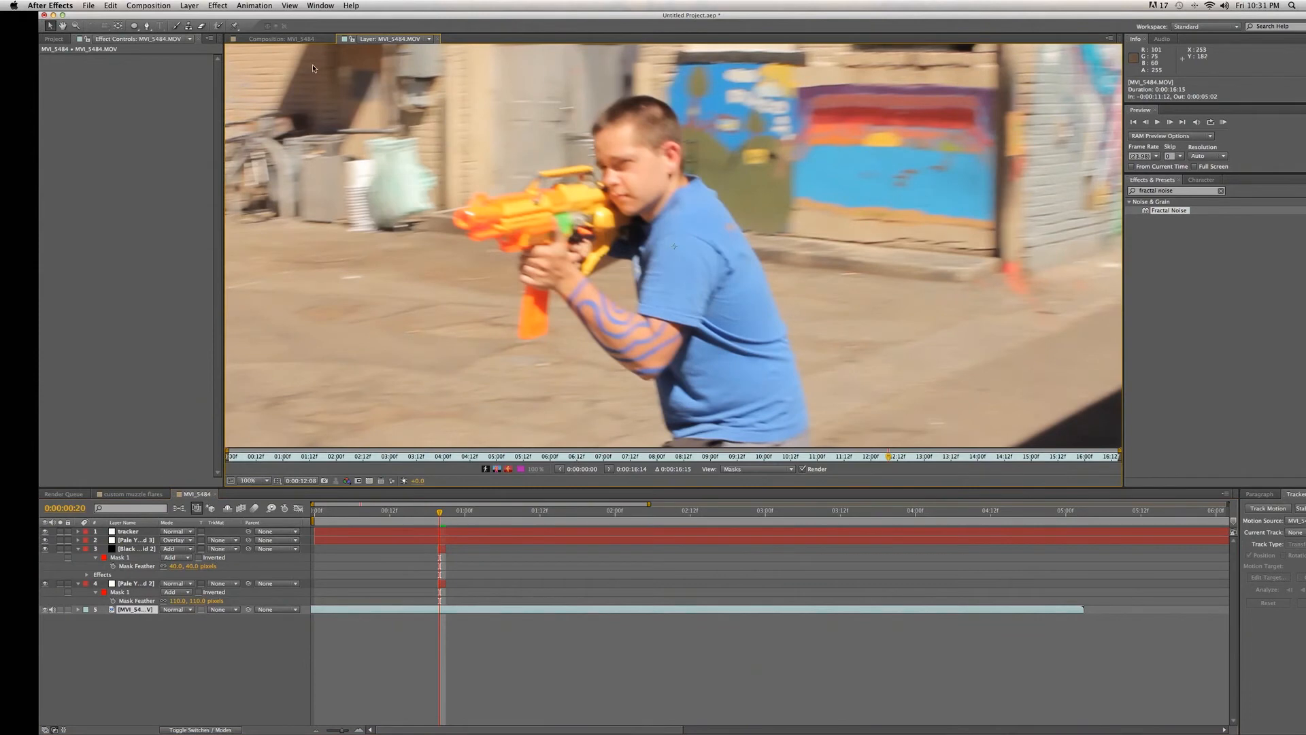
# Start a Track Motion tracker with Track Point 1 placed on a wall mural detail.
pyautogui.click(320, 5)
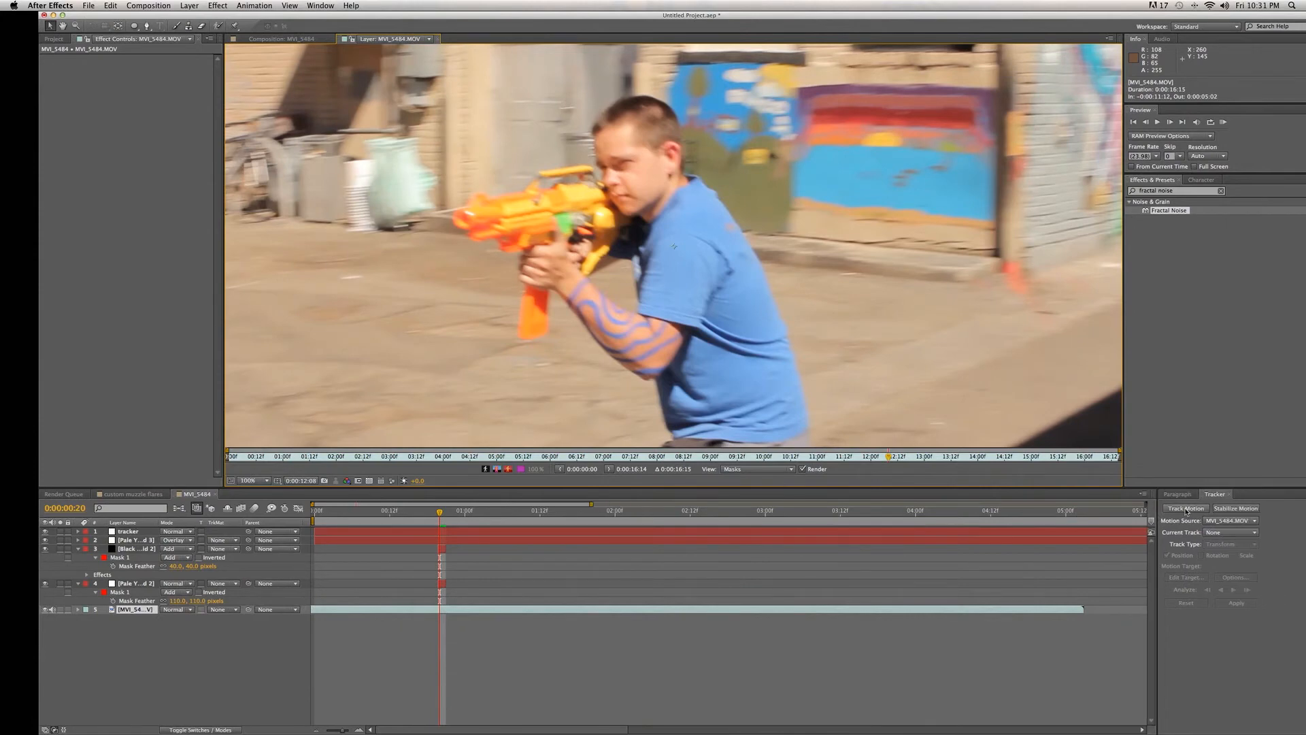
pyautogui.click(1185, 507)
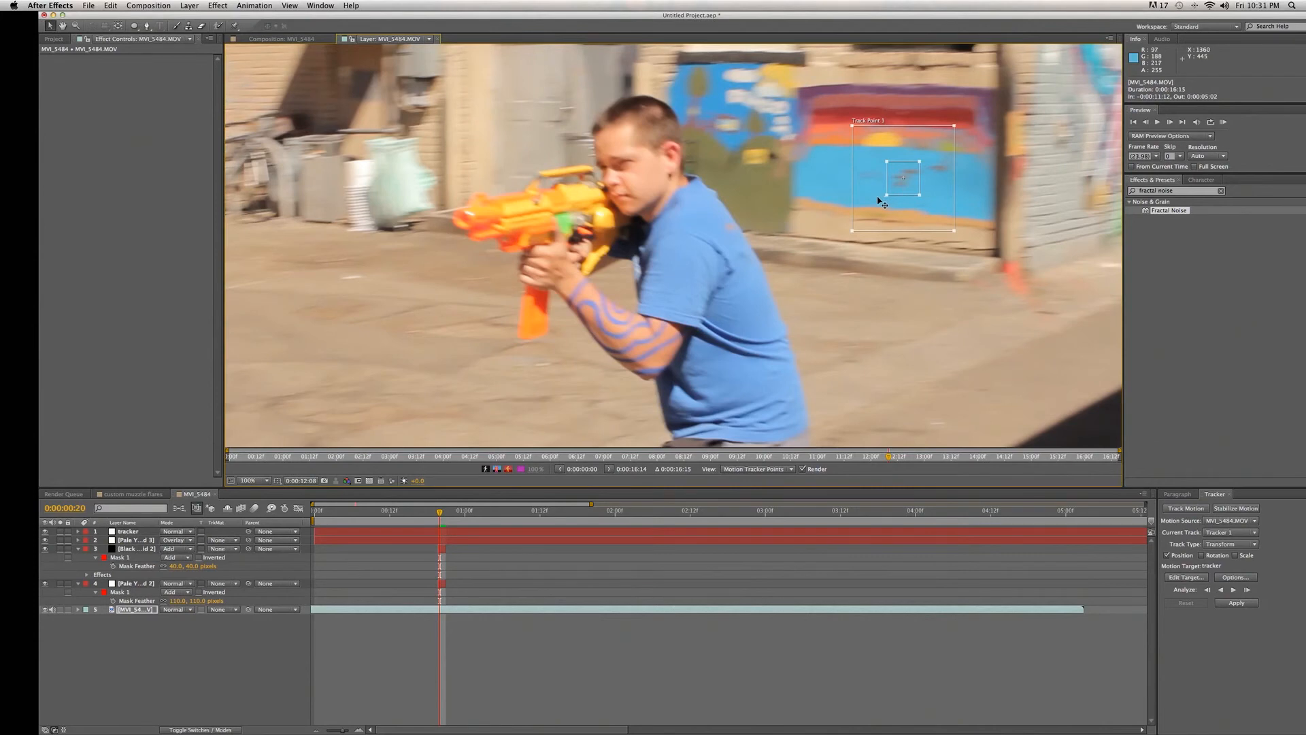
pyautogui.moveTo(862, 204)
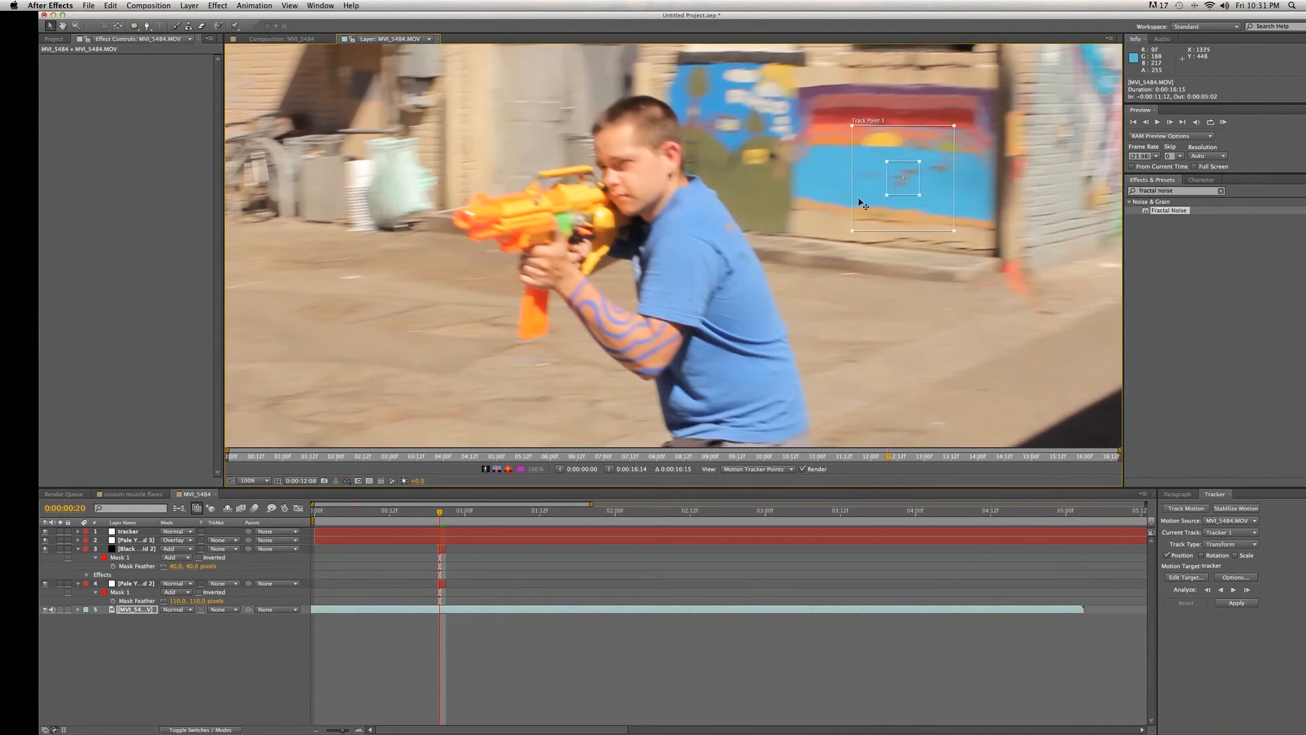
pyautogui.moveTo(458, 387)
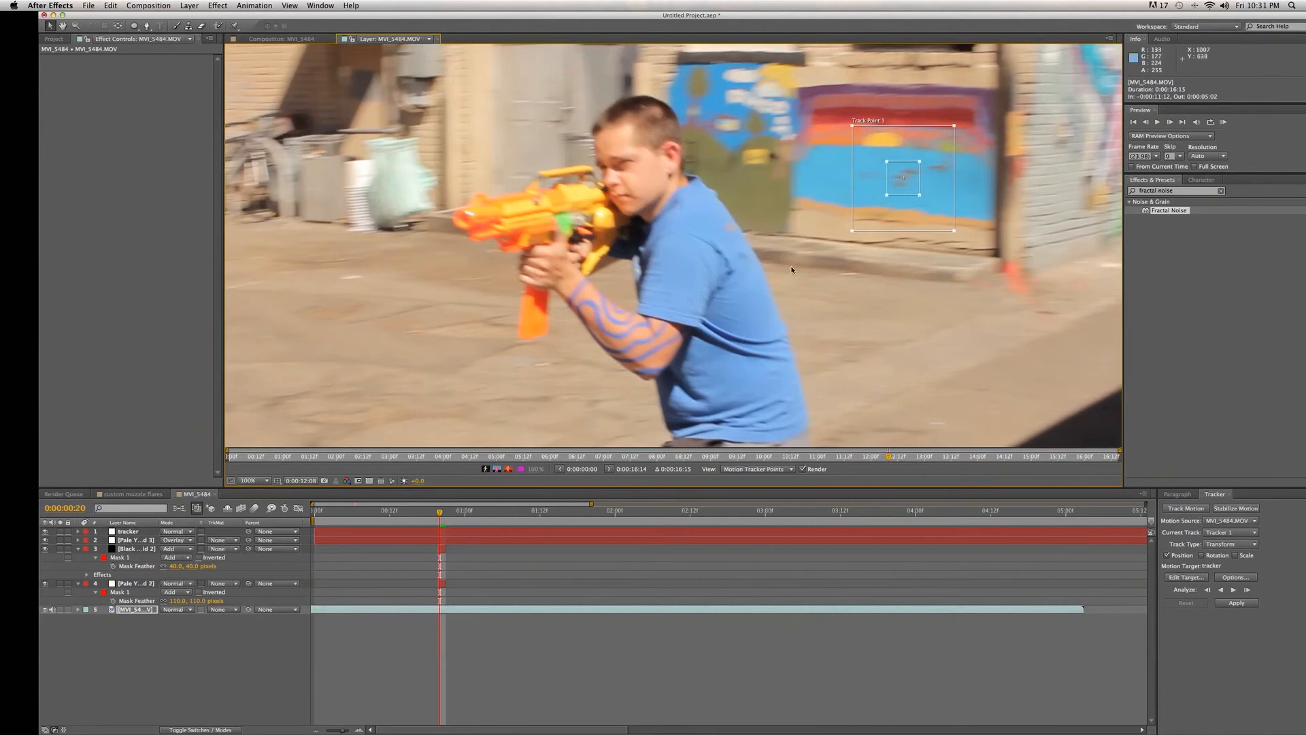
pyautogui.moveTo(911, 193)
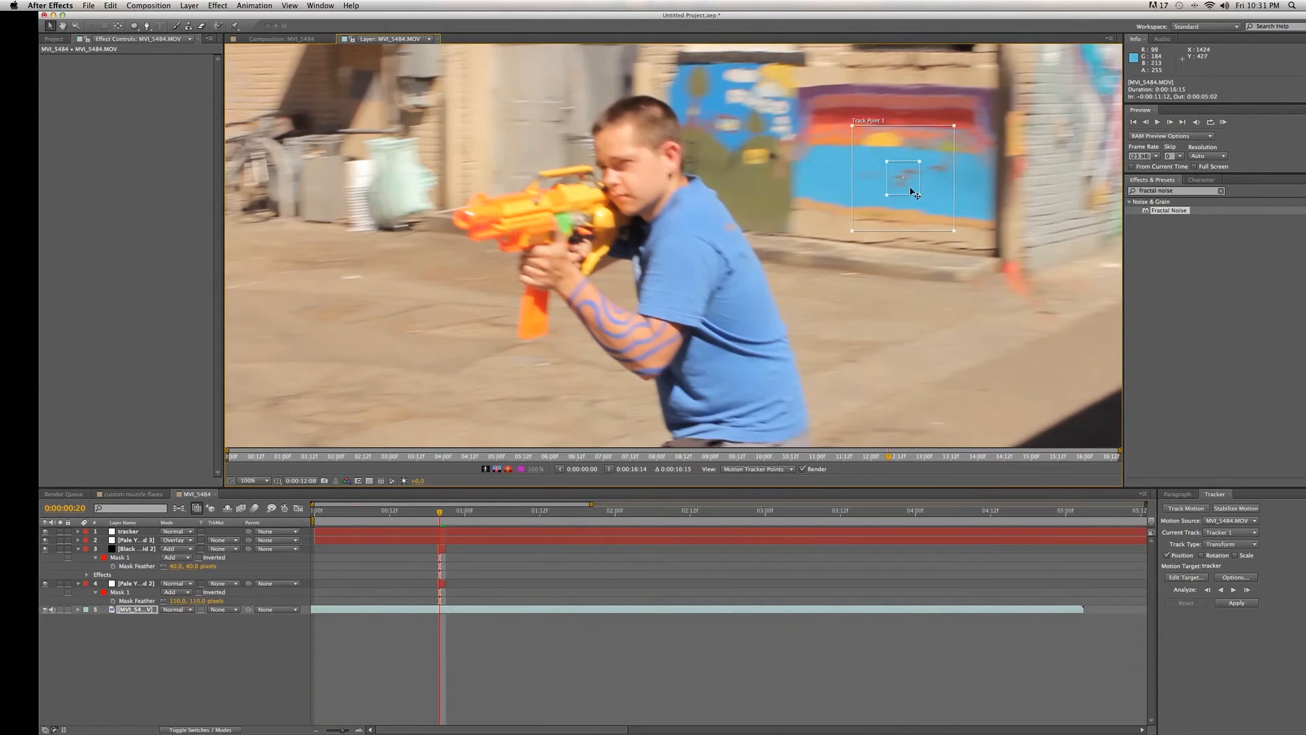
pyautogui.moveTo(1248, 589)
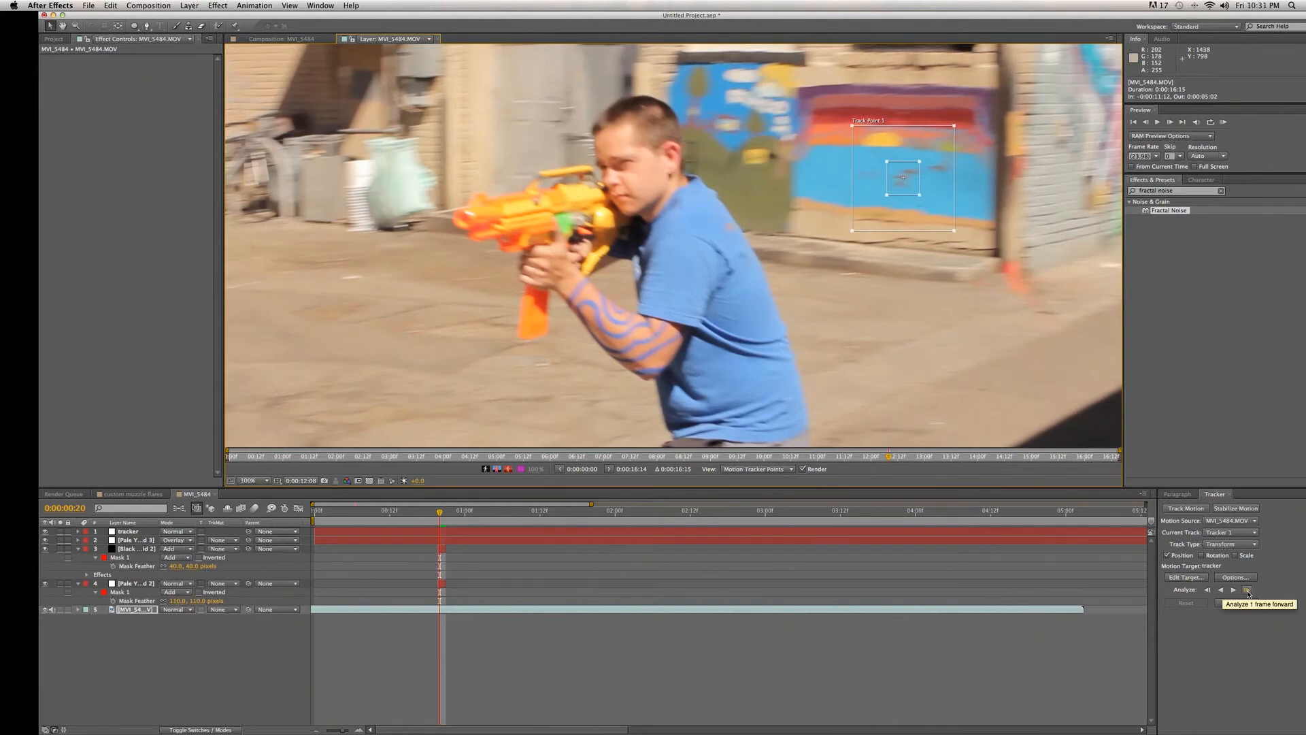
# Analyze the mural track point forward through the shot and apply it in X and Y to the tracker null.
pyautogui.click(1246, 589)
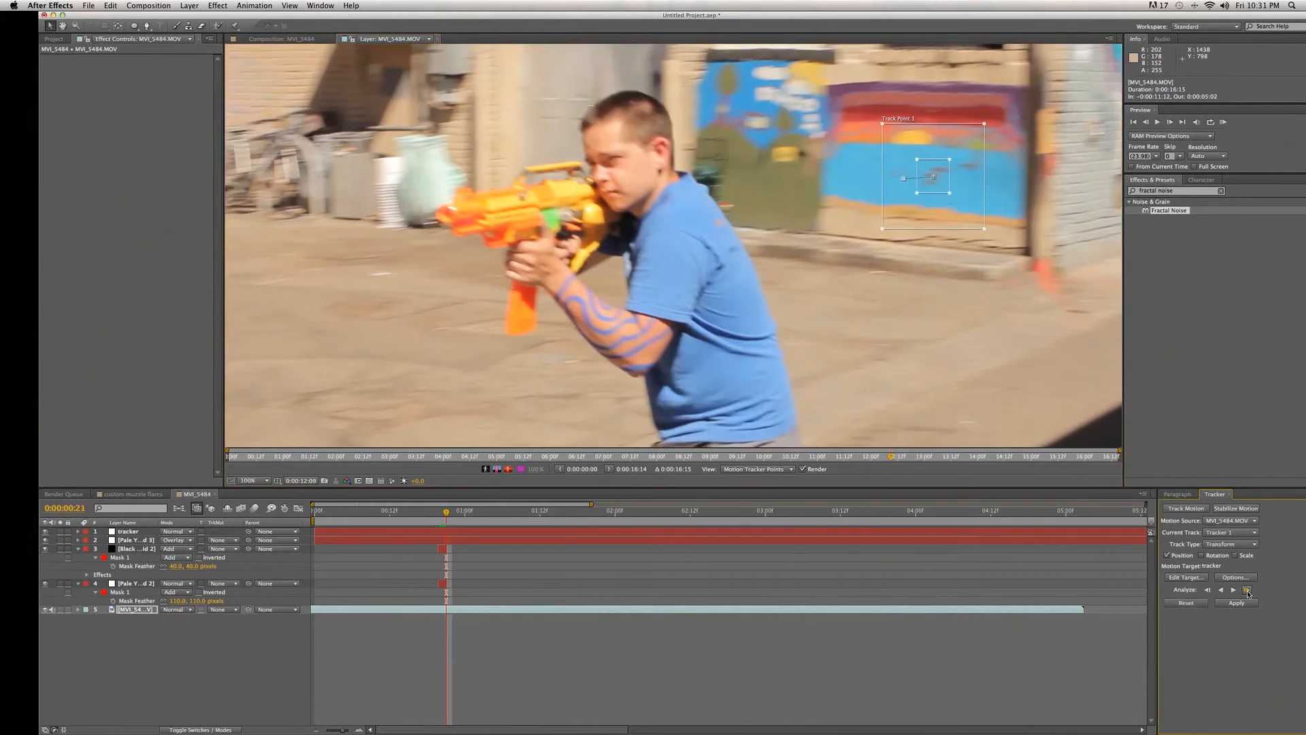
pyautogui.click(1245, 589)
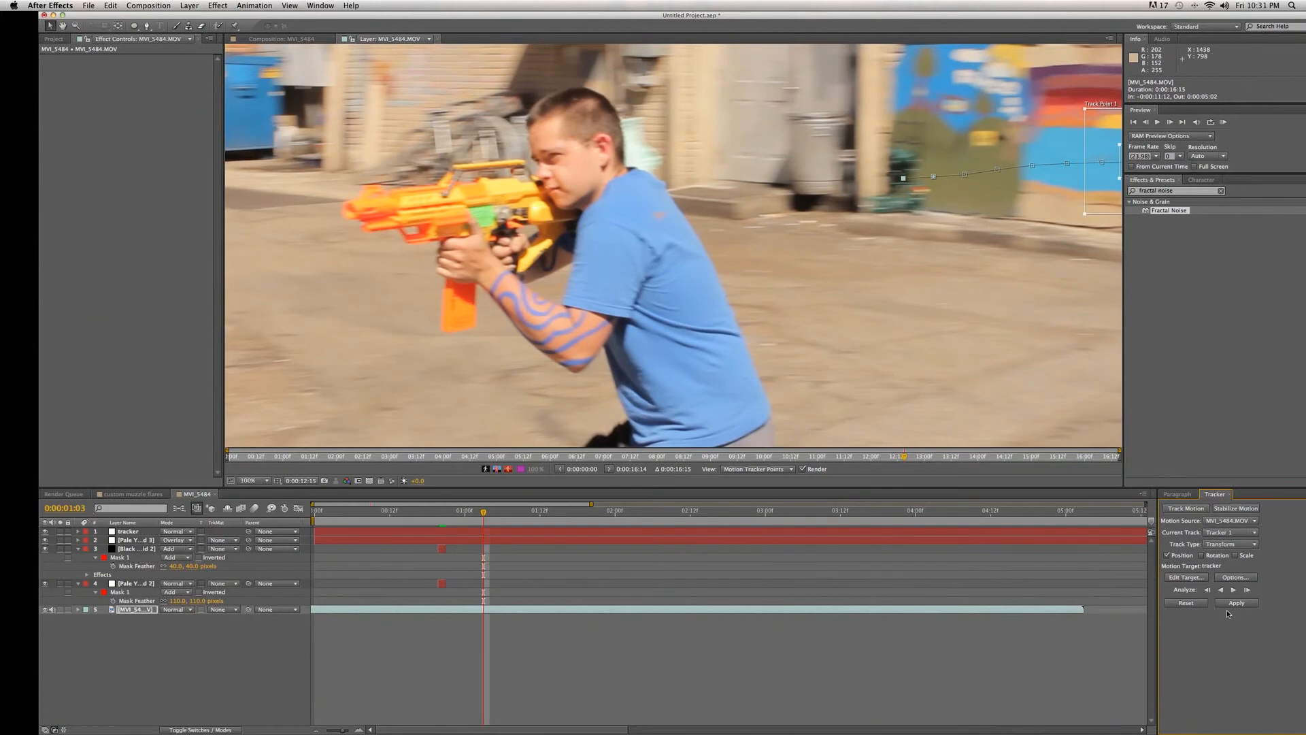
pyautogui.click(1237, 602)
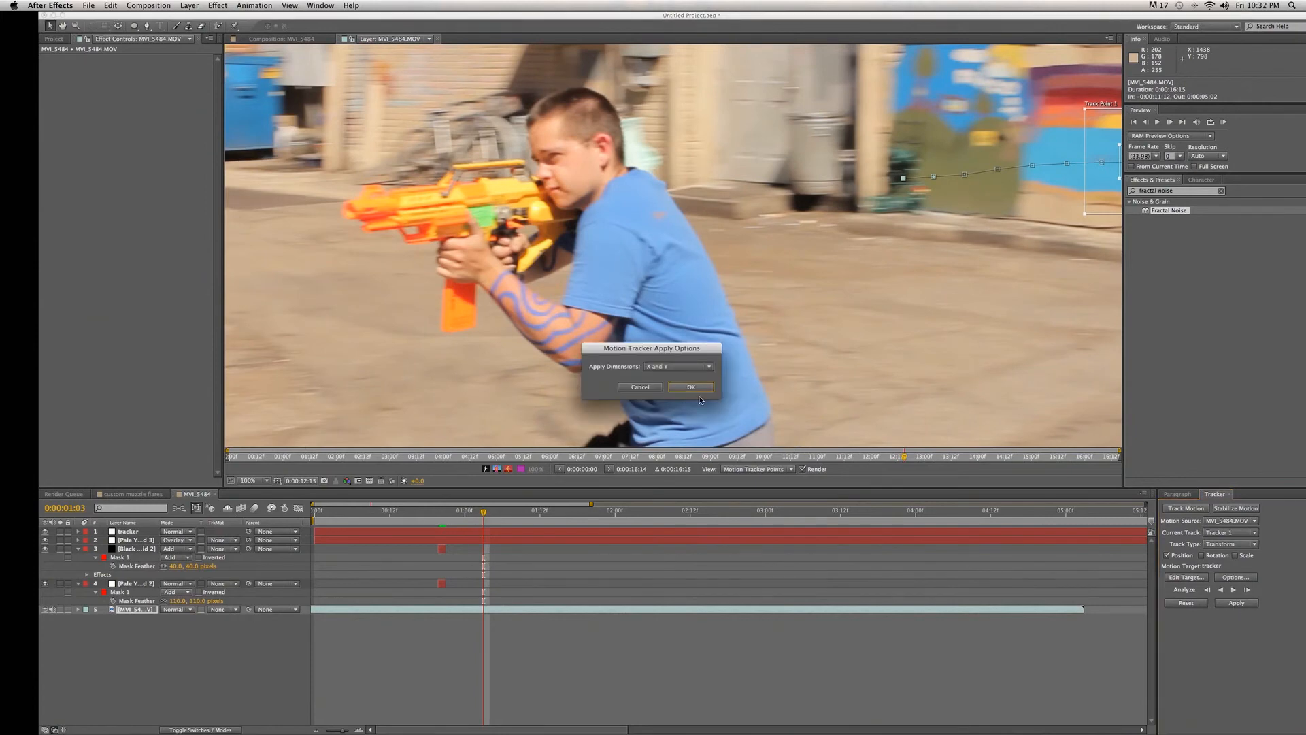
pyautogui.click(691, 387)
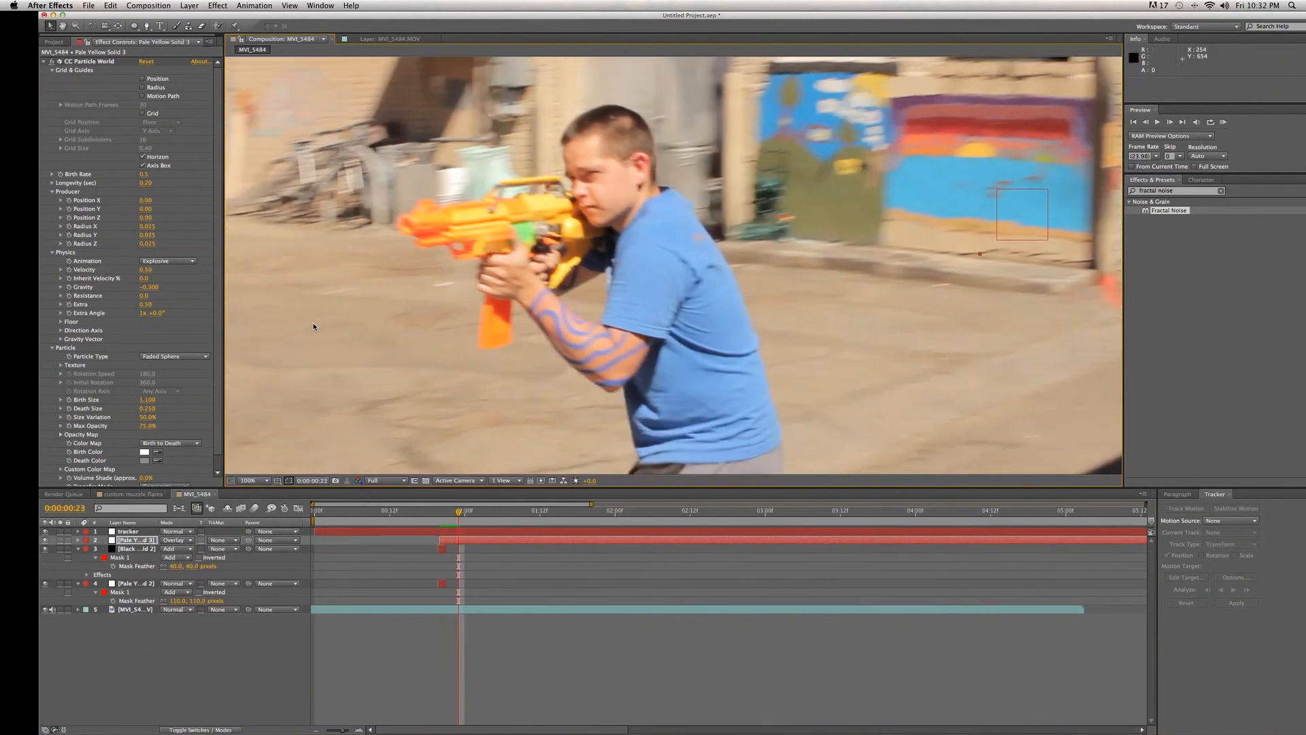
# Parent the Pale Yellow Solid 3 smoke layer to '1. tracker'.
pyautogui.click(483, 511)
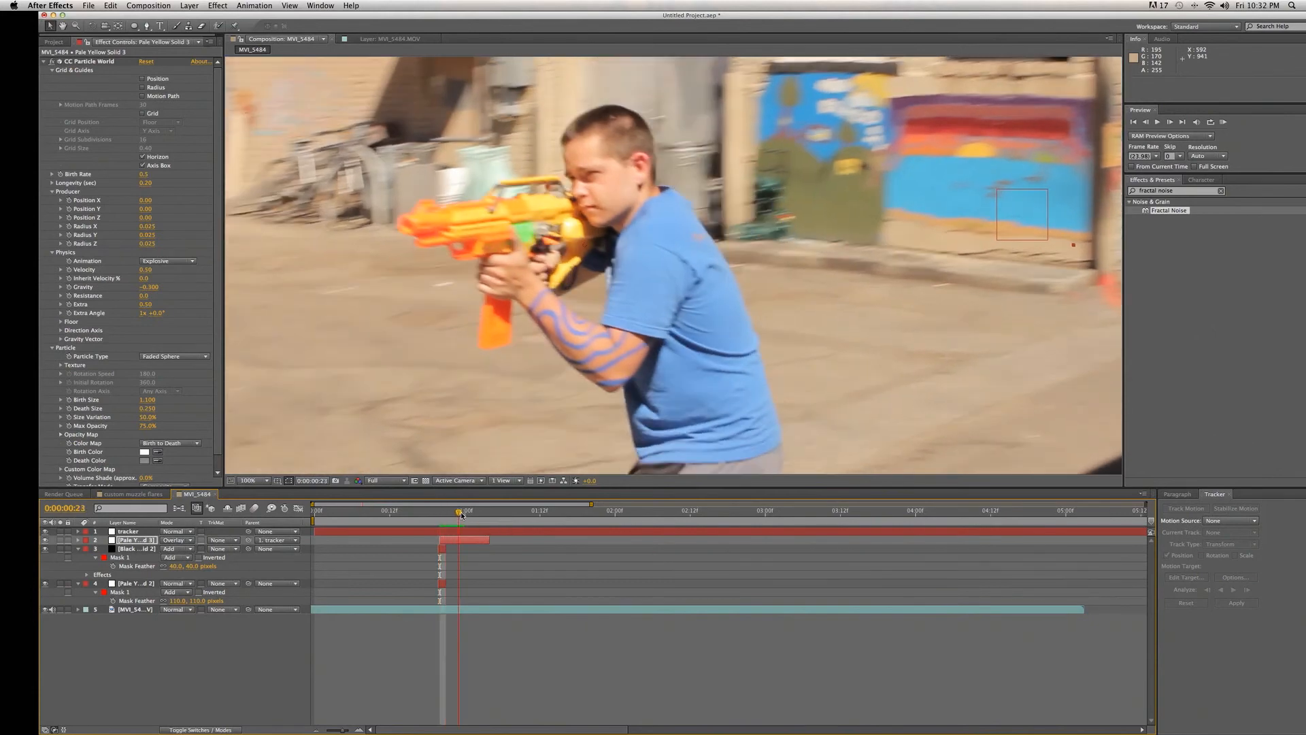
pyautogui.click(470, 510)
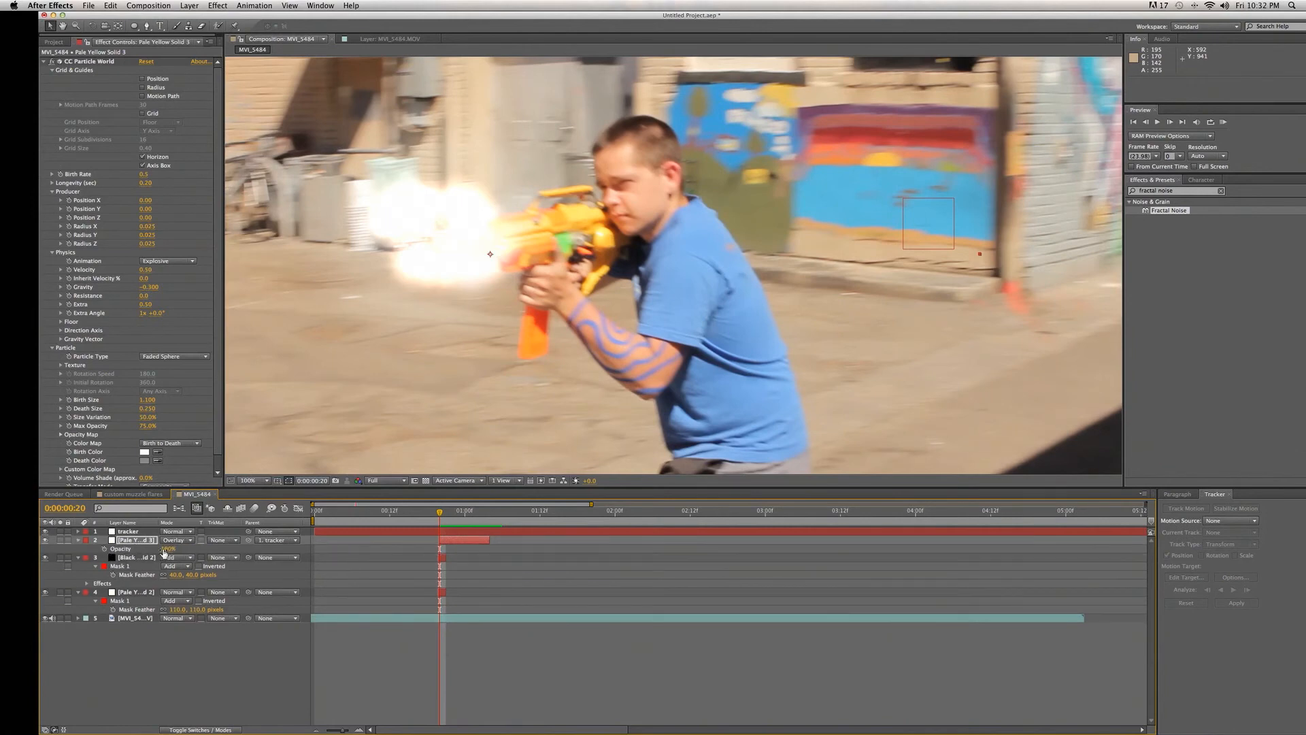
pyautogui.moveTo(104, 548)
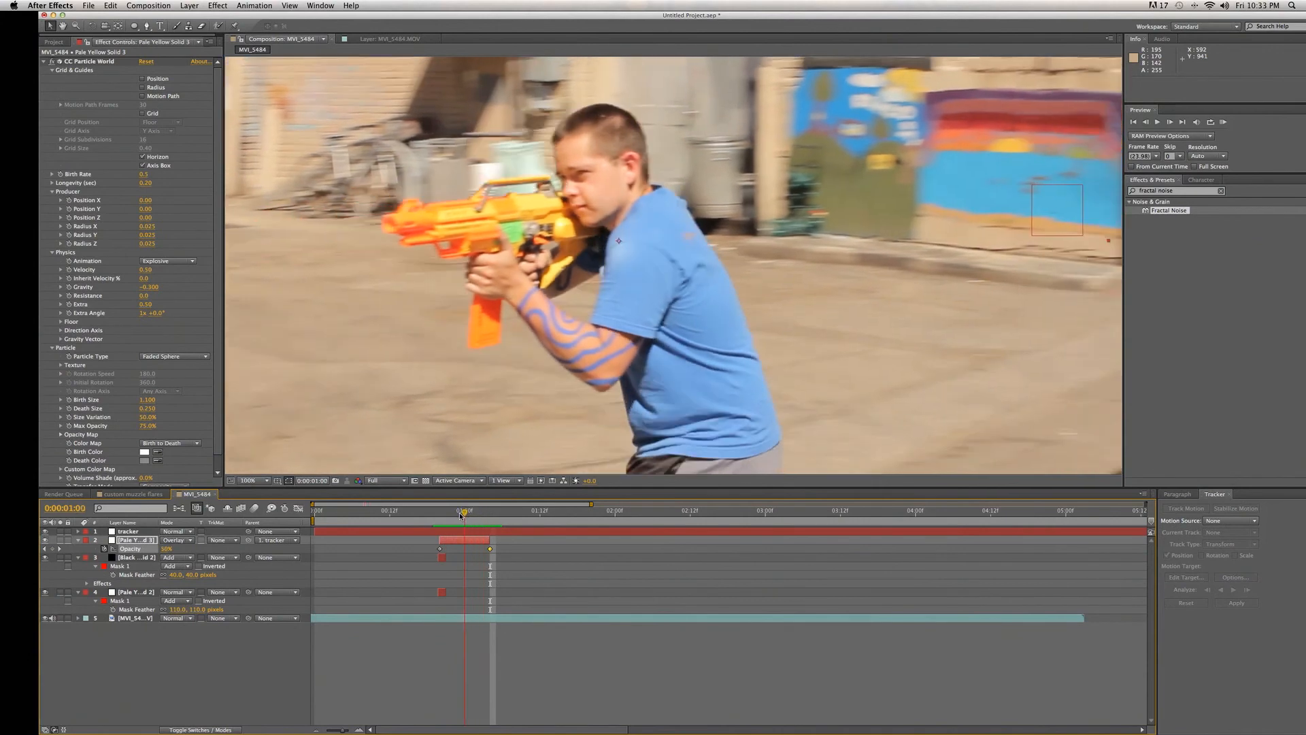
# Keyframe the smoke layer's Opacity from 100% down toward 0% after the flash.
pyautogui.moveTo(462, 510); pyautogui.dragTo(459, 510)
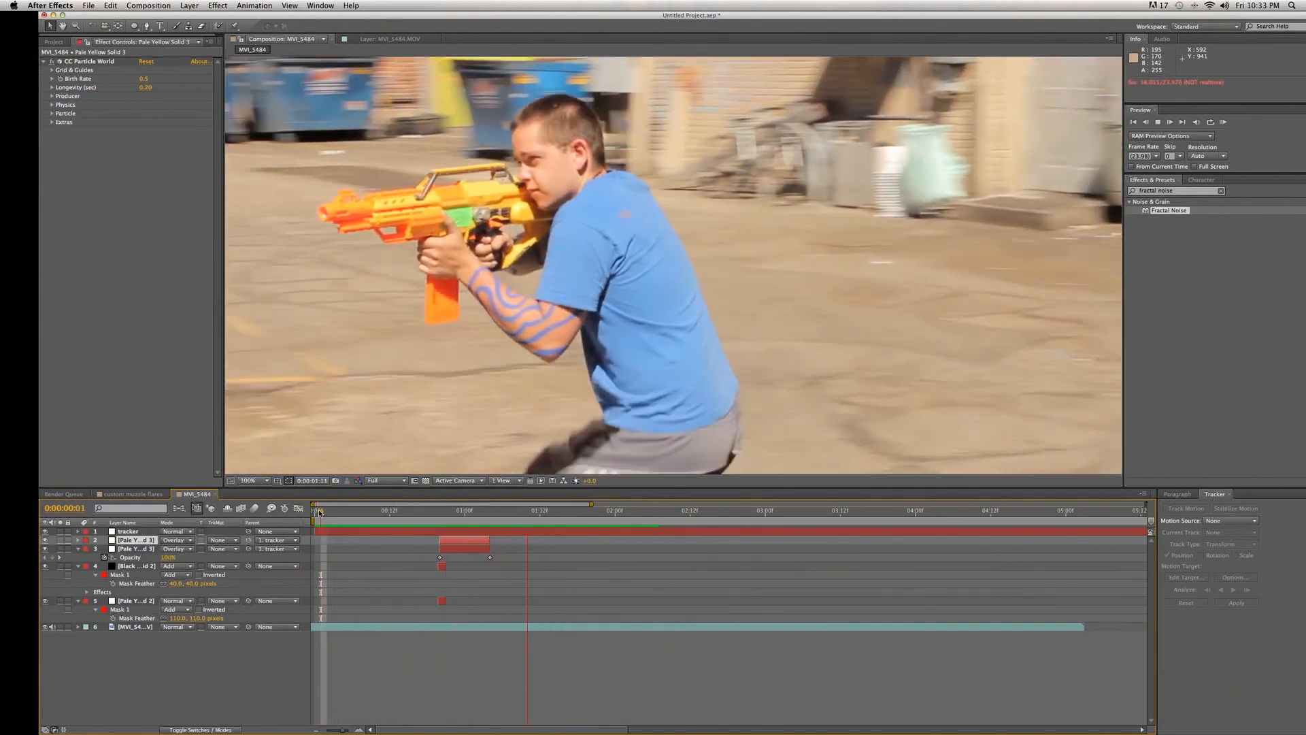
# Duplicate the fading smoke particle layer and scrub back to review both copies.
pyautogui.click(571, 510)
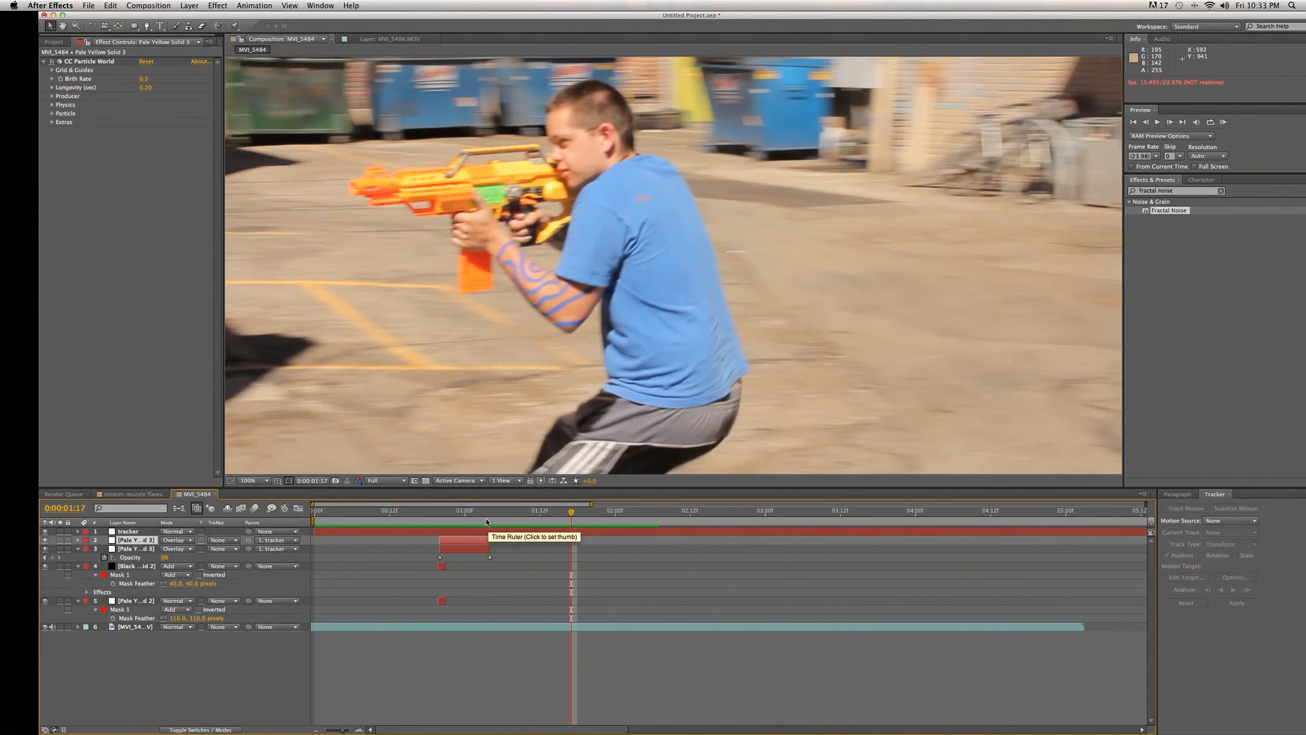
pyautogui.click(466, 511)
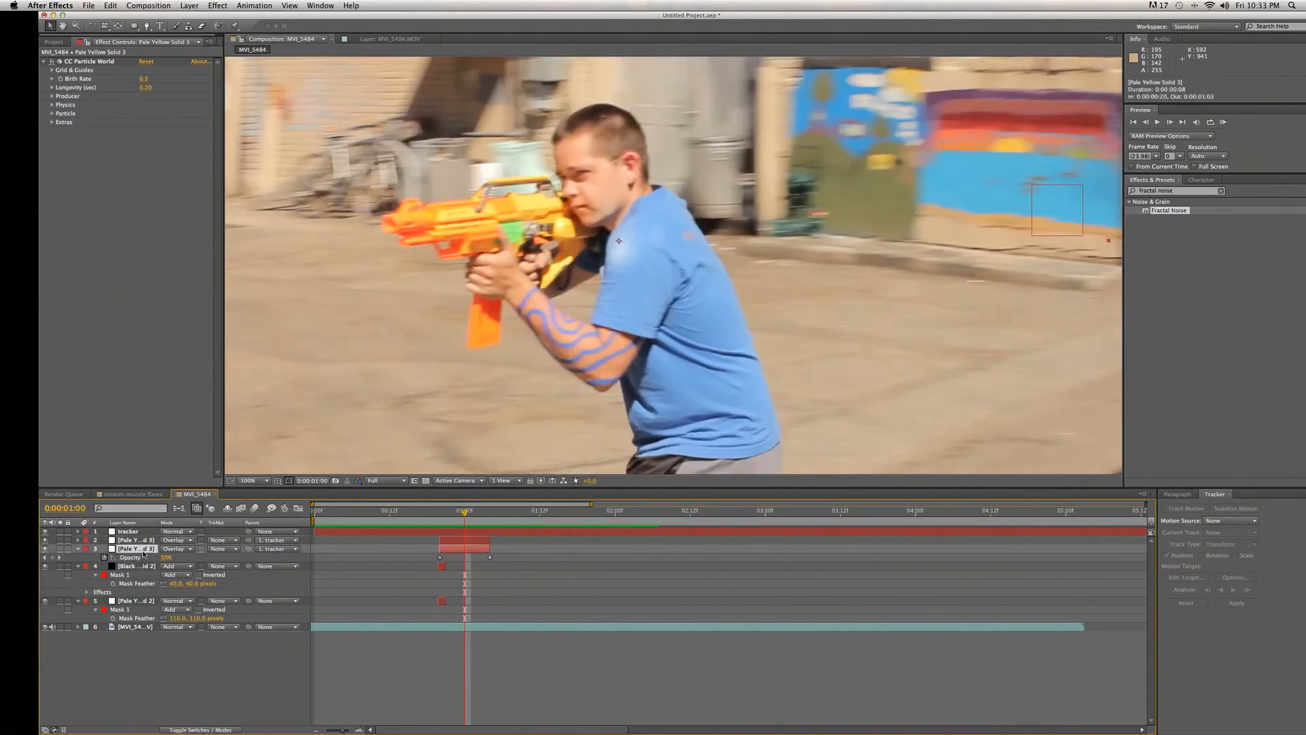
pyautogui.click(52, 70)
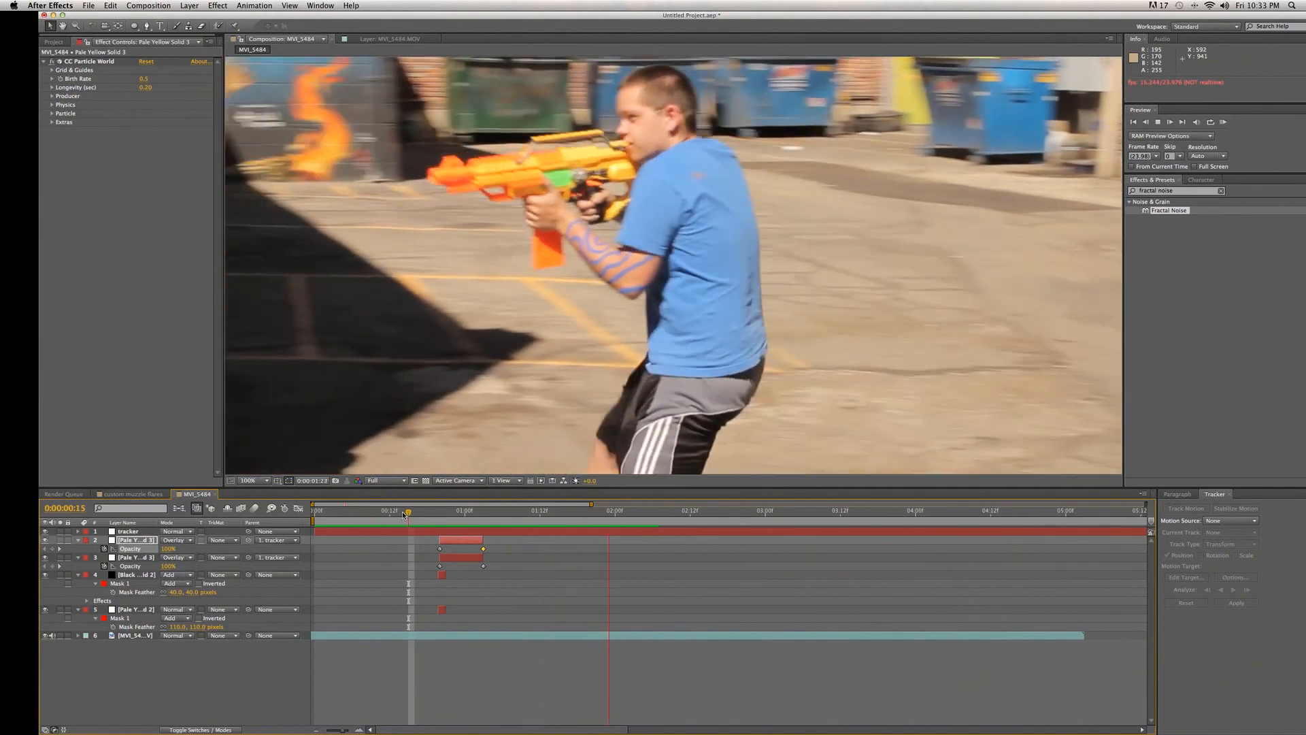
pyautogui.moveTo(407, 510); pyautogui.dragTo(351, 510)
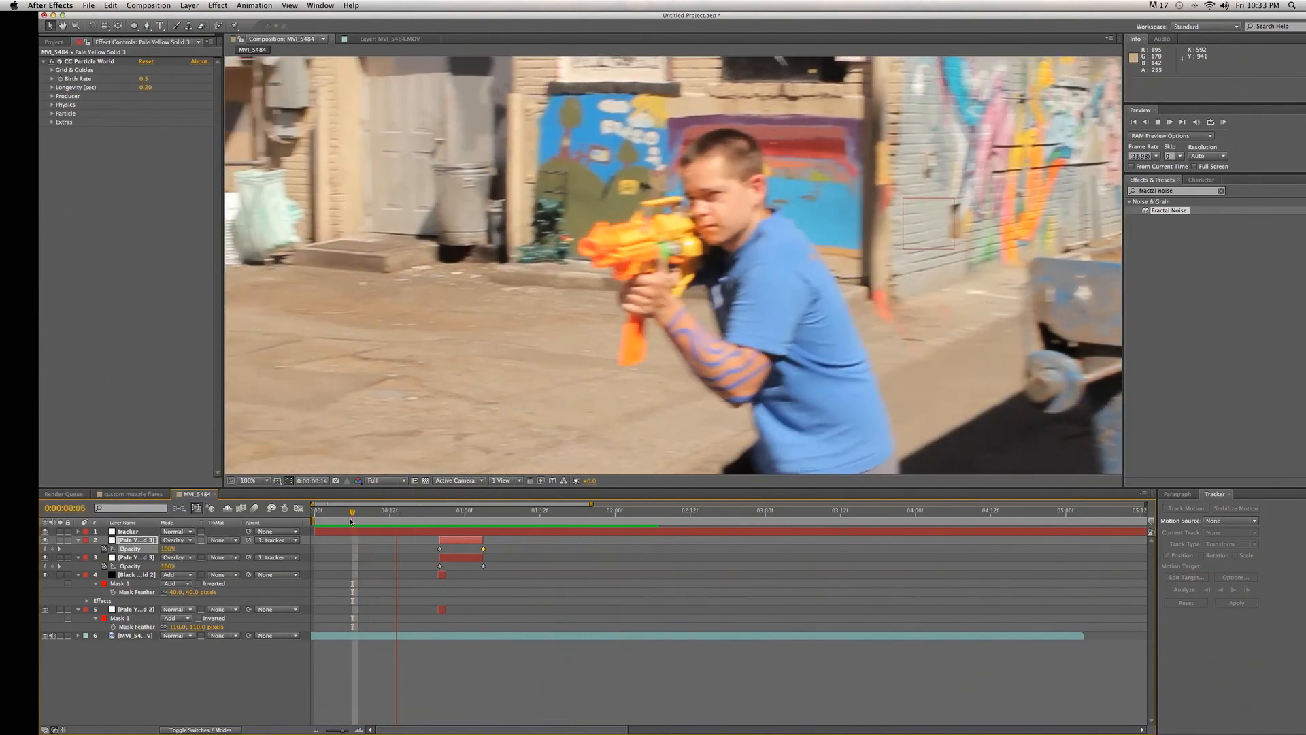